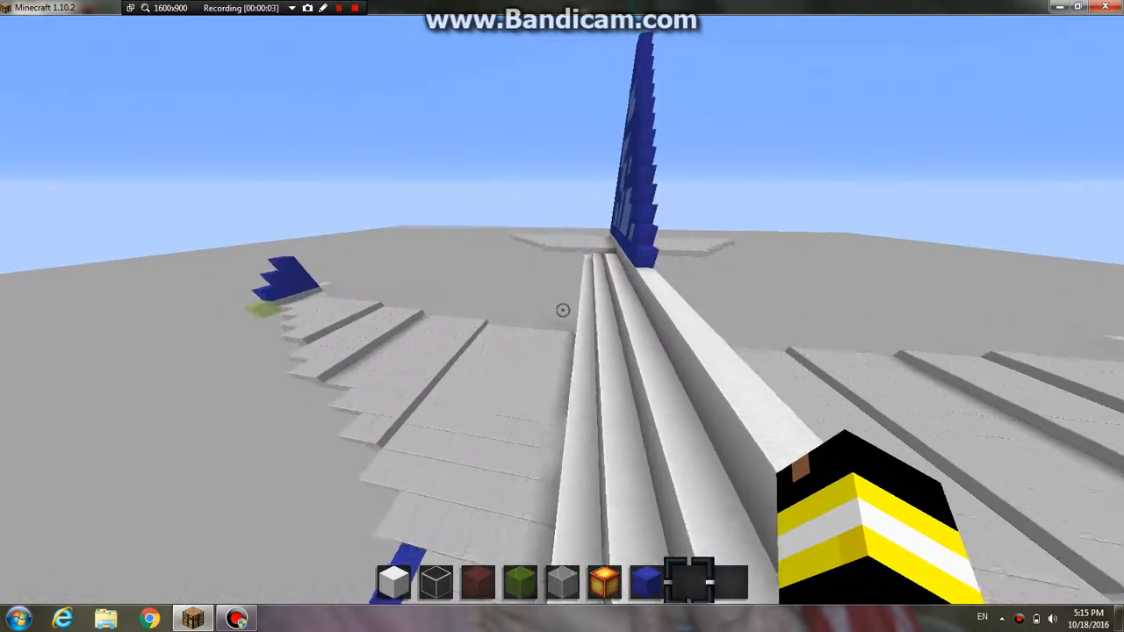
mouse_move(562, 316)
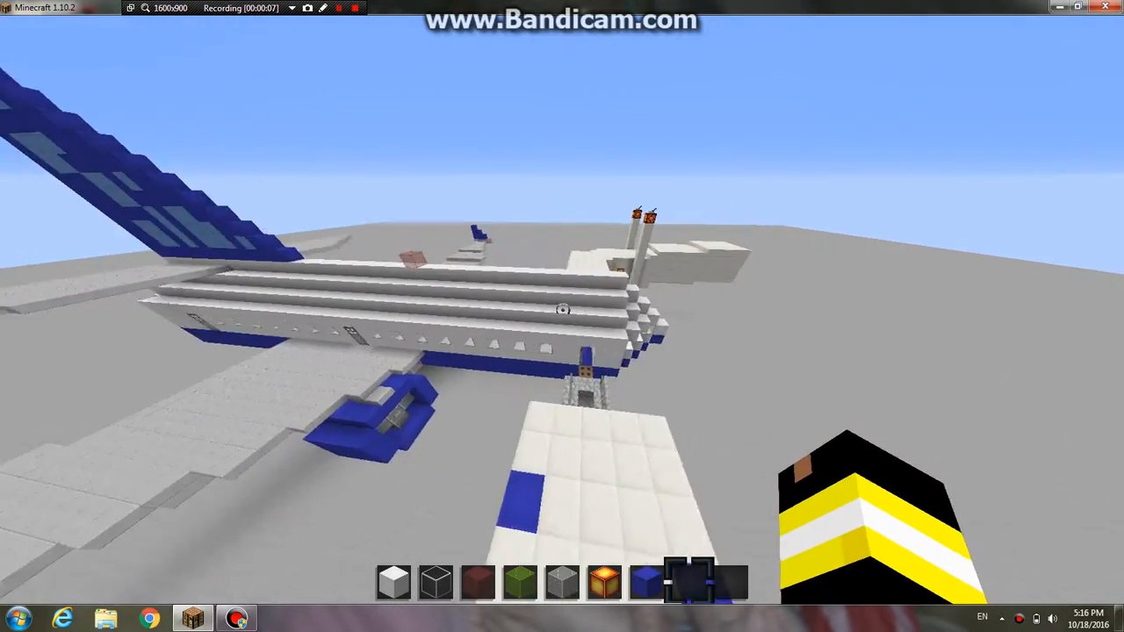
mouse_move(562, 316)
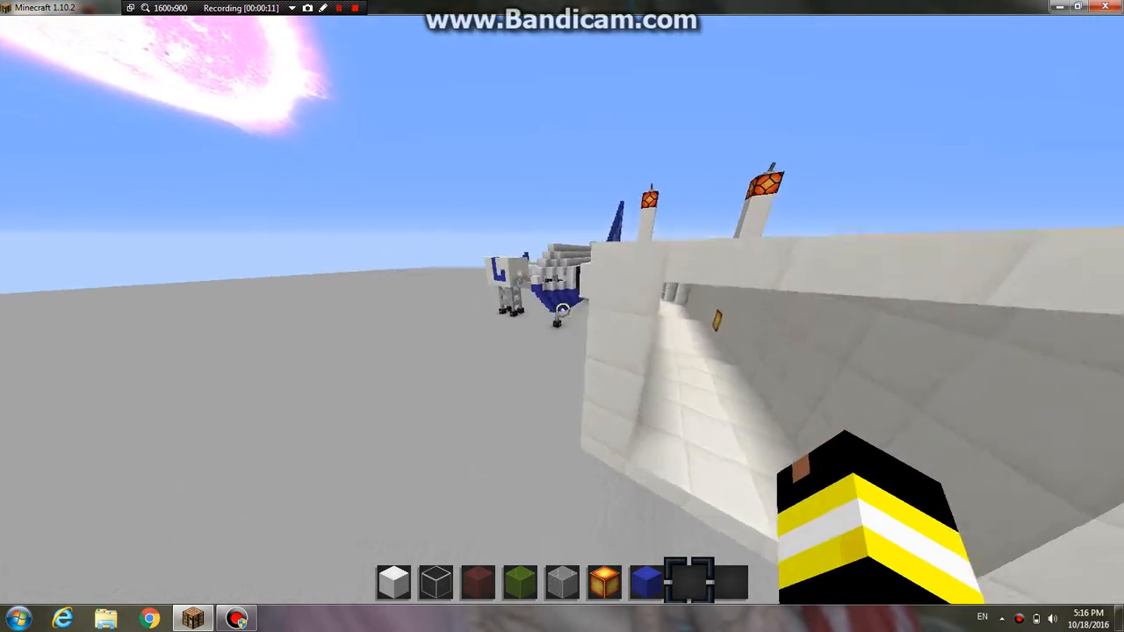
mouse_move(562, 317)
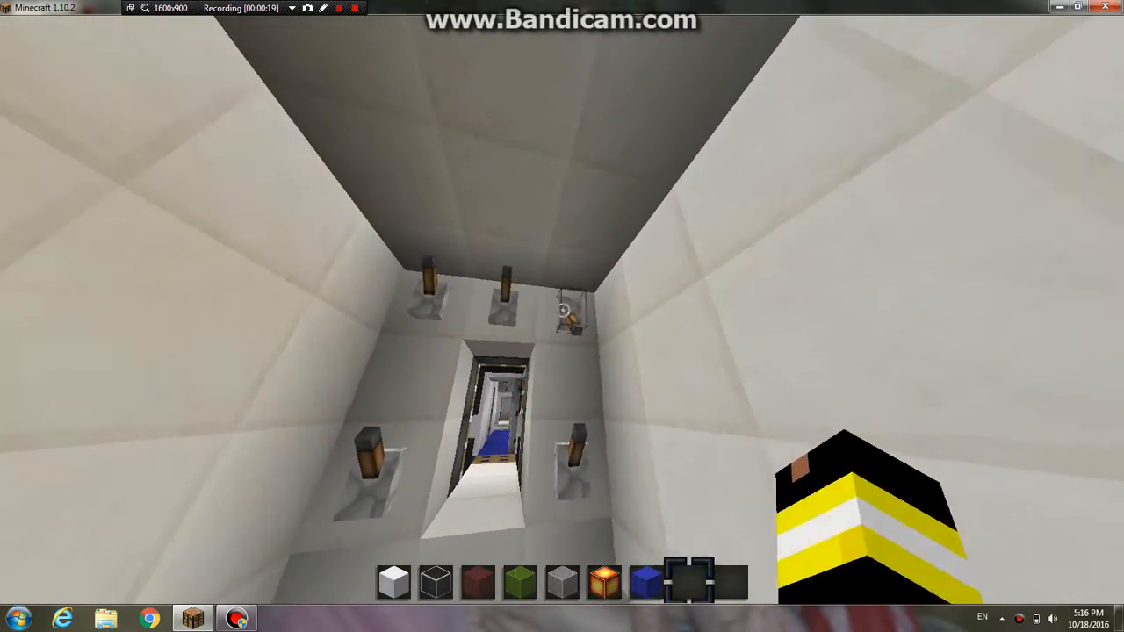
mouse_move(562, 316)
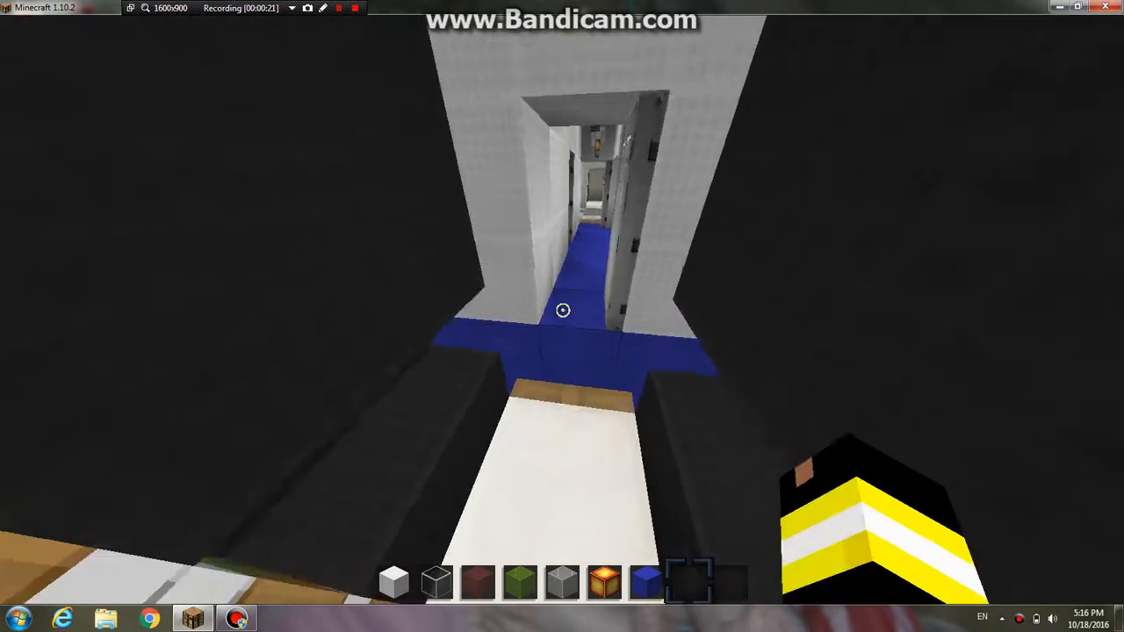
mouse_move(562, 316)
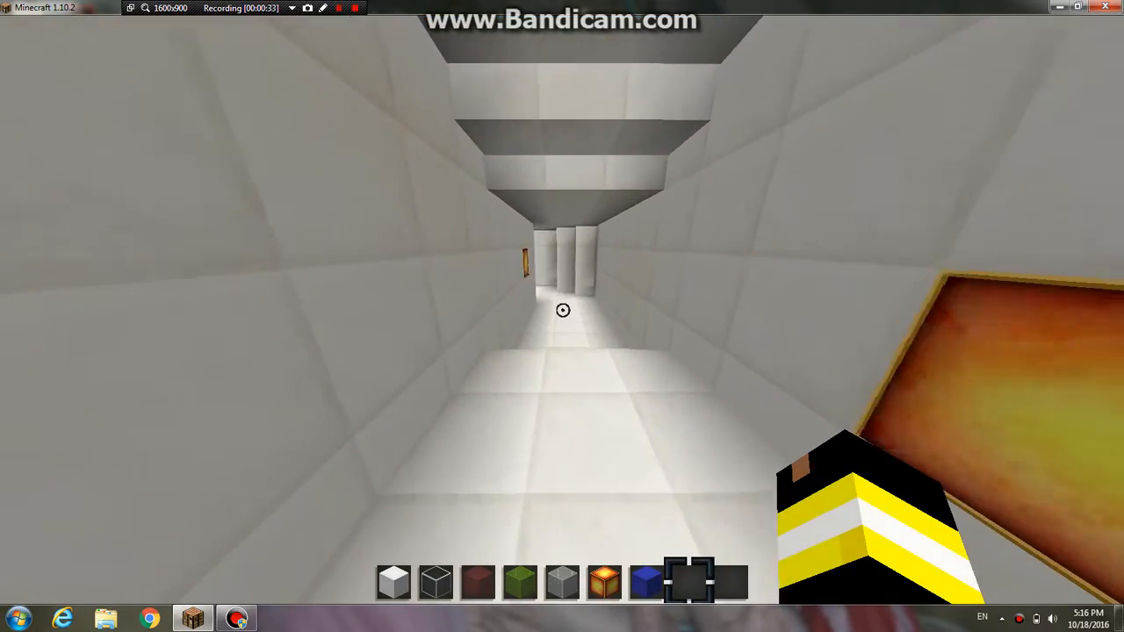
mouse_move(561, 316)
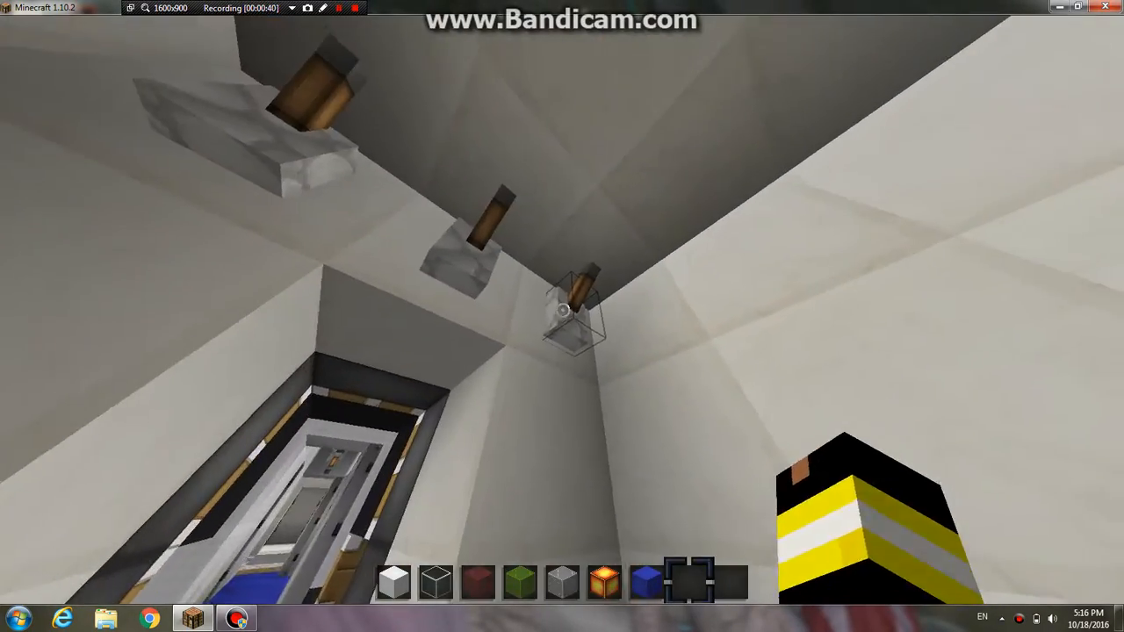
mouse_move(562, 310)
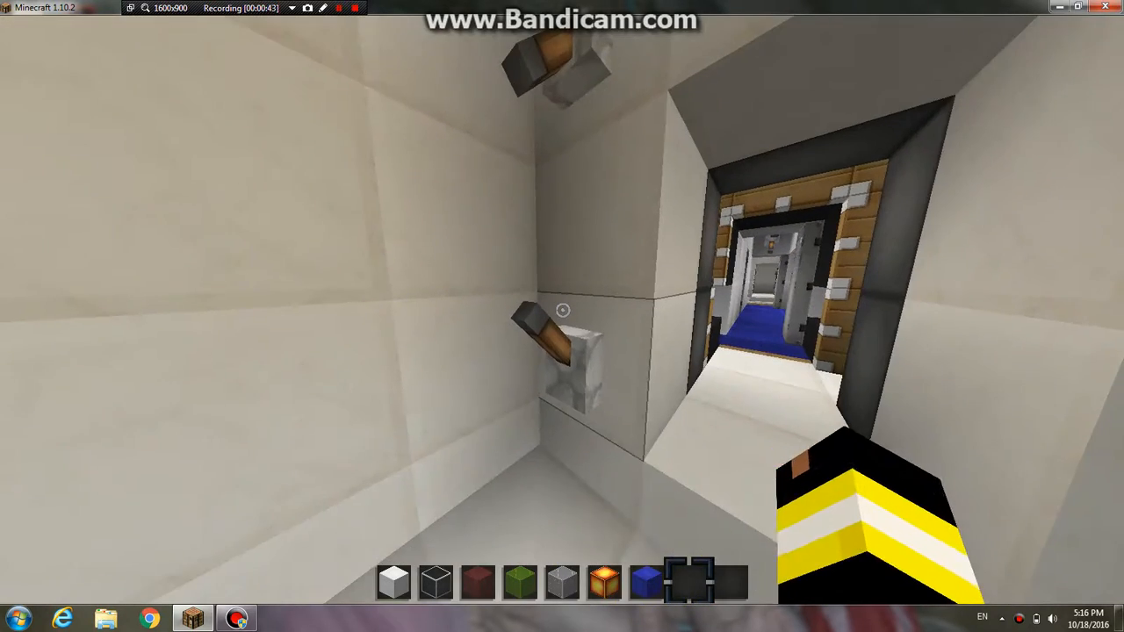
mouse_move(562, 316)
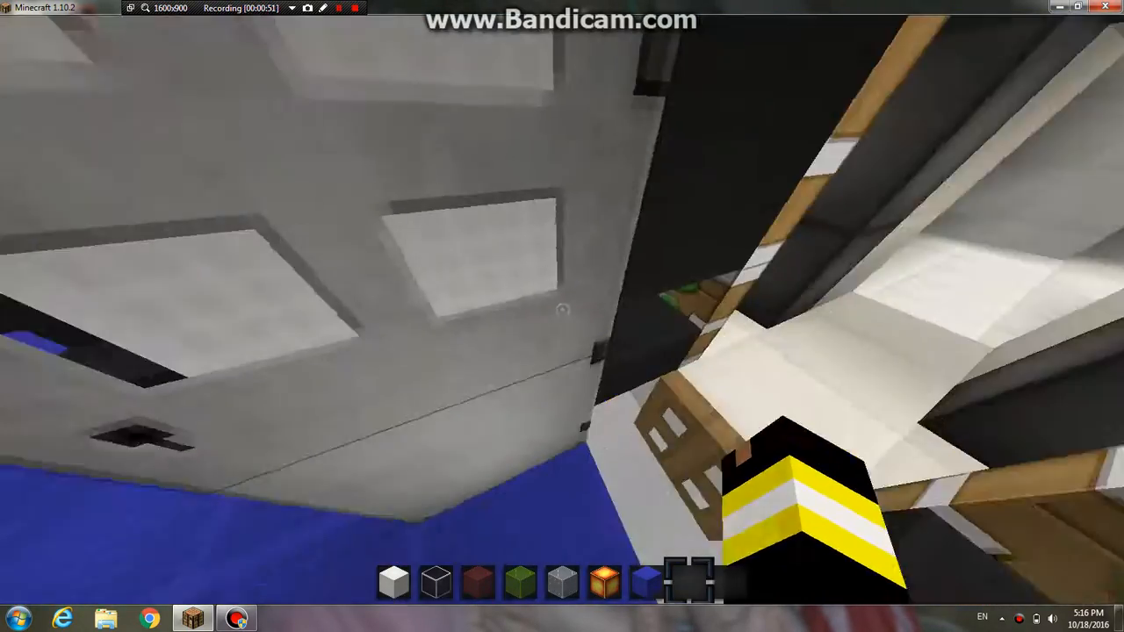
mouse_move(562, 309)
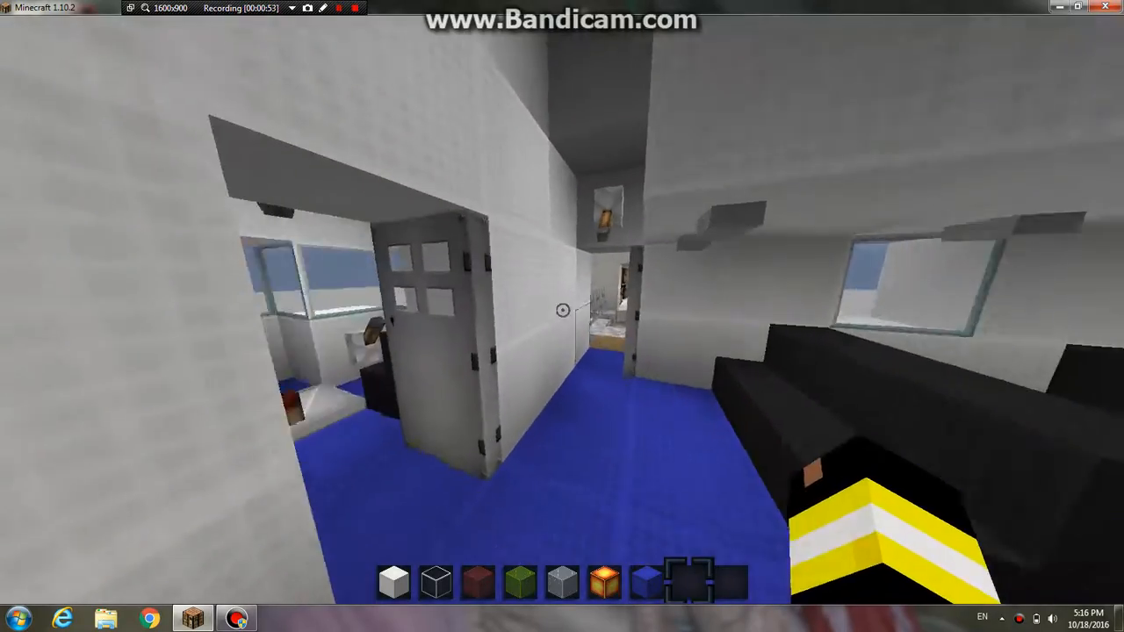
mouse_move(562, 316)
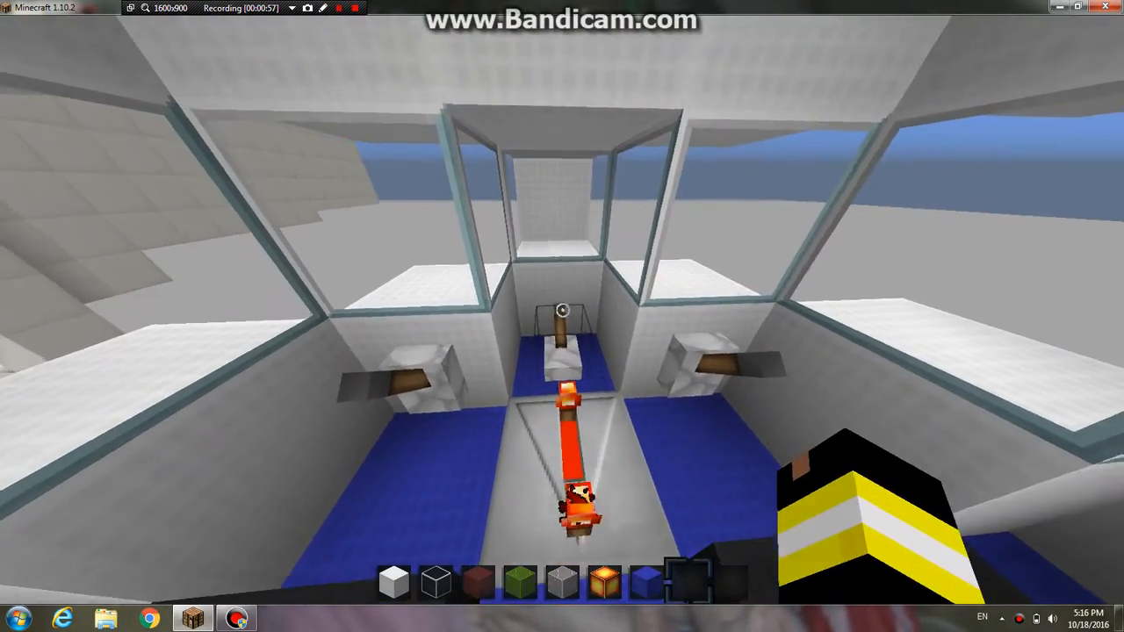
mouse_move(562, 311)
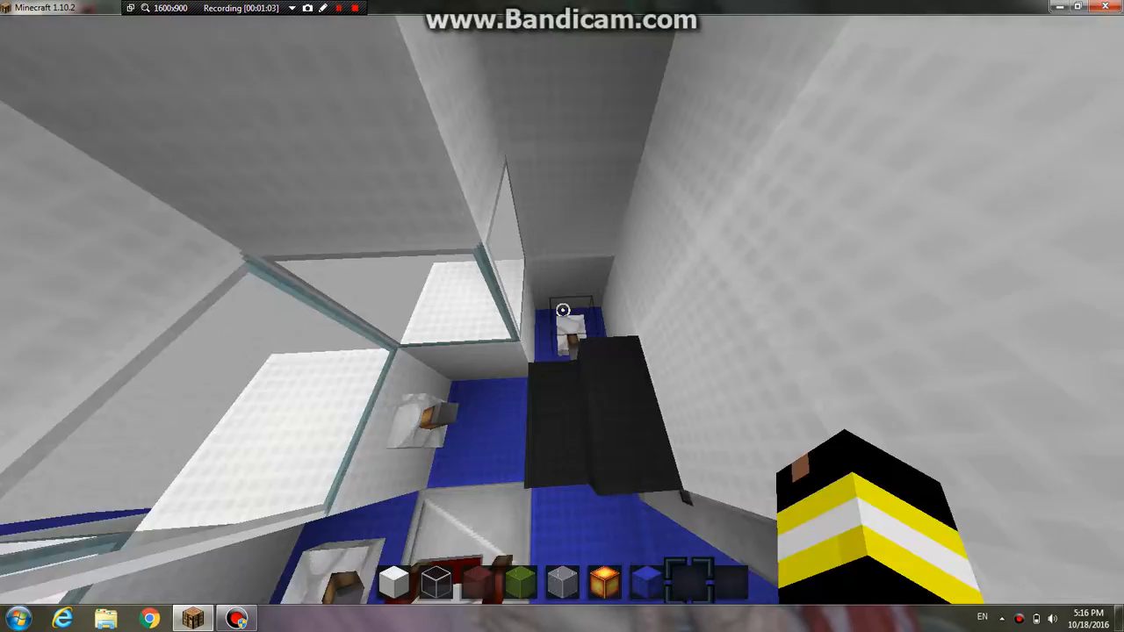
mouse_move(562, 316)
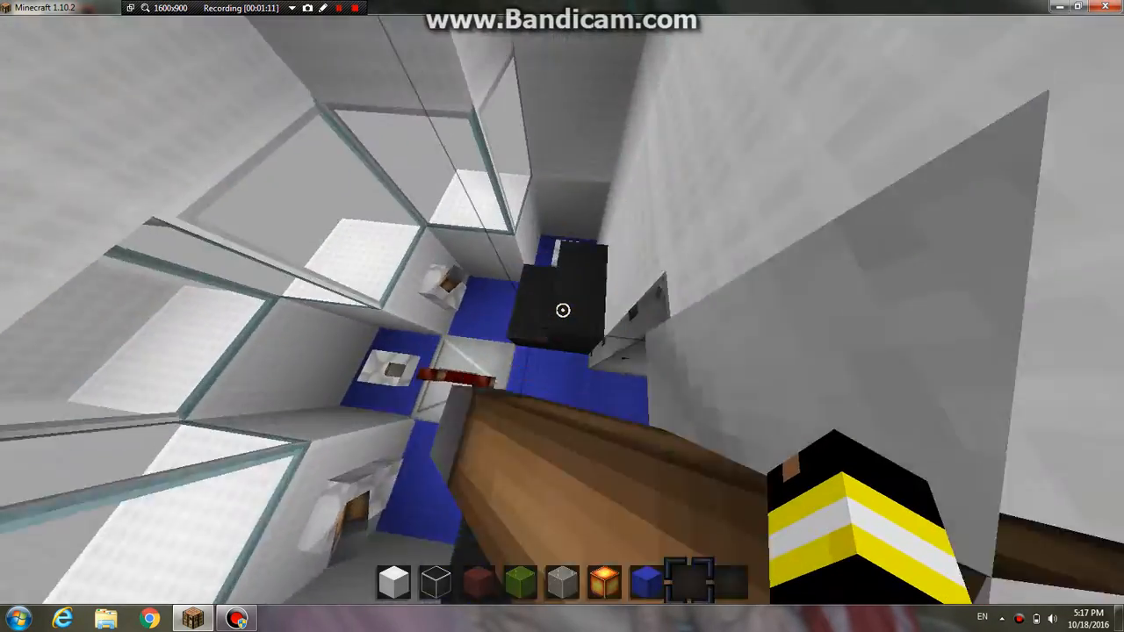
mouse_move(562, 316)
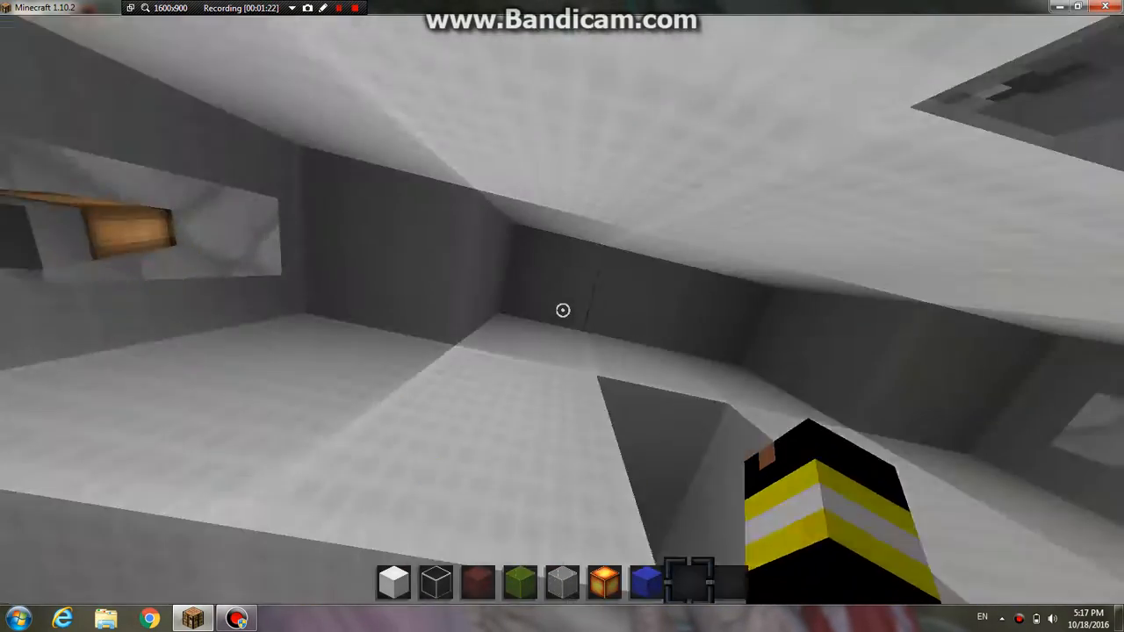
mouse_move(562, 309)
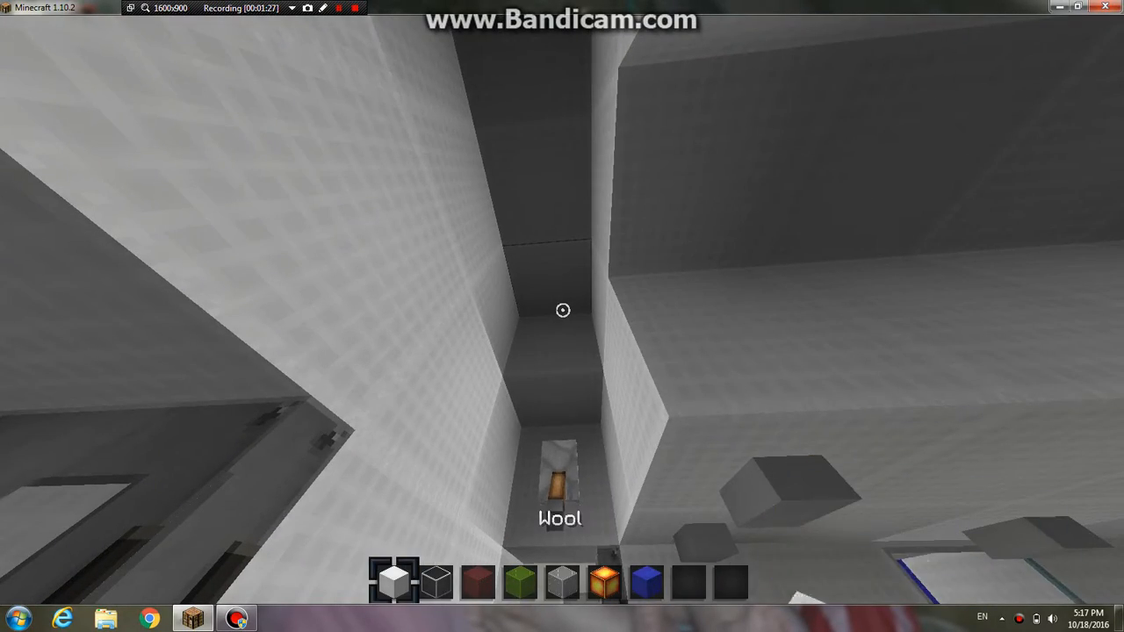
mouse_move(562, 316)
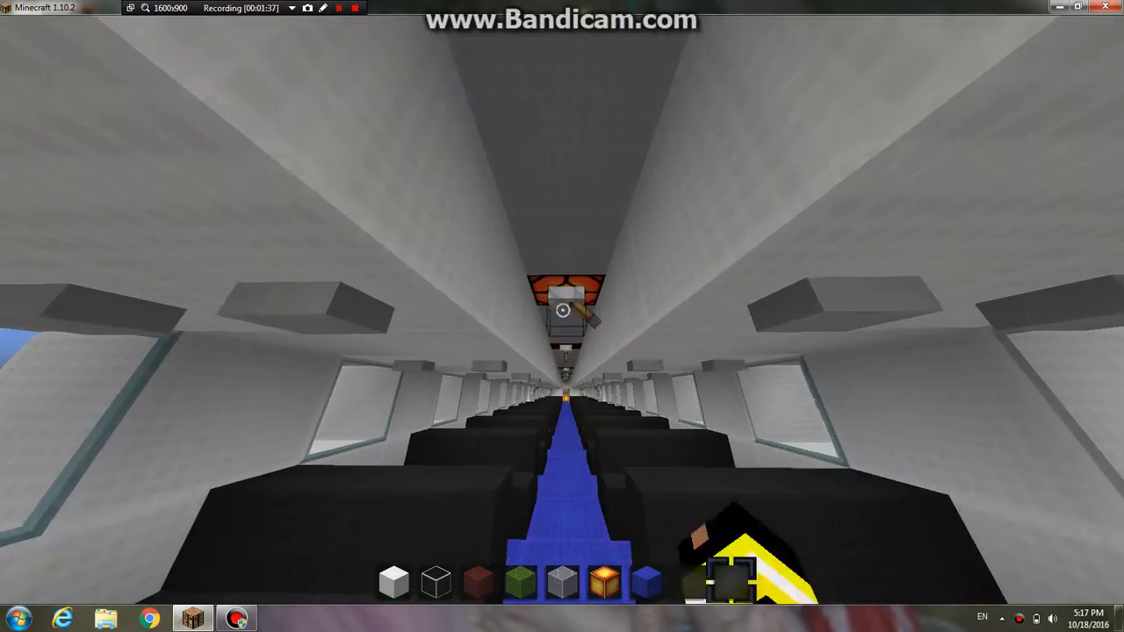
mouse_move(562, 316)
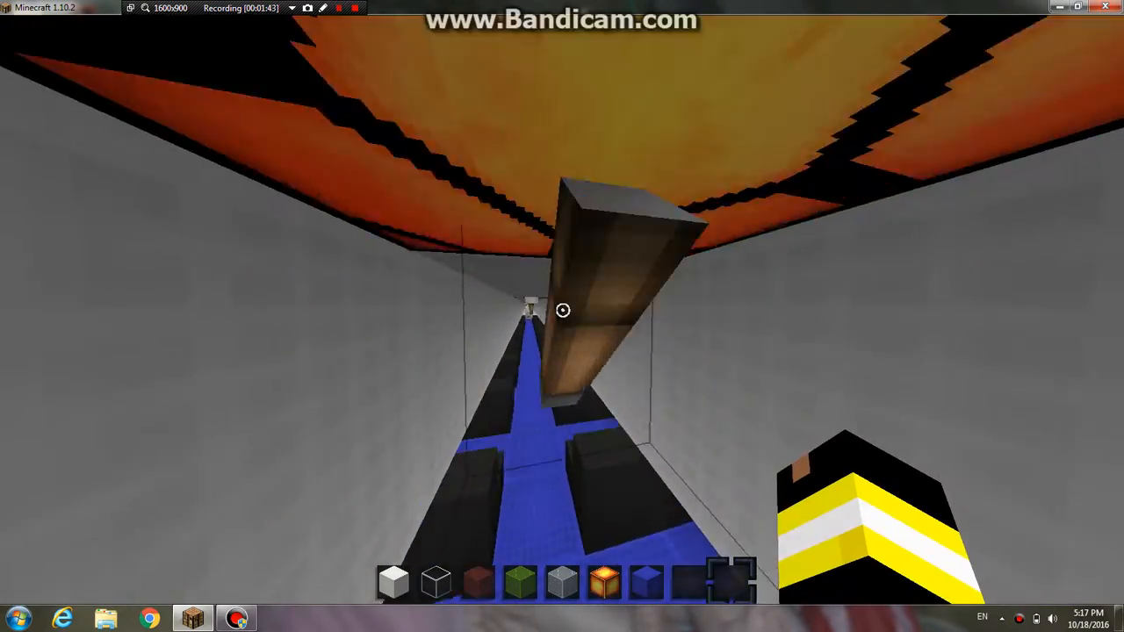
mouse_move(561, 316)
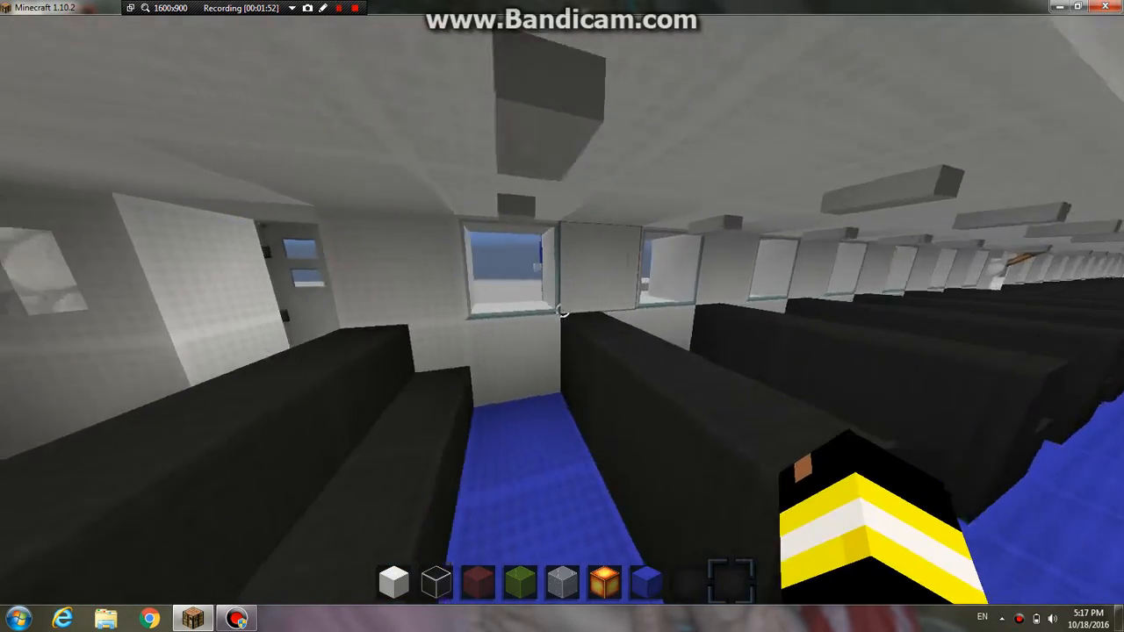
mouse_move(562, 316)
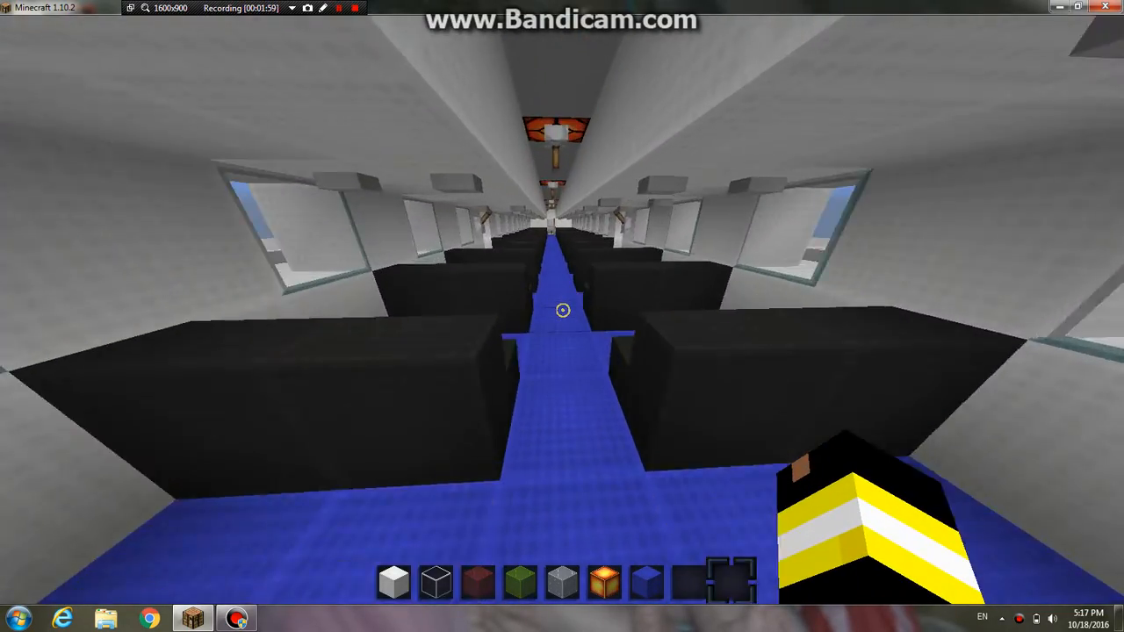
mouse_move(562, 316)
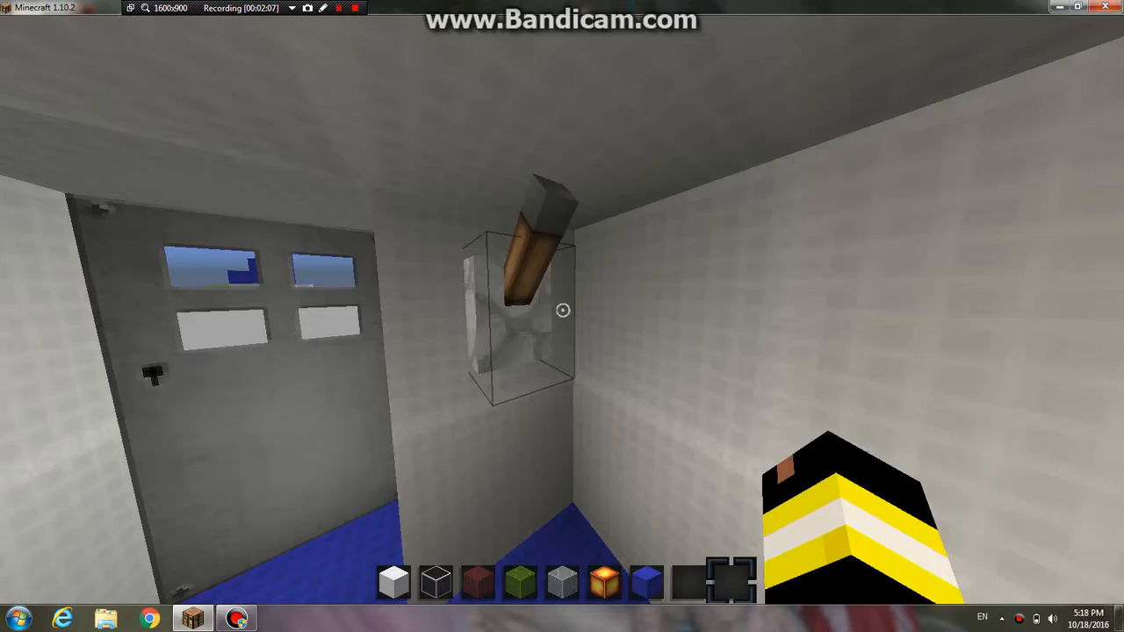
mouse_move(562, 309)
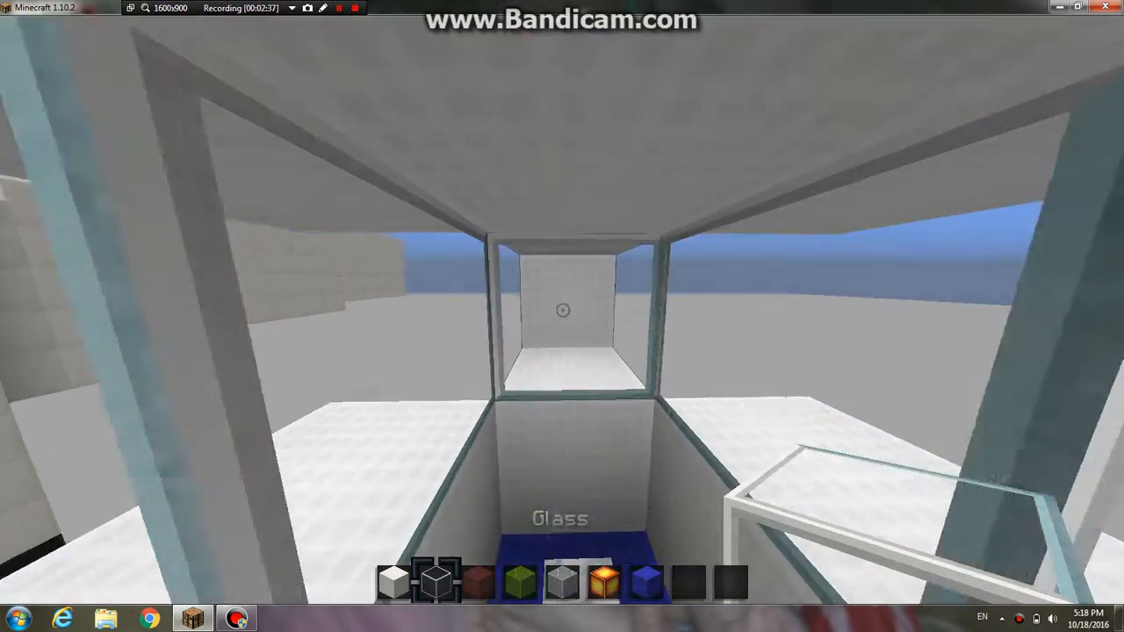
mouse_move(562, 310)
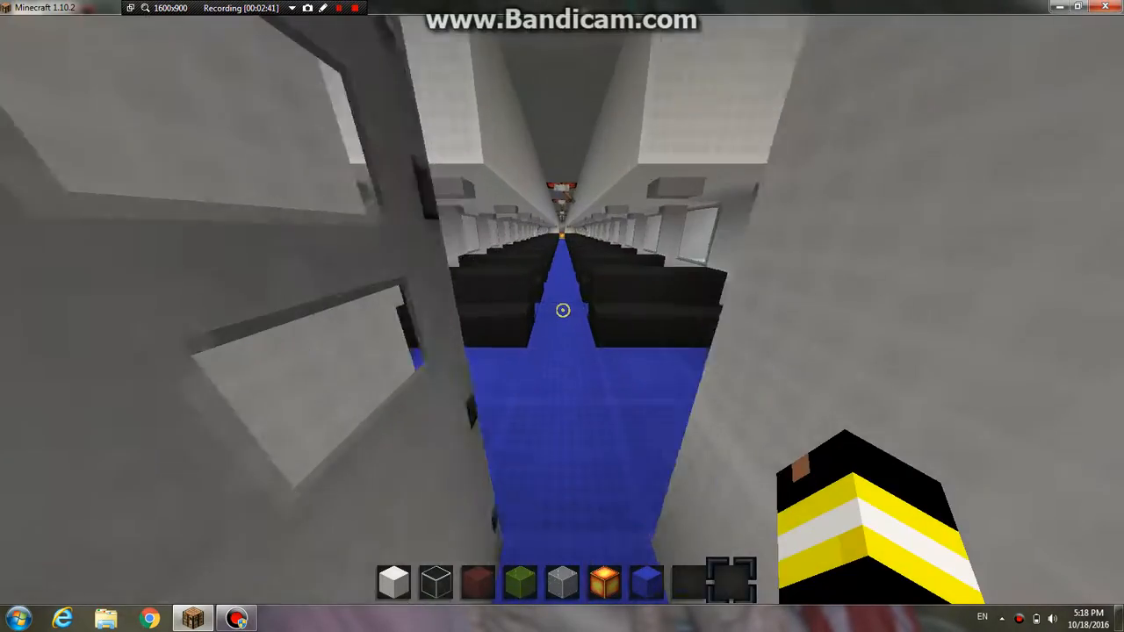
mouse_move(562, 309)
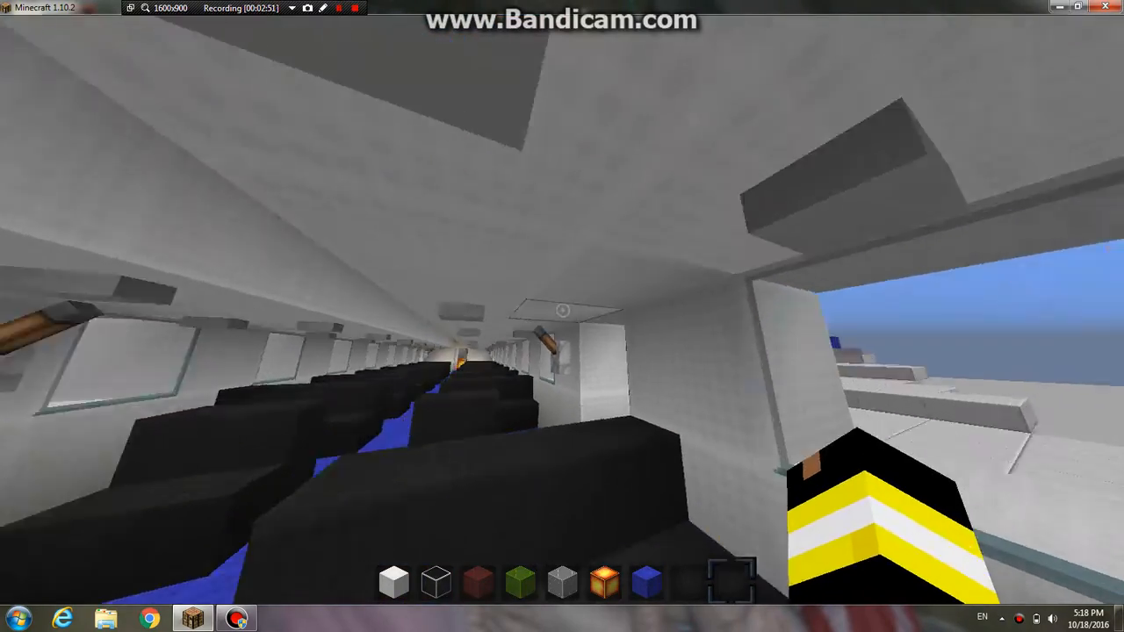
mouse_move(562, 317)
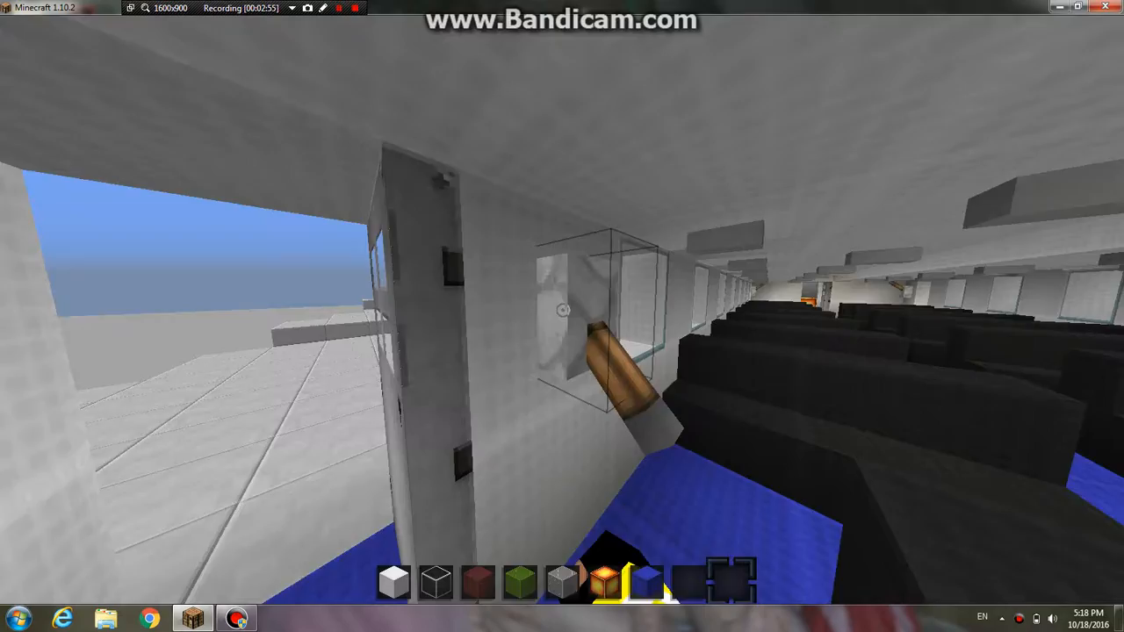
mouse_move(562, 316)
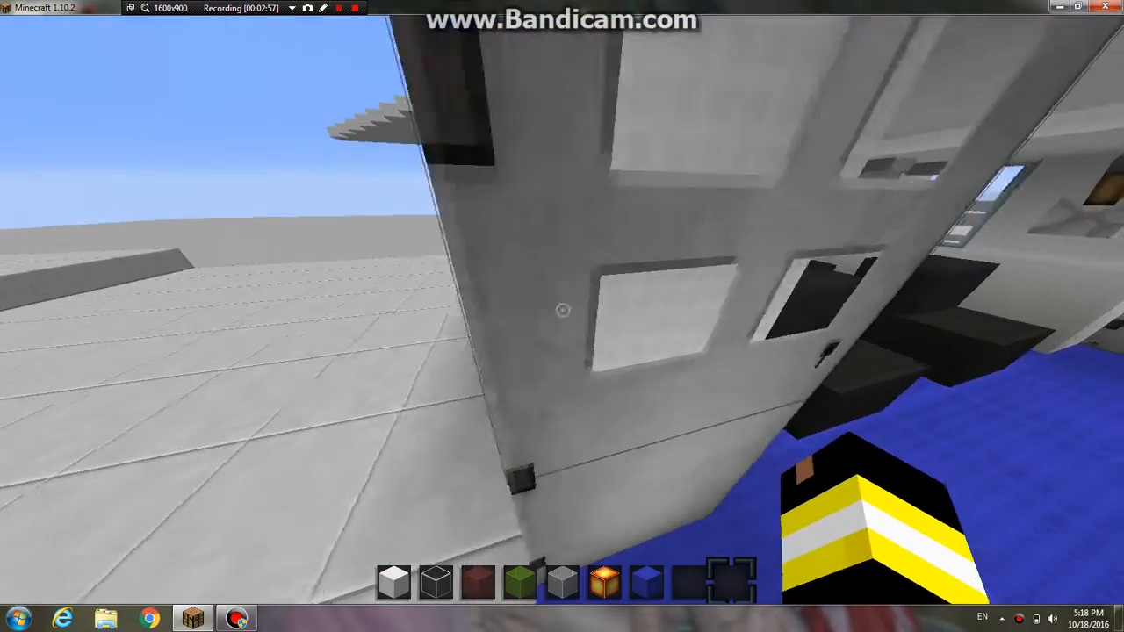
mouse_move(562, 316)
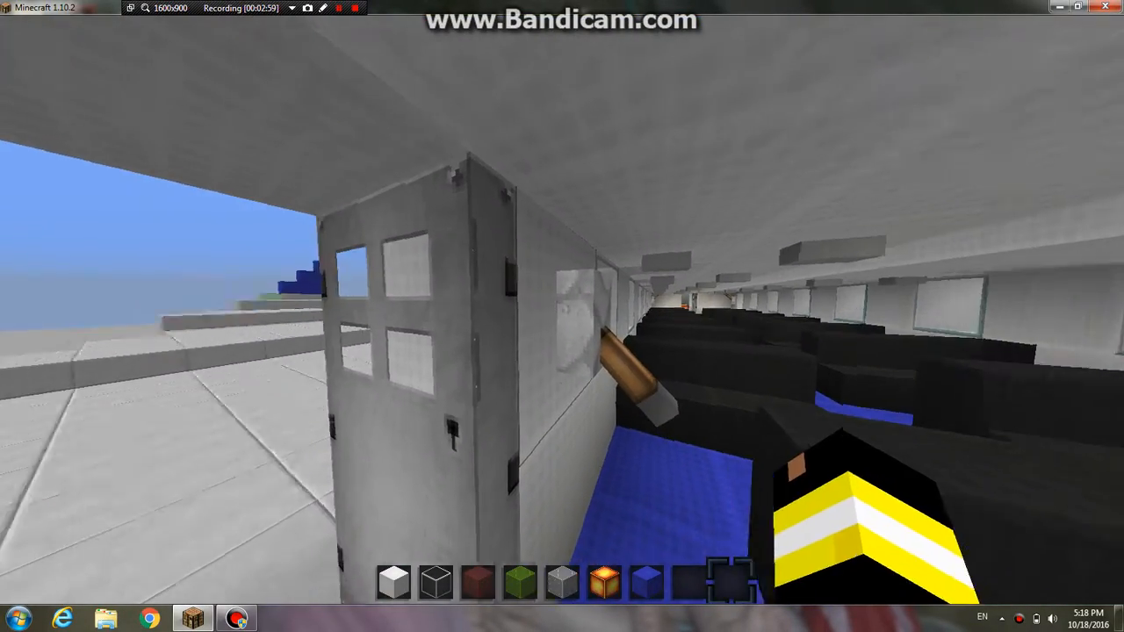
mouse_move(562, 316)
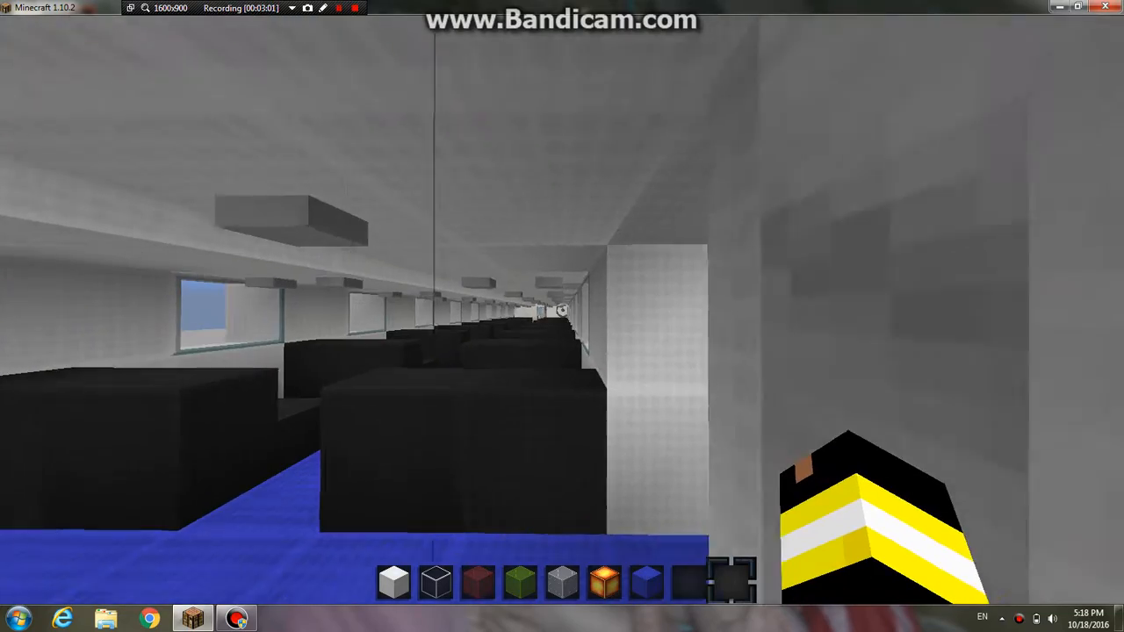
mouse_move(562, 316)
text(/)
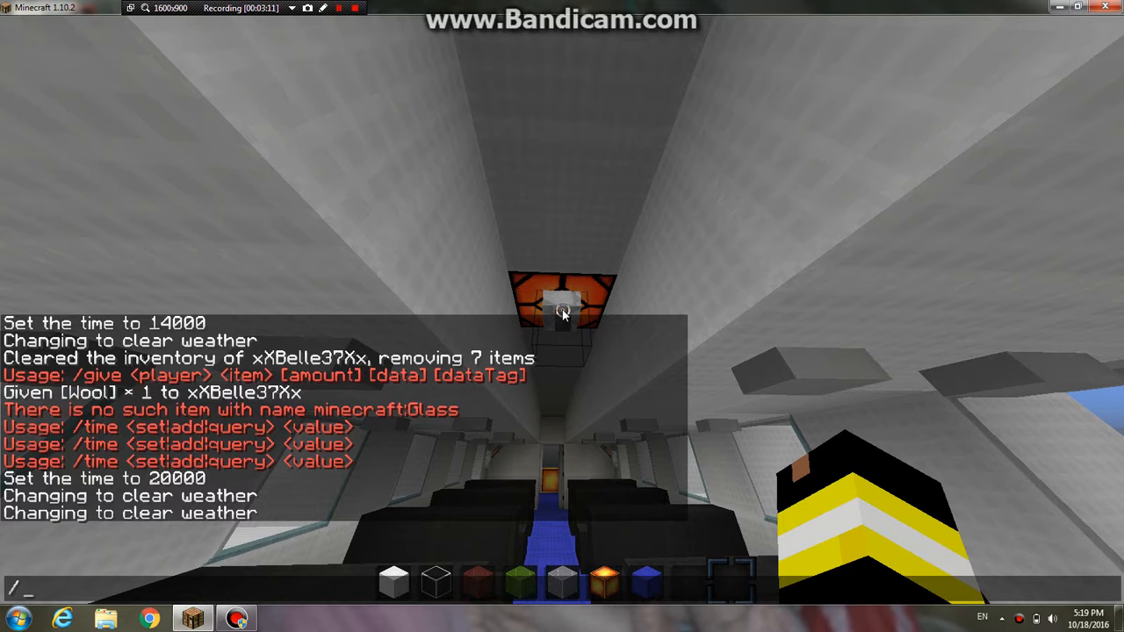
Set the world time to 14000 via chat so the cabin falls dark.
text(time set)
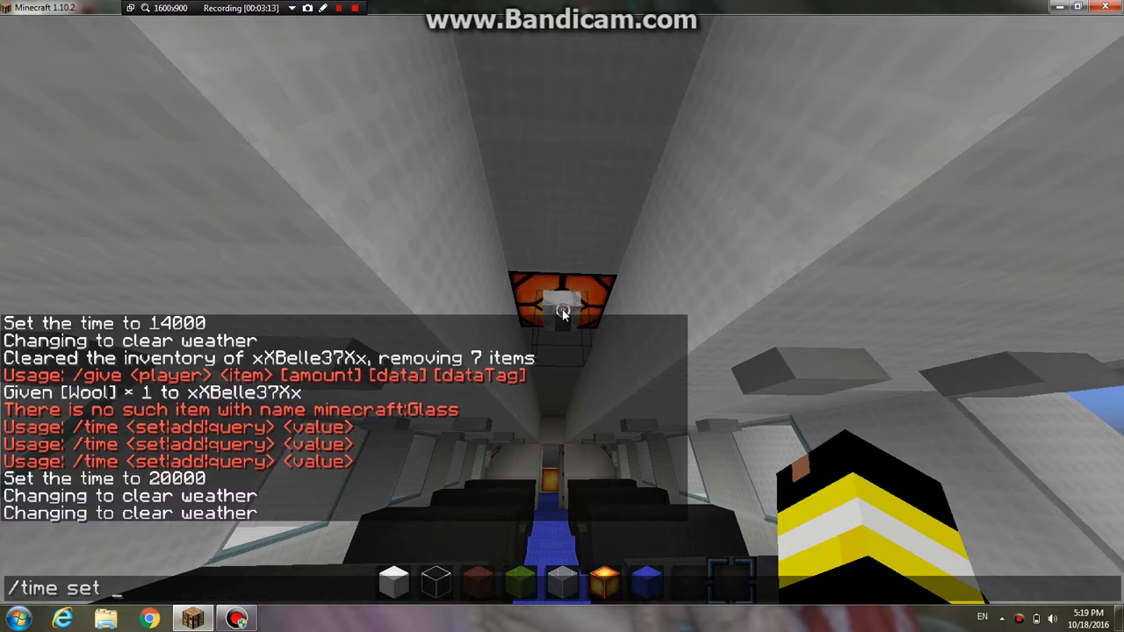
text(14000)
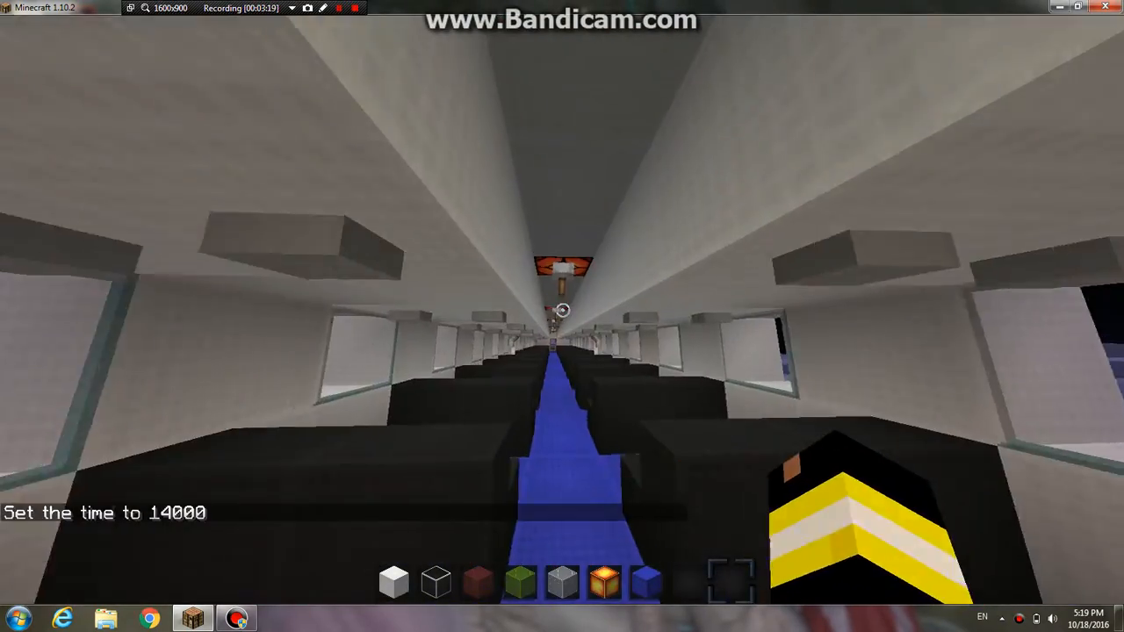
mouse_move(562, 316)
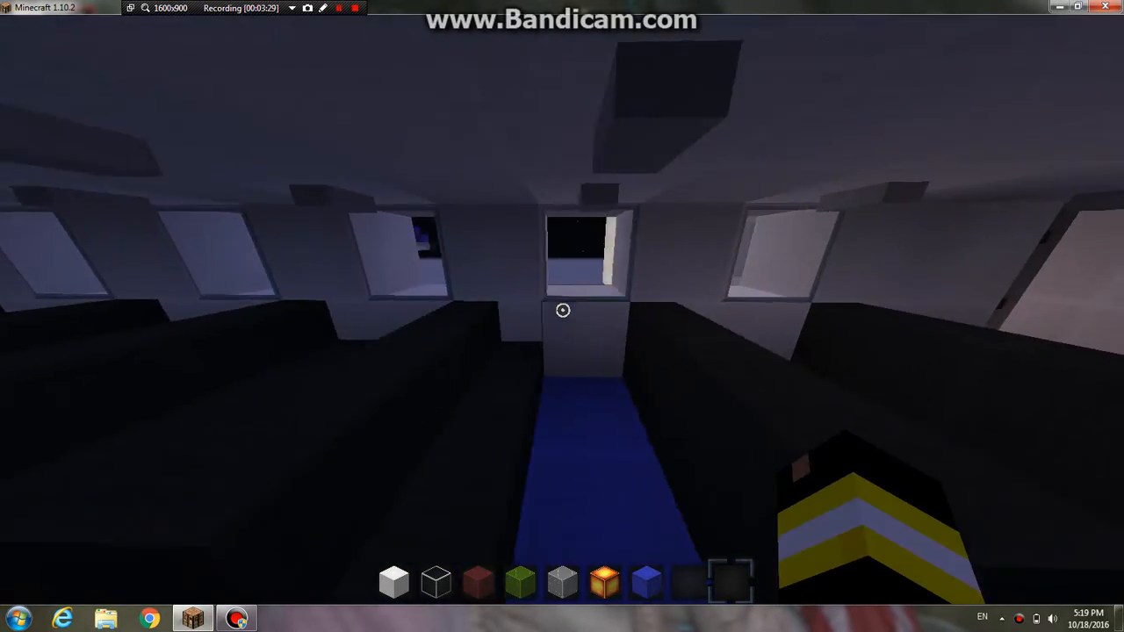
mouse_move(562, 309)
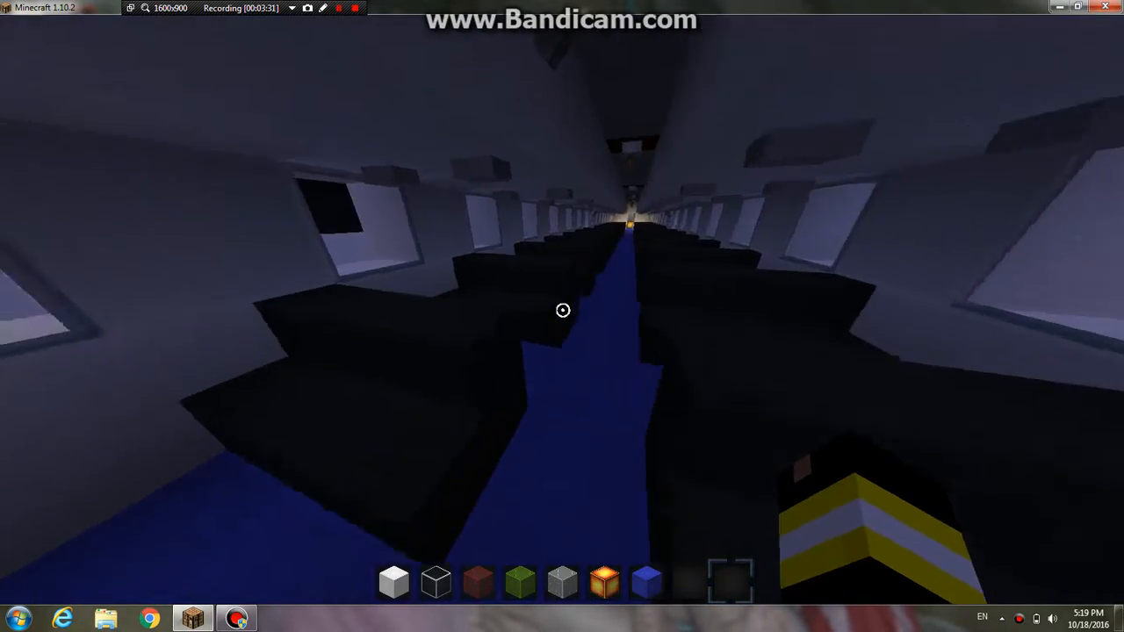
mouse_move(562, 309)
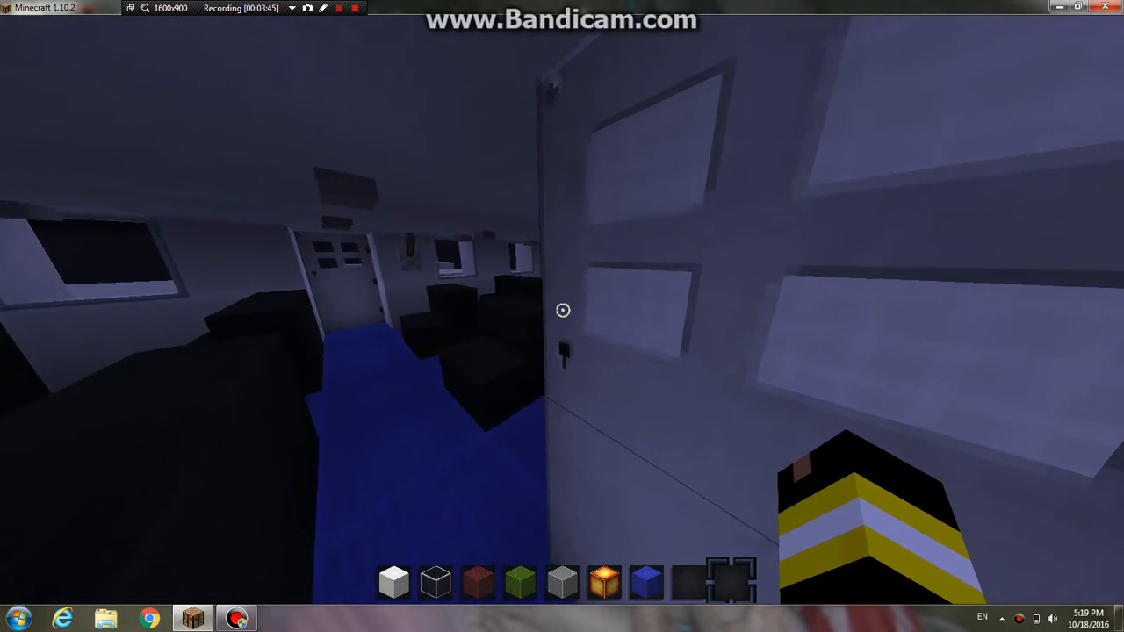
mouse_move(562, 309)
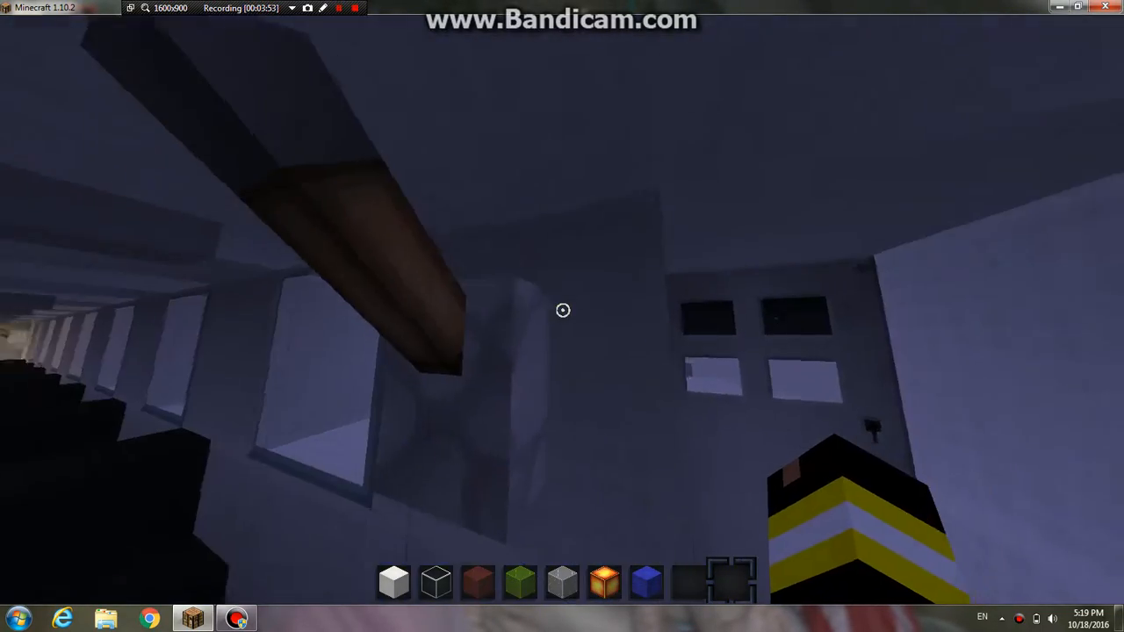
Search the creative inventory for 'but' to find the button item.
key(e)
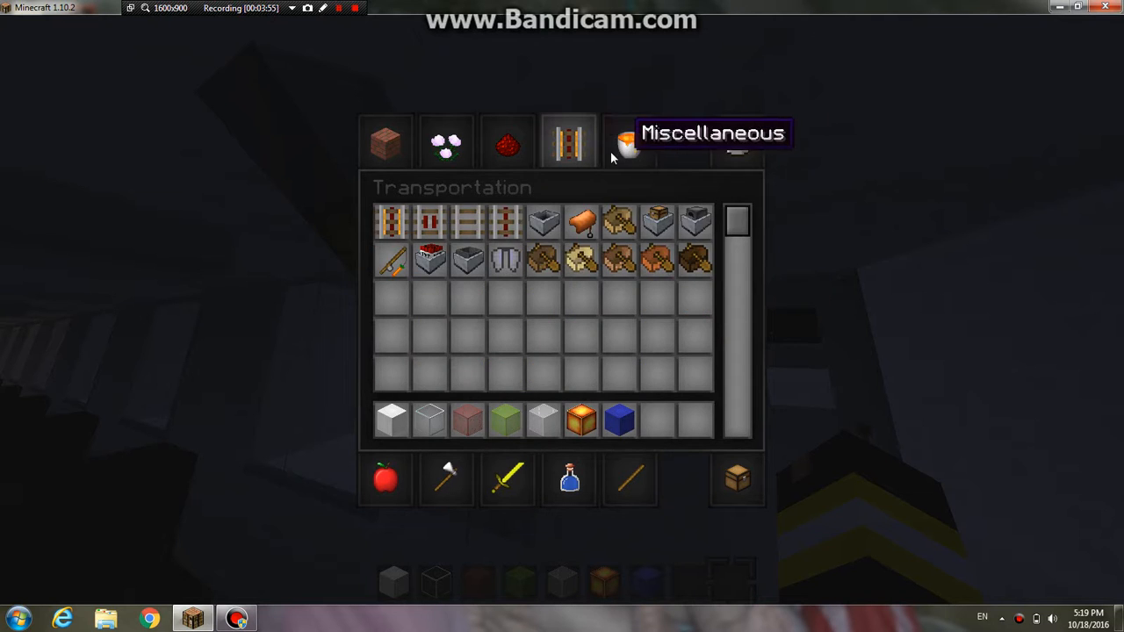
click(738, 141)
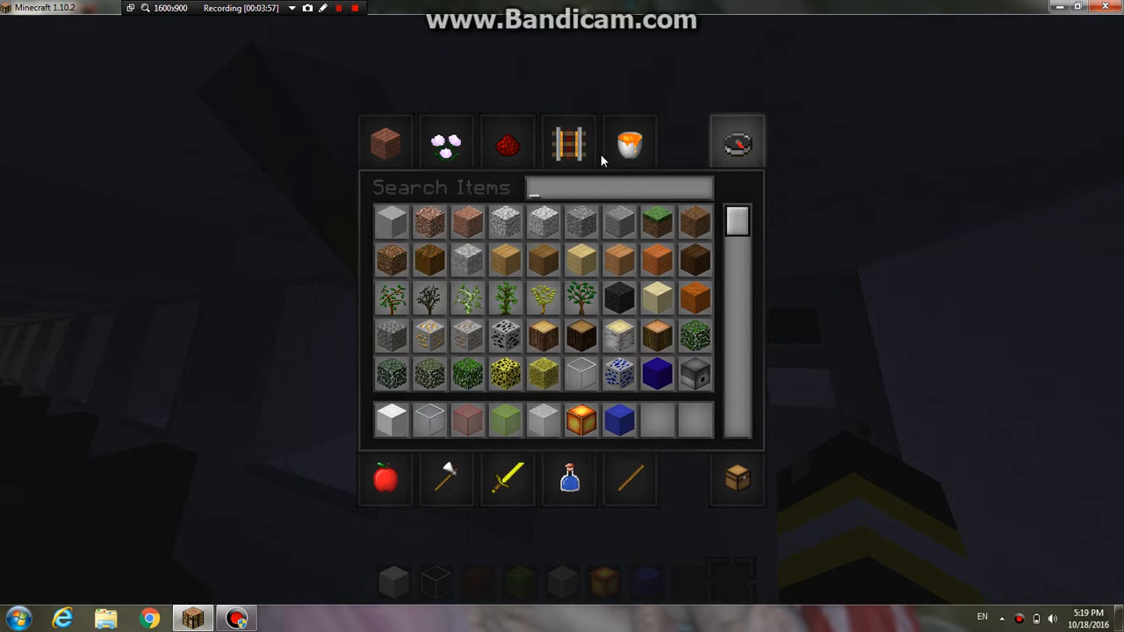
text(but)
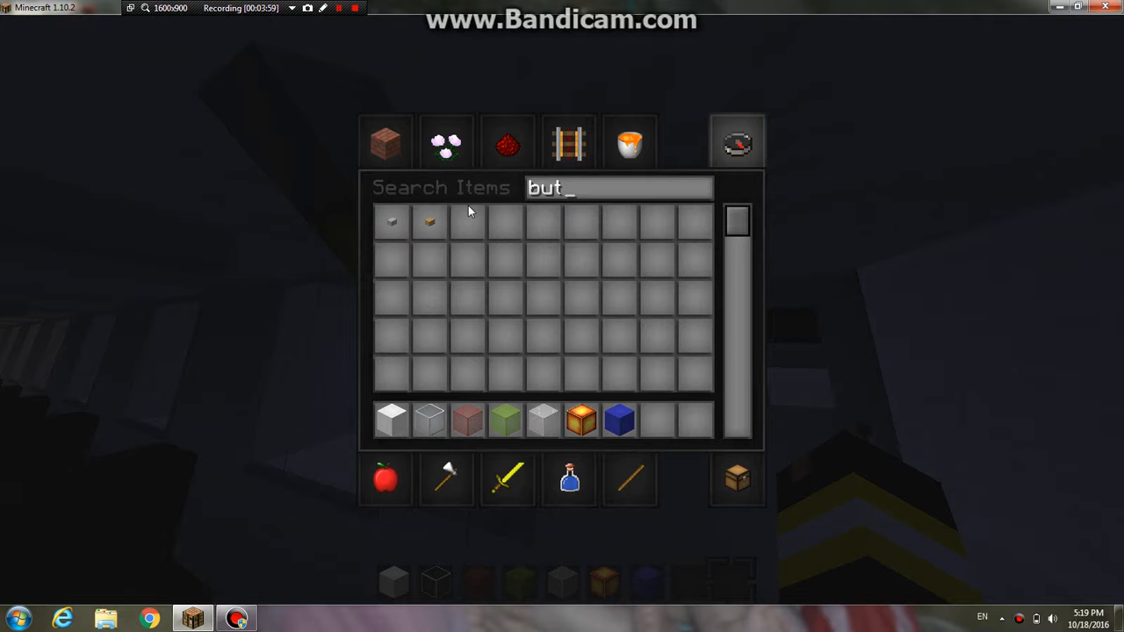
mouse_move(657, 420)
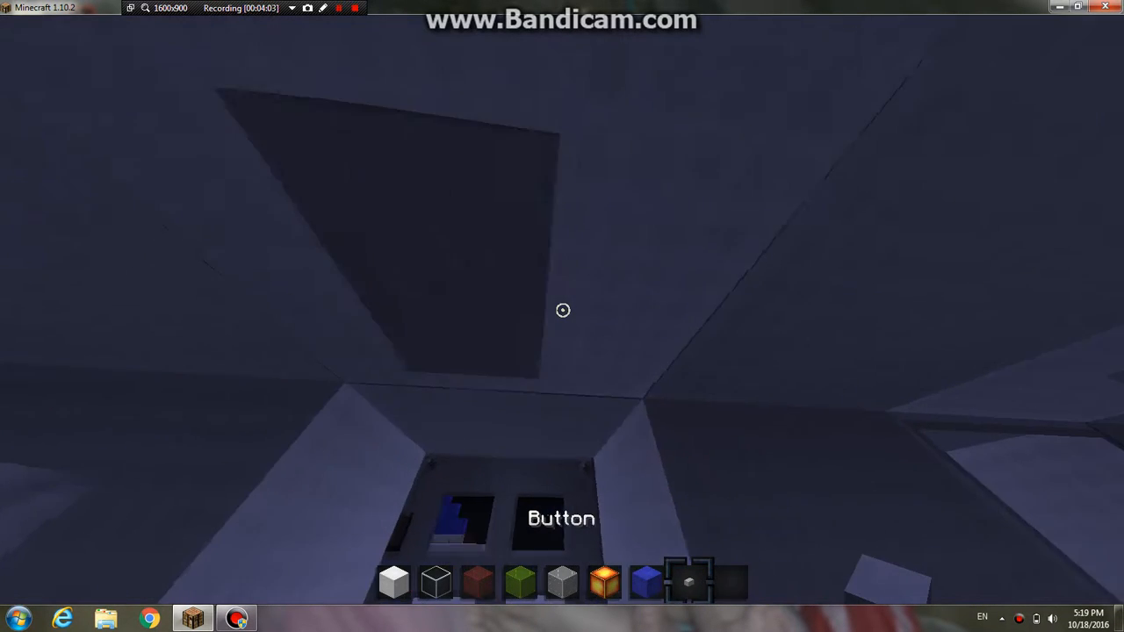
mouse_move(562, 309)
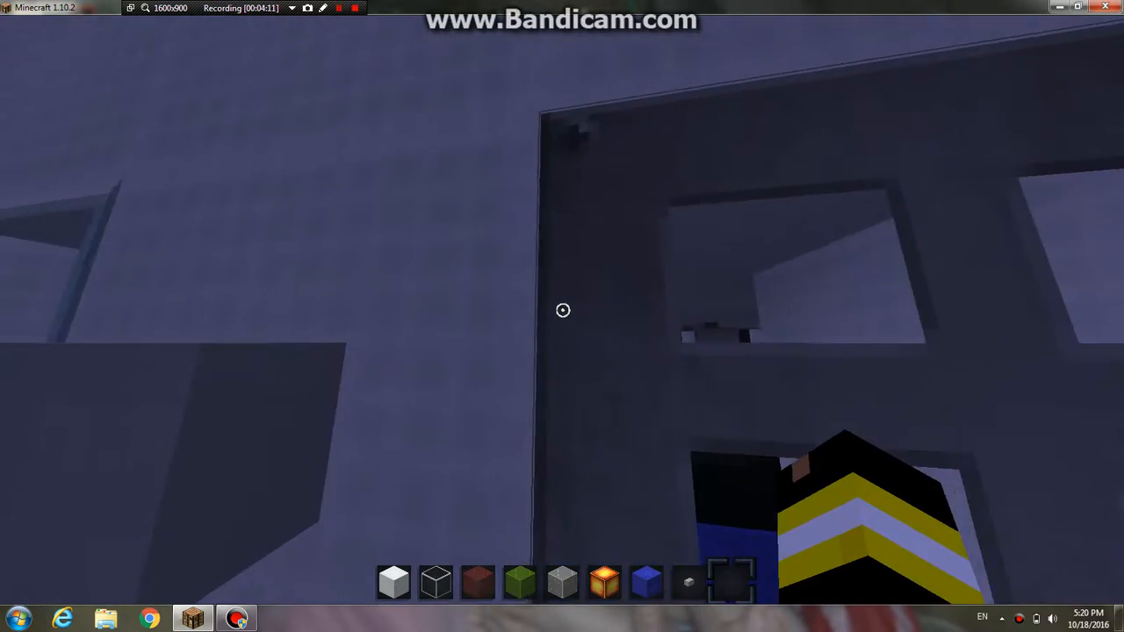
mouse_move(562, 309)
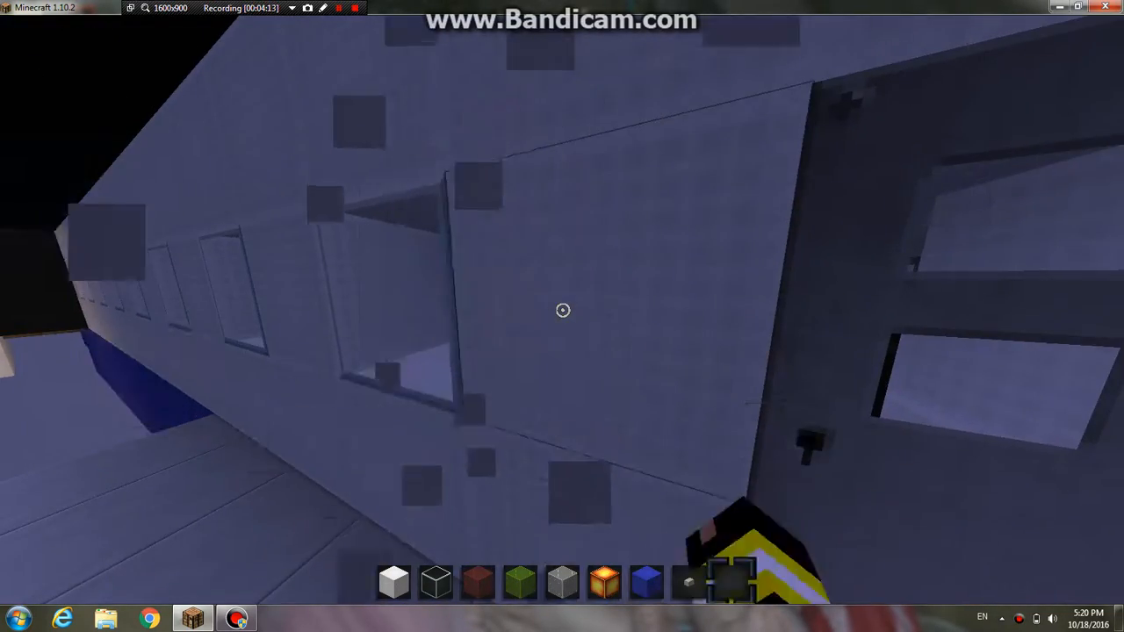
mouse_move(562, 309)
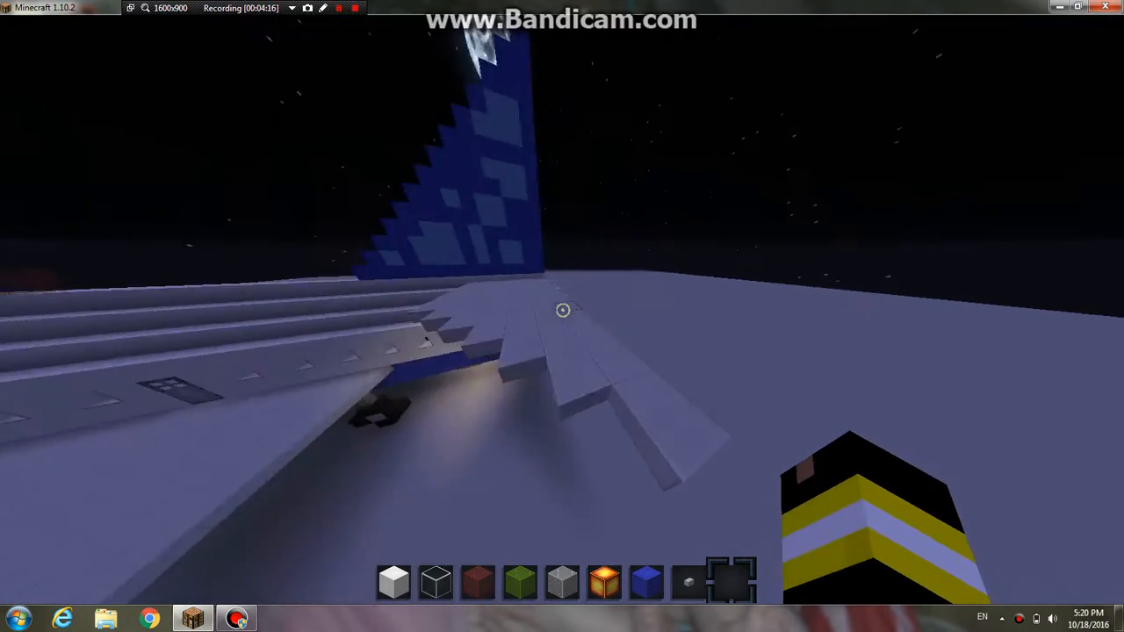
mouse_move(561, 309)
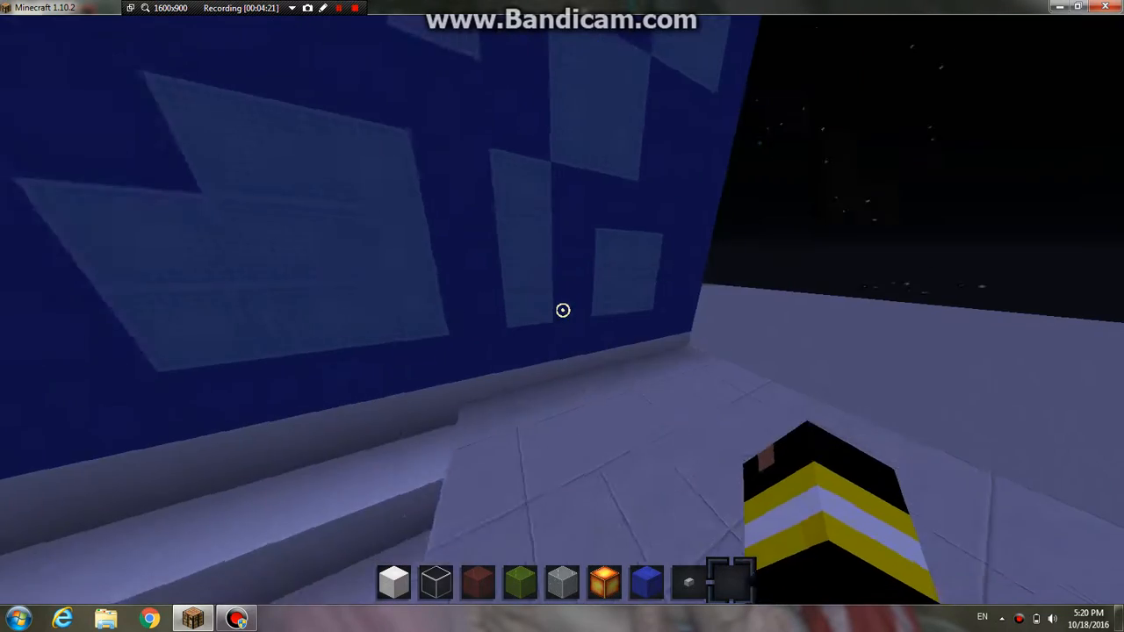
mouse_move(562, 309)
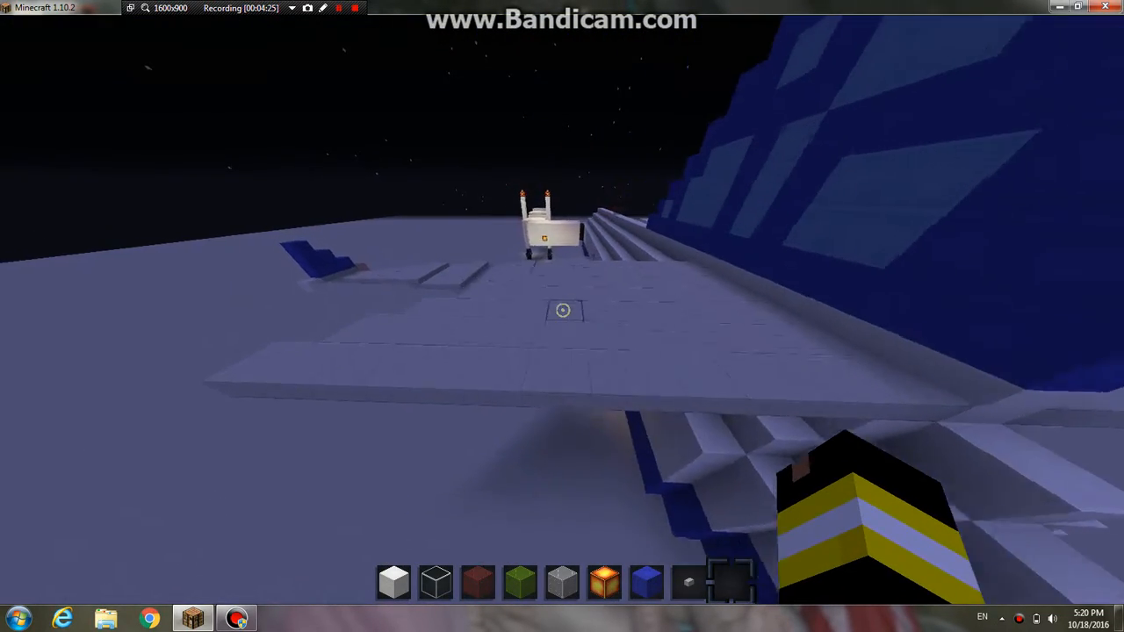
mouse_move(562, 316)
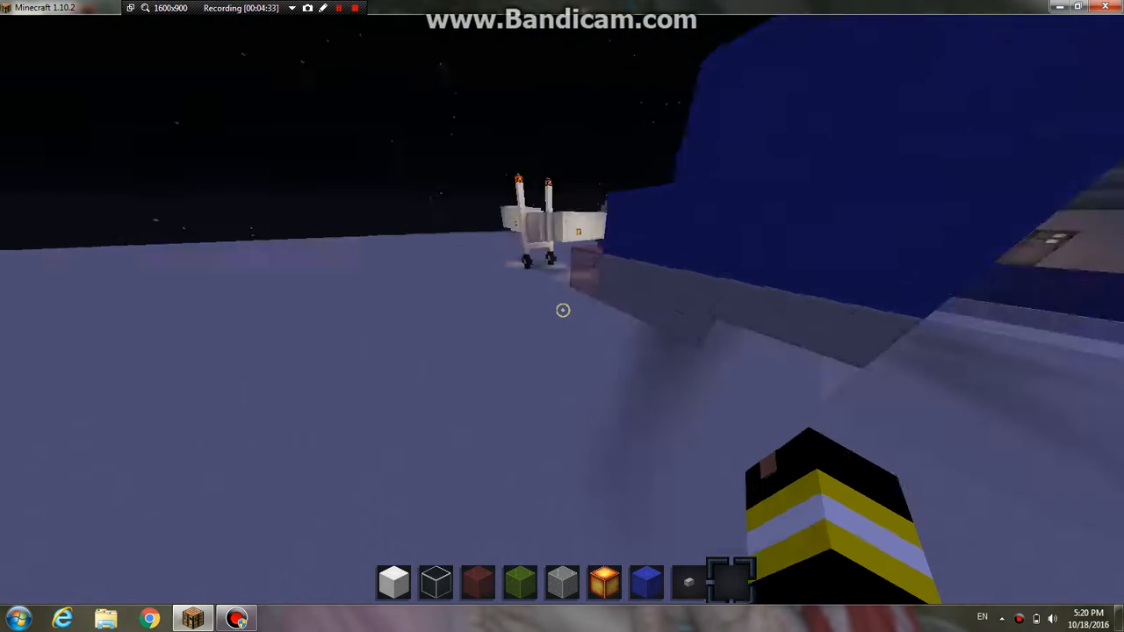
mouse_move(562, 309)
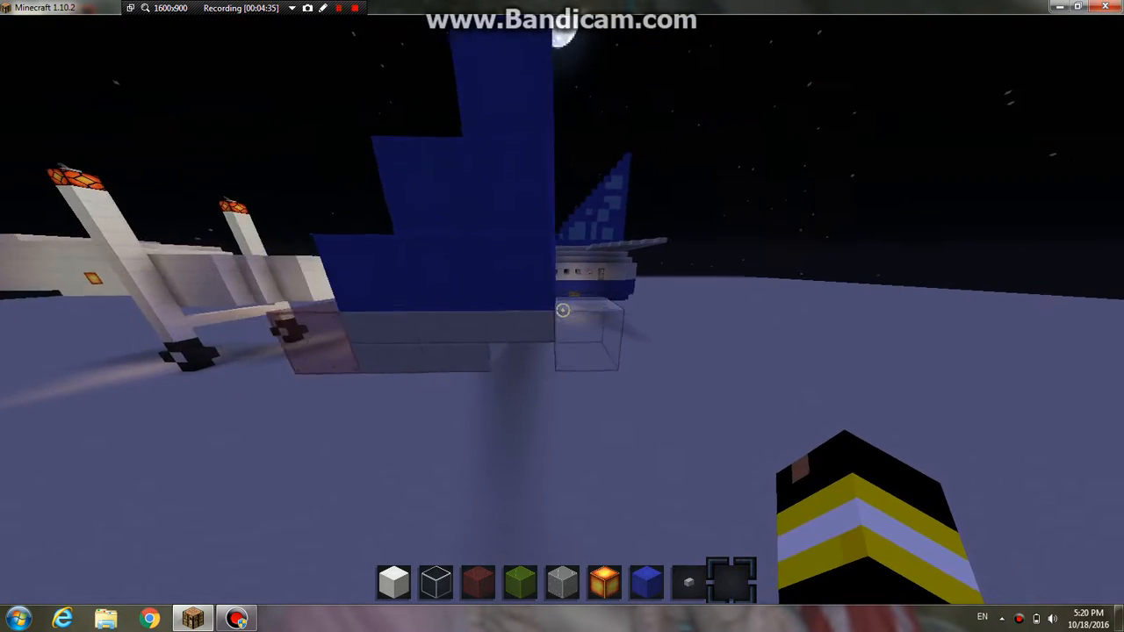
mouse_move(562, 309)
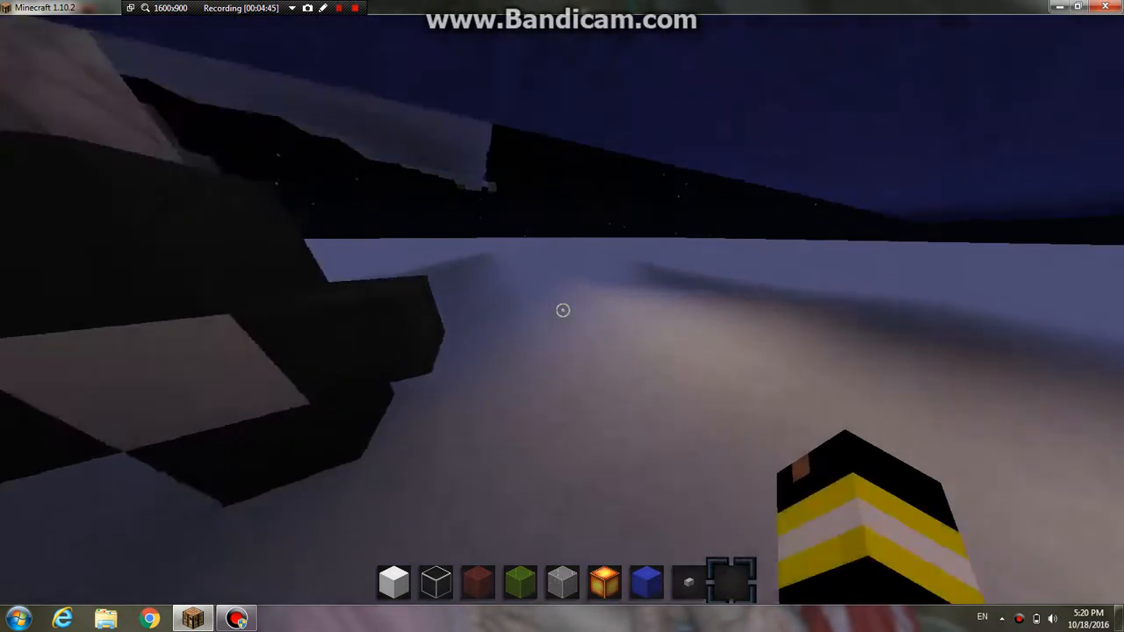
mouse_move(562, 309)
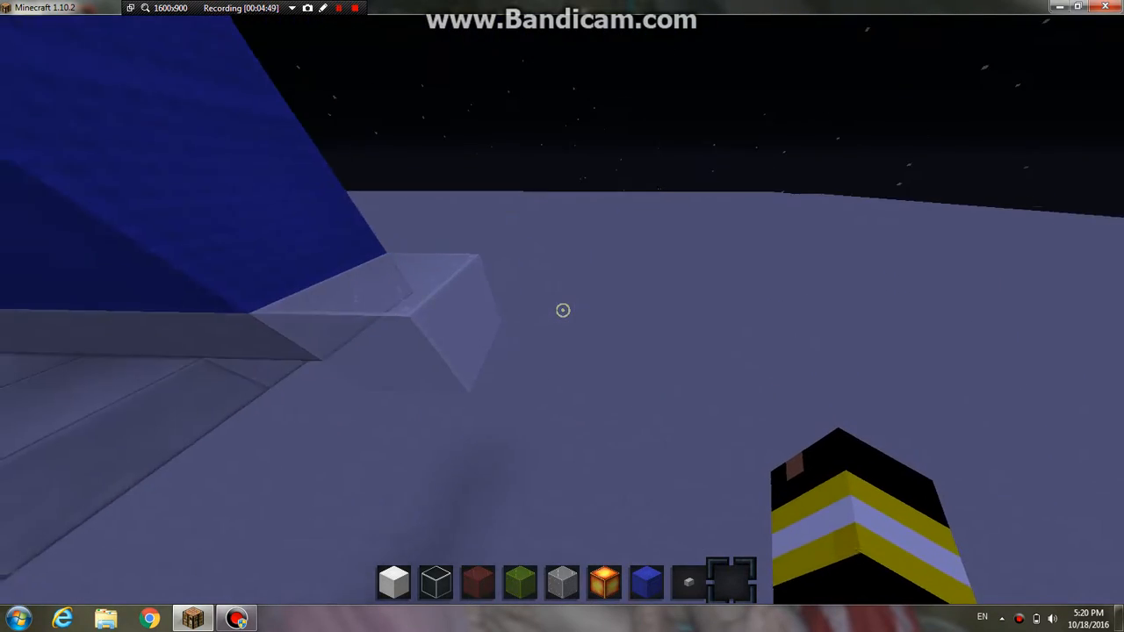
mouse_move(562, 309)
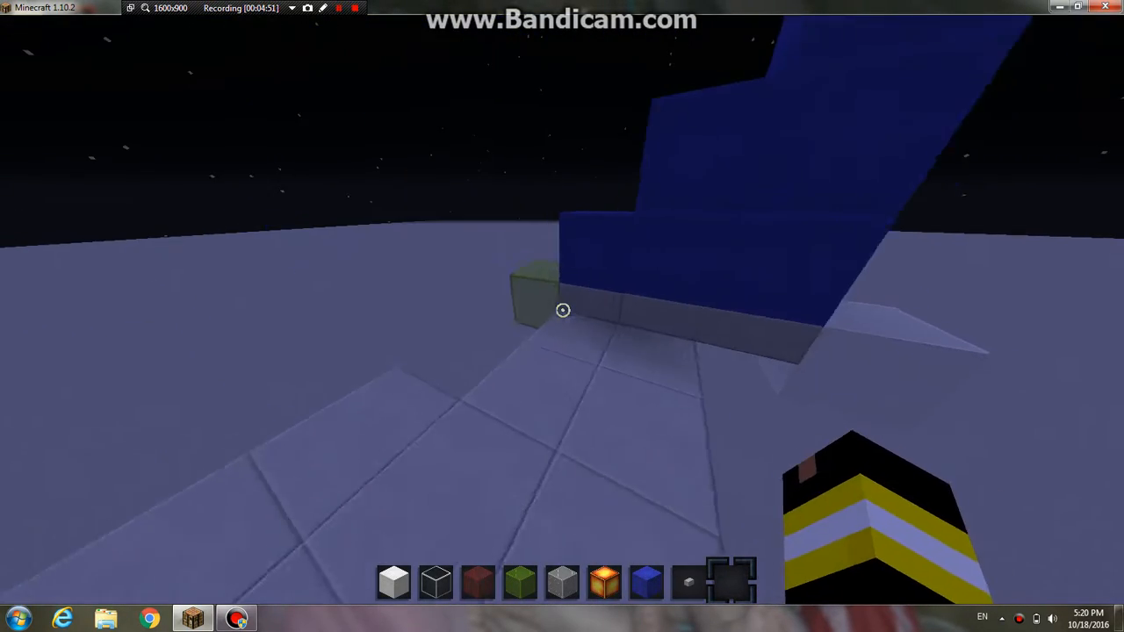
mouse_move(562, 316)
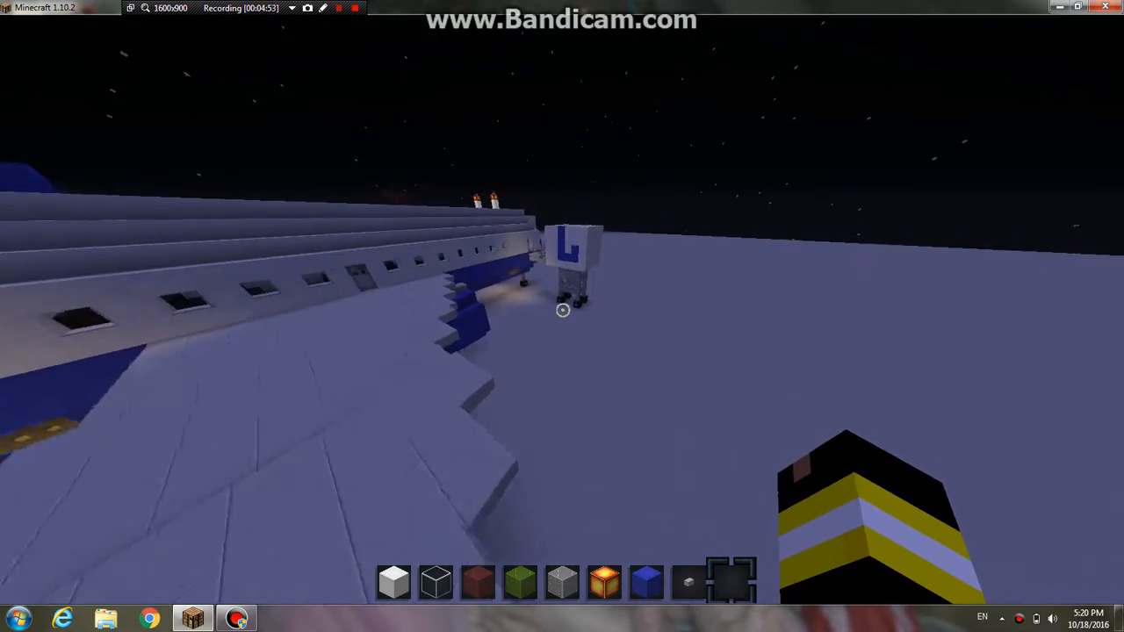
mouse_move(562, 317)
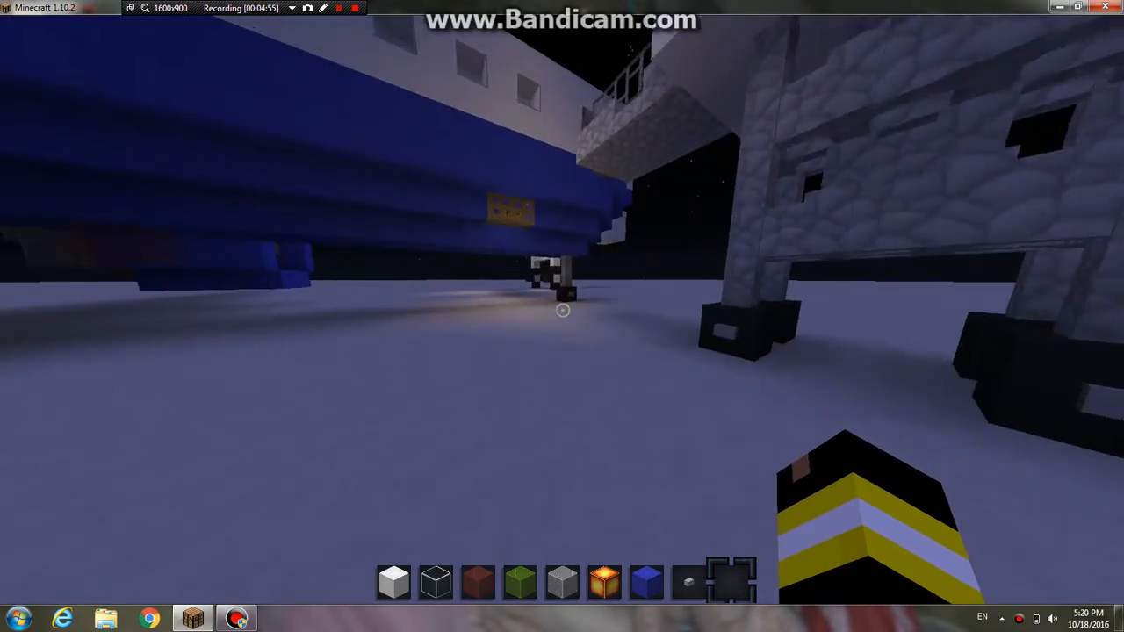
mouse_move(562, 309)
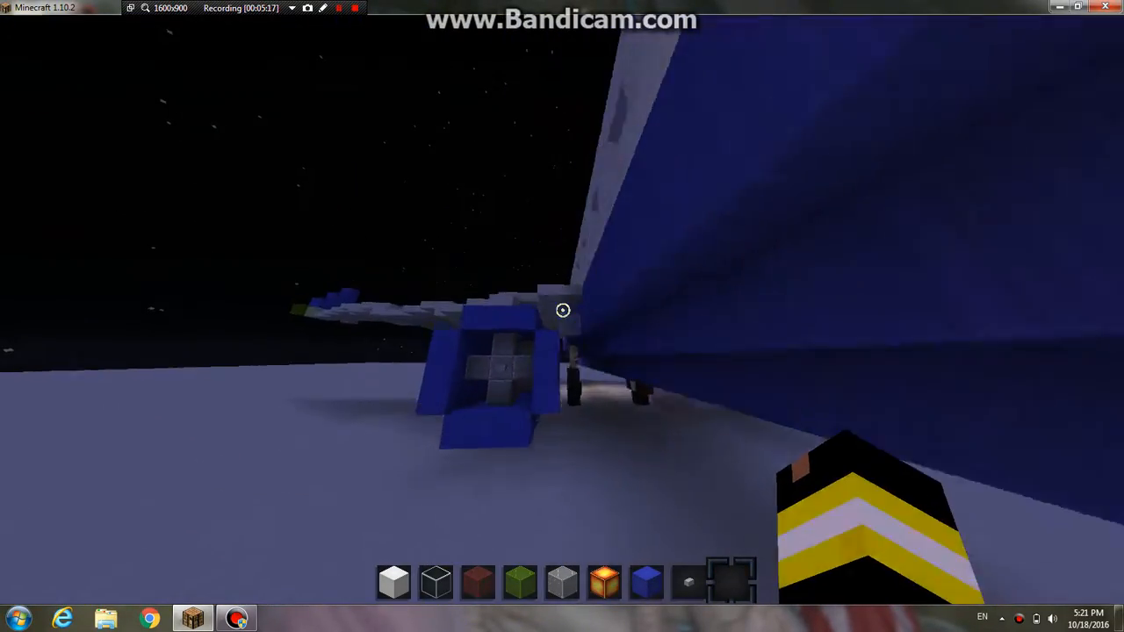
mouse_move(562, 309)
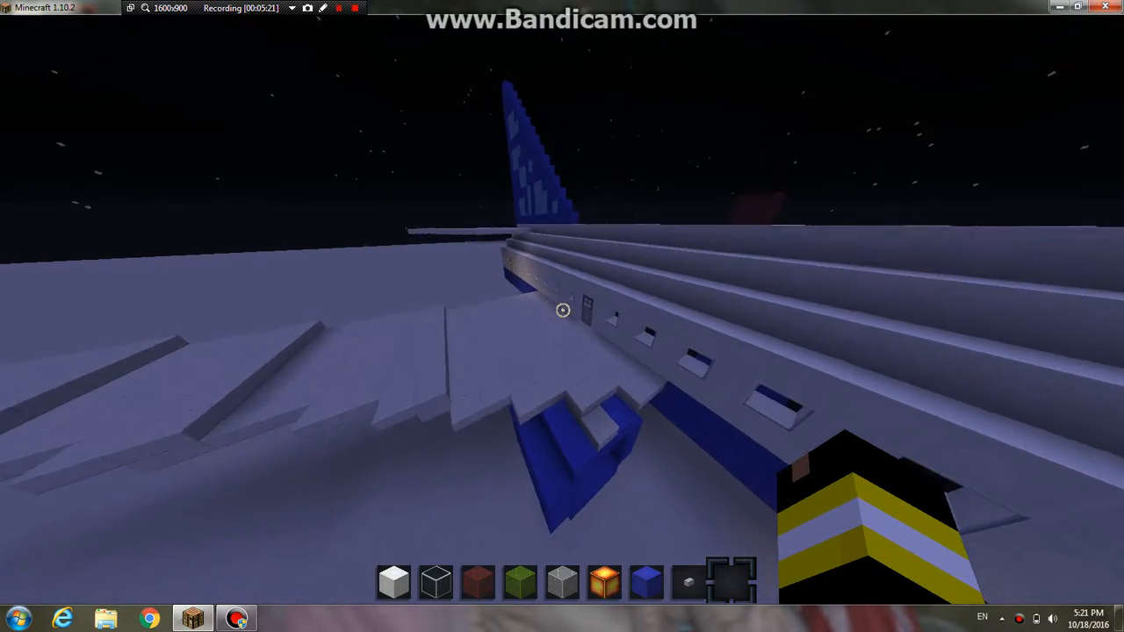
mouse_move(562, 309)
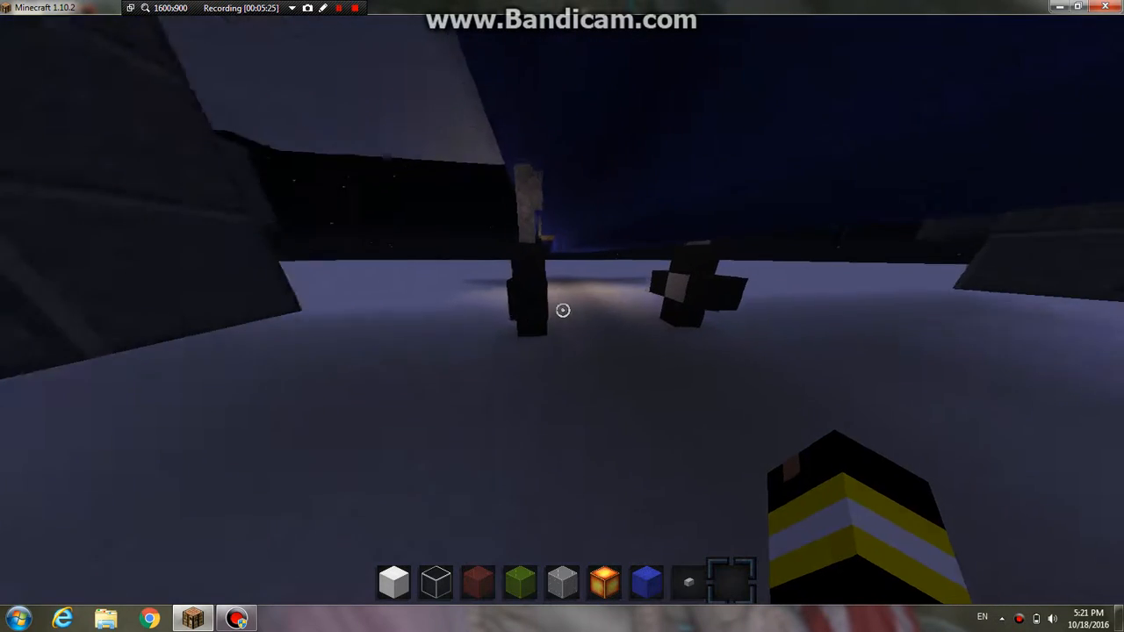
mouse_move(562, 309)
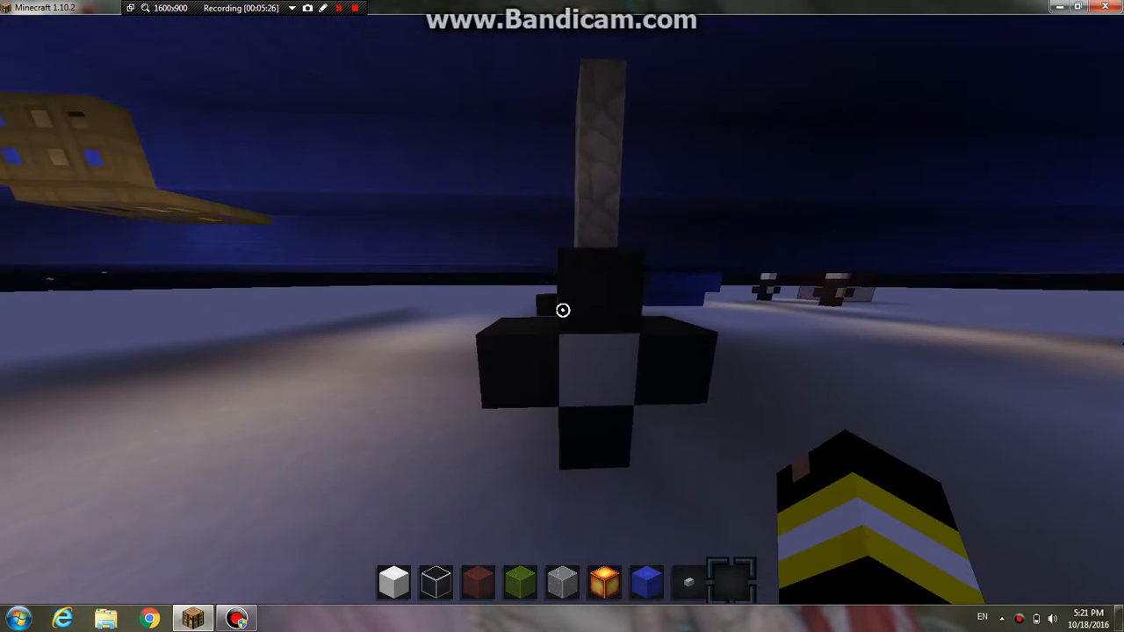
mouse_move(562, 309)
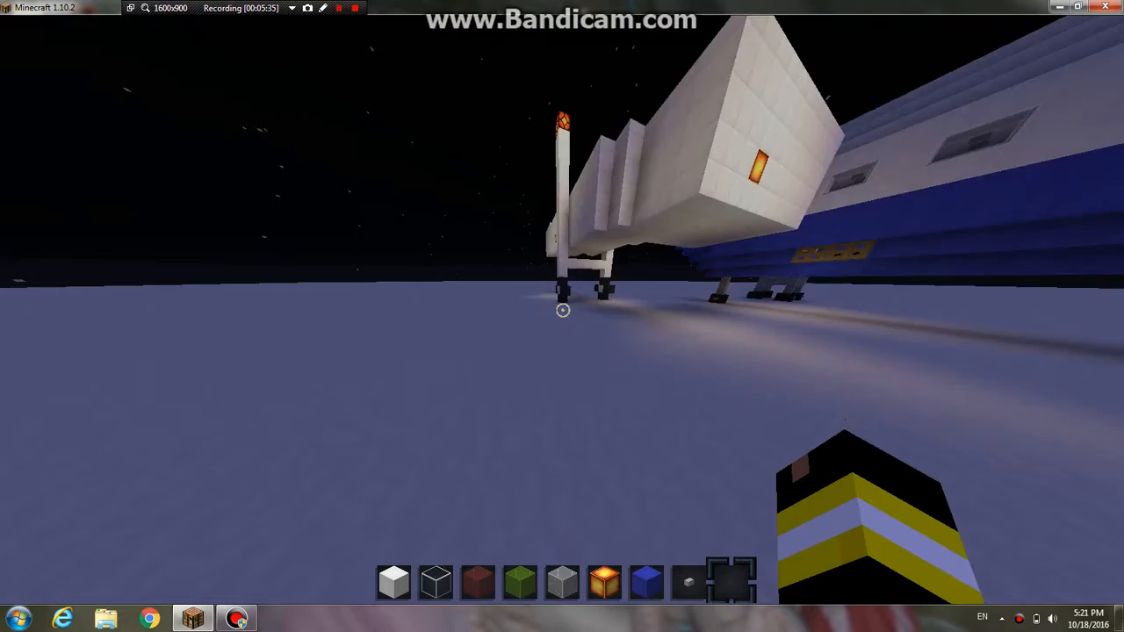
mouse_move(562, 316)
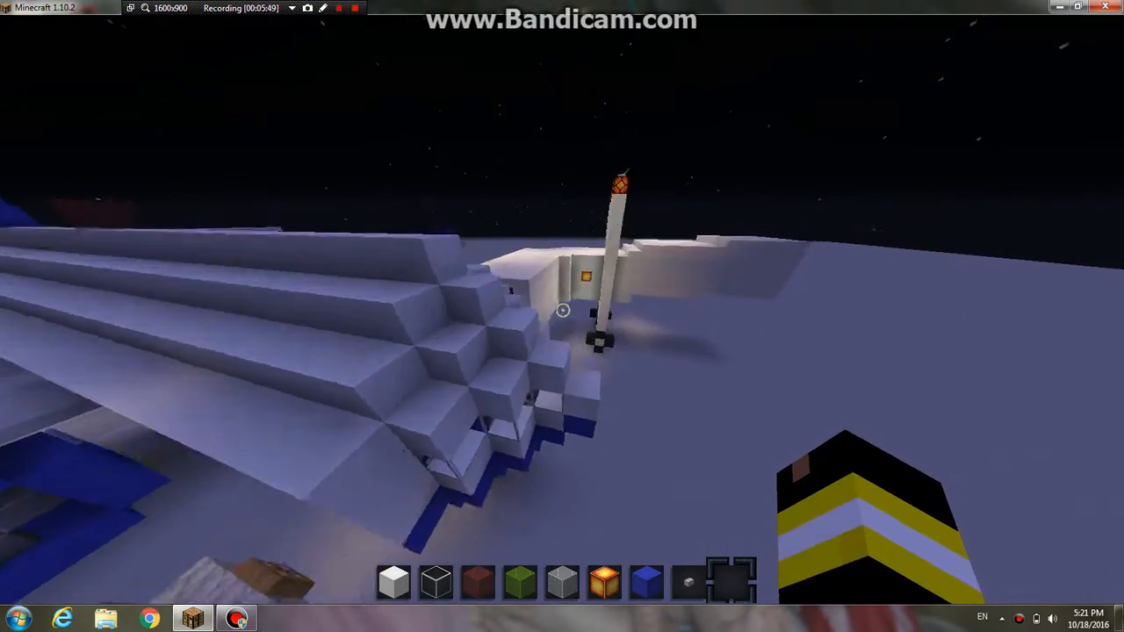
mouse_move(562, 311)
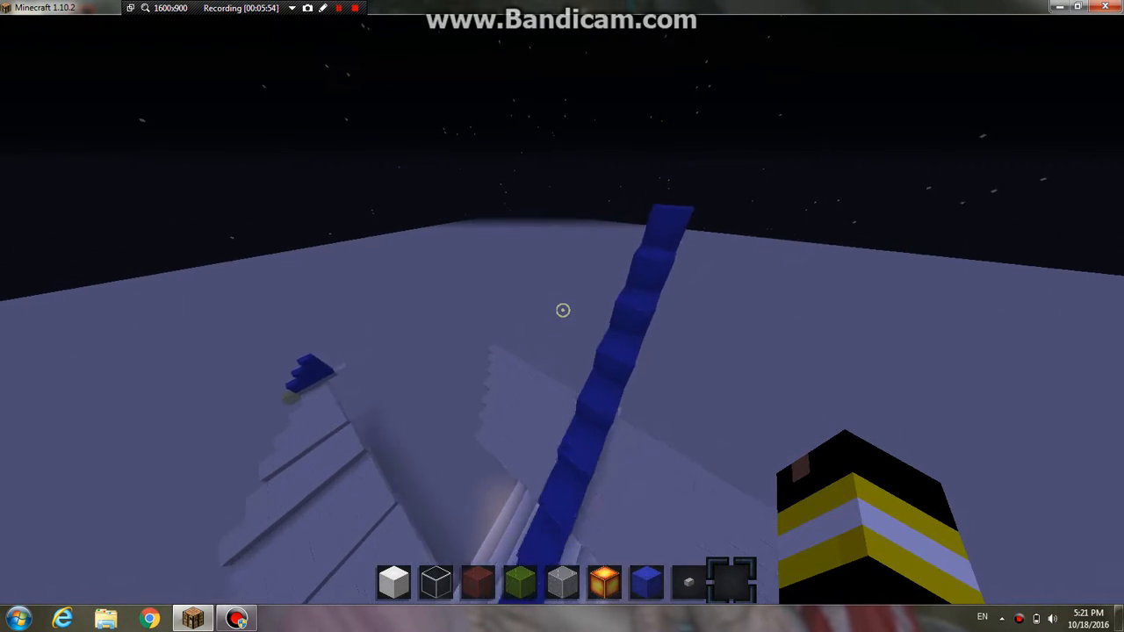
mouse_move(562, 309)
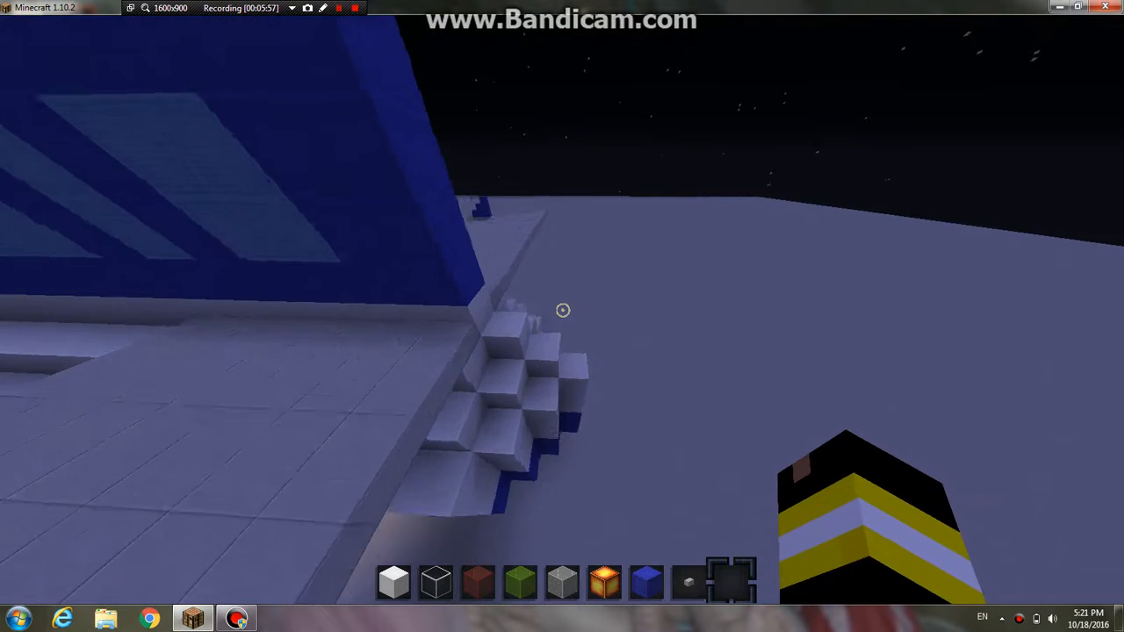
mouse_move(562, 316)
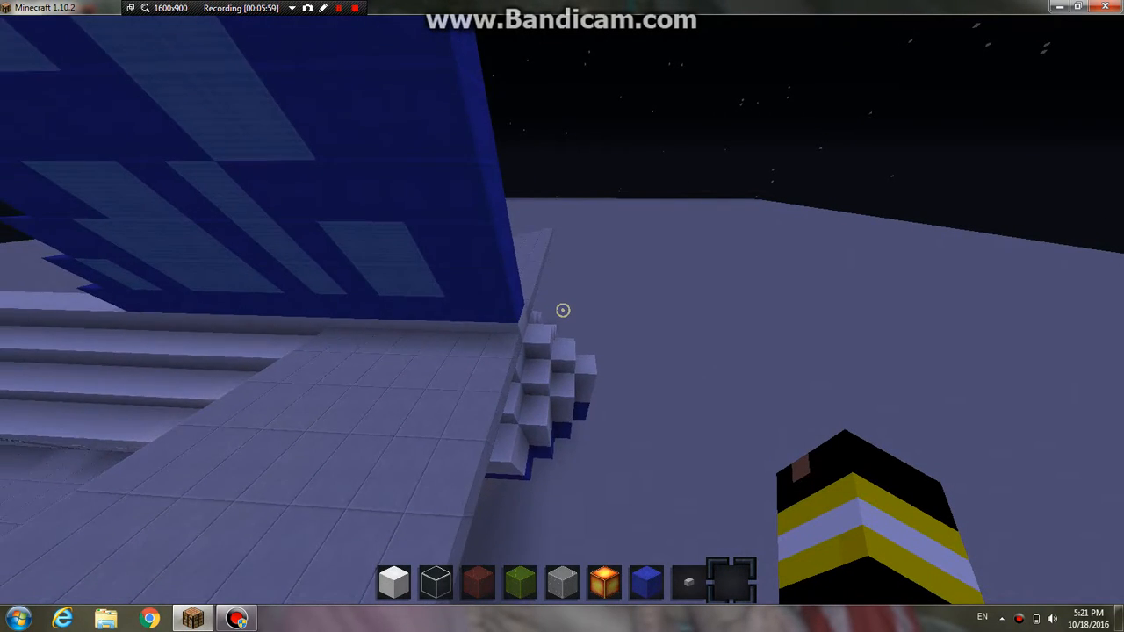
mouse_move(561, 309)
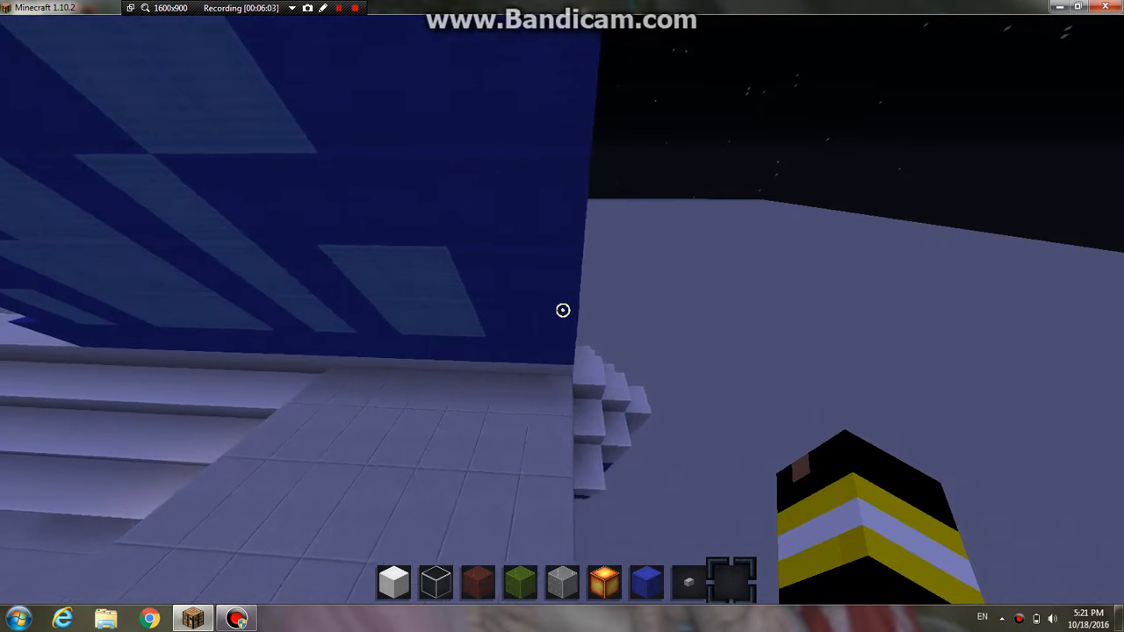
mouse_move(561, 309)
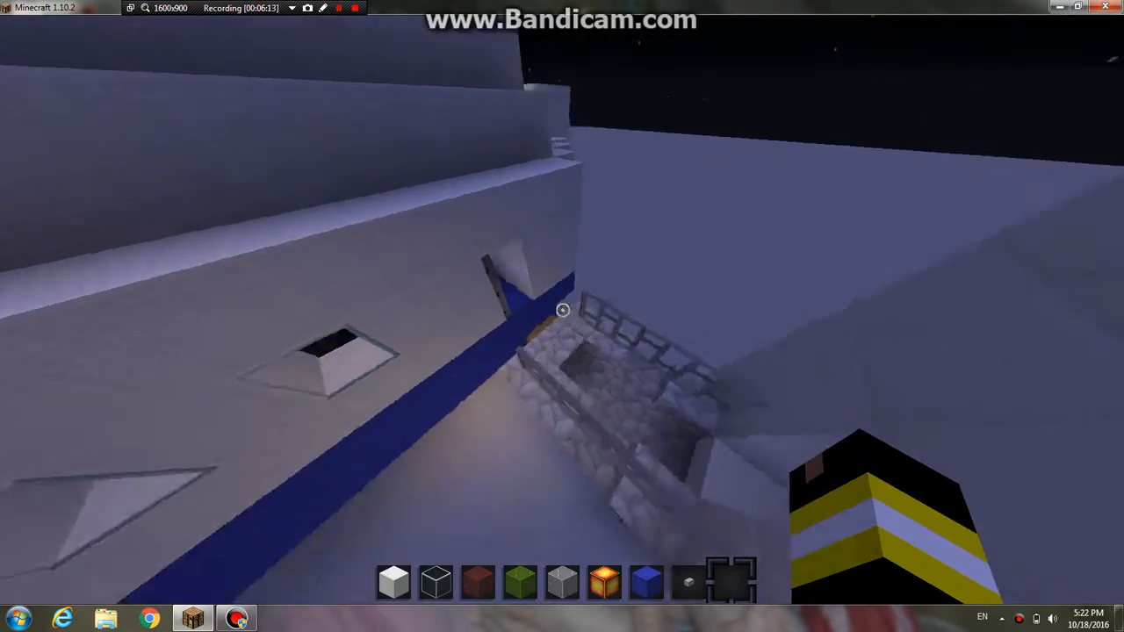
mouse_move(562, 309)
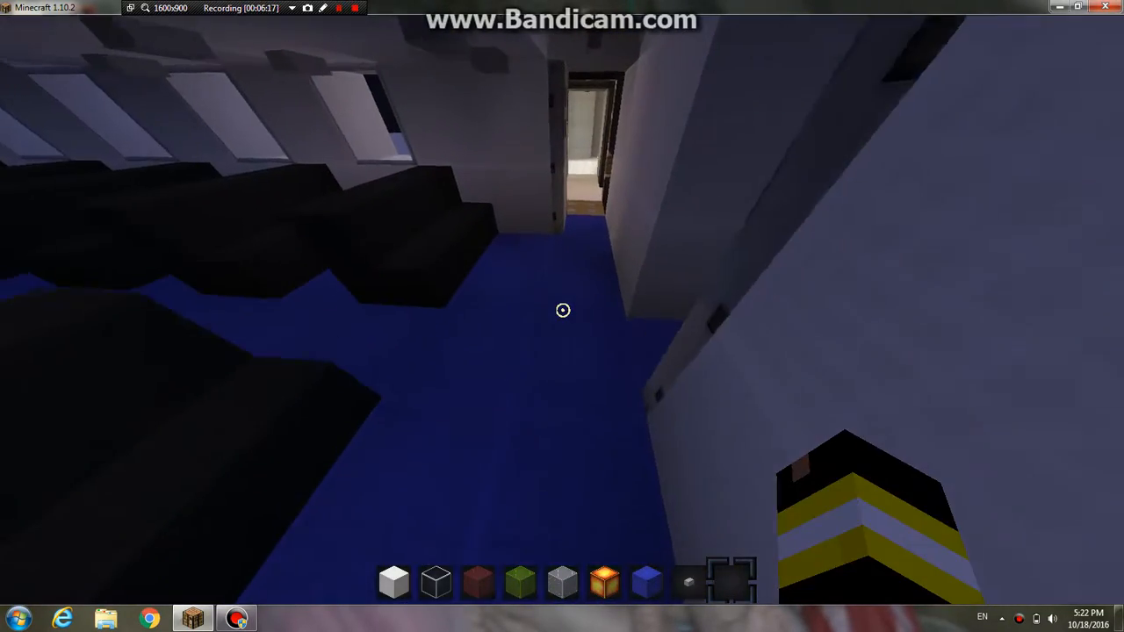
mouse_move(562, 309)
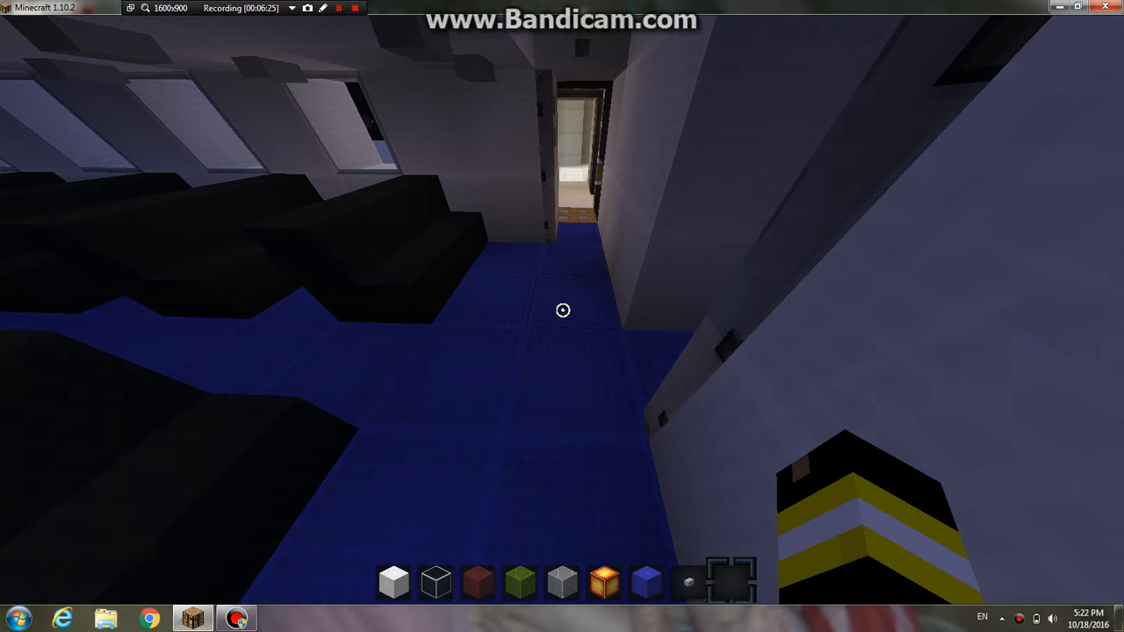
mouse_move(562, 310)
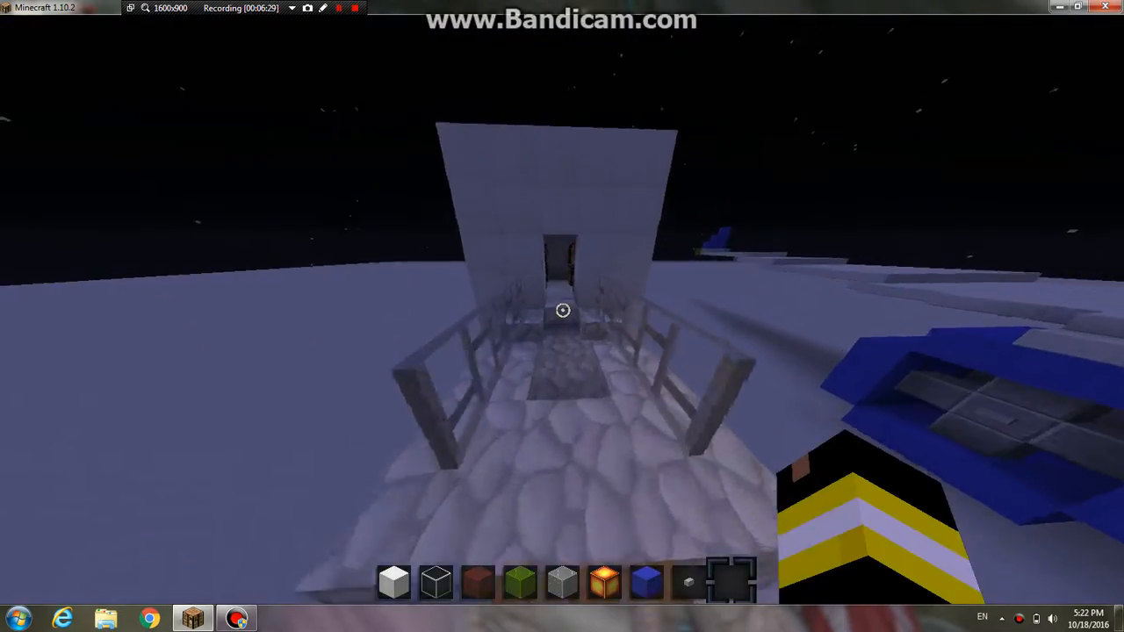
mouse_move(562, 309)
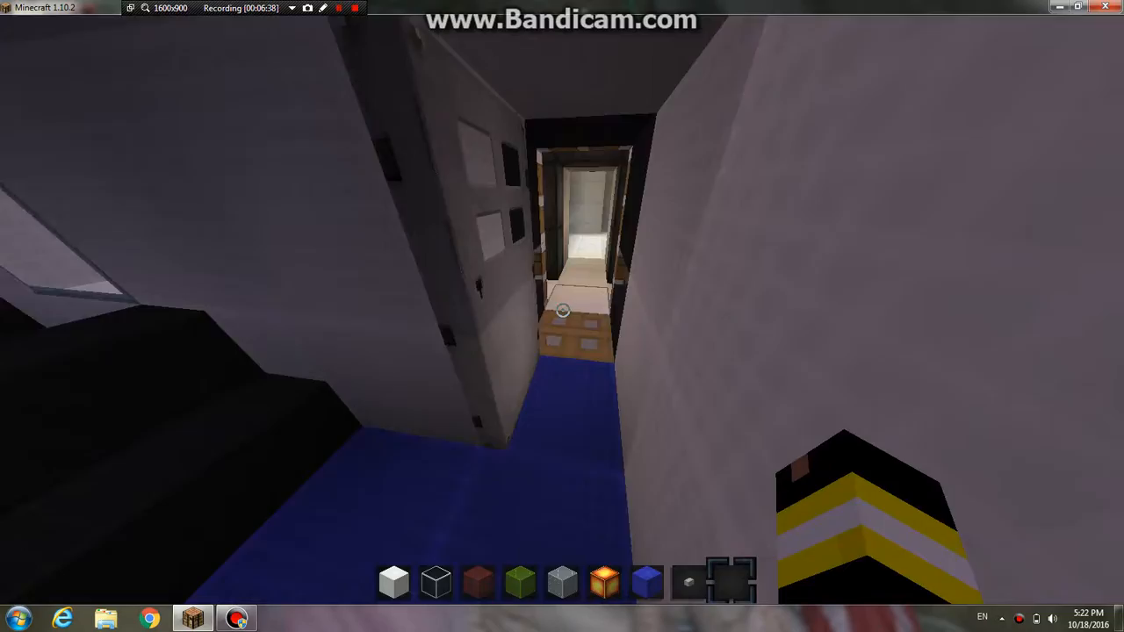
mouse_move(562, 316)
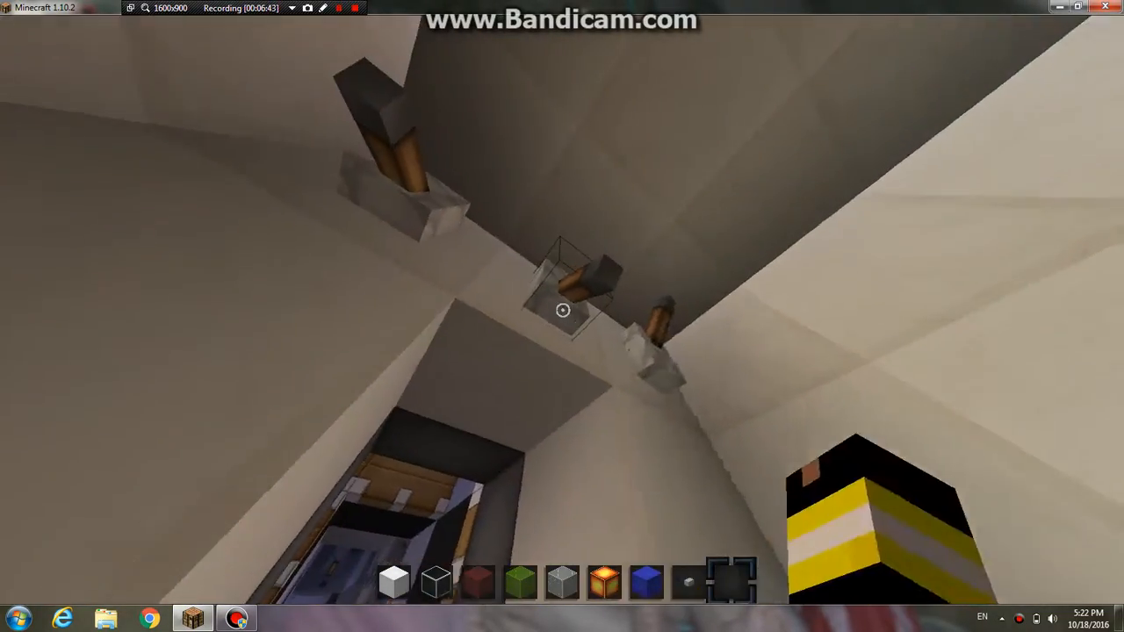
mouse_move(562, 316)
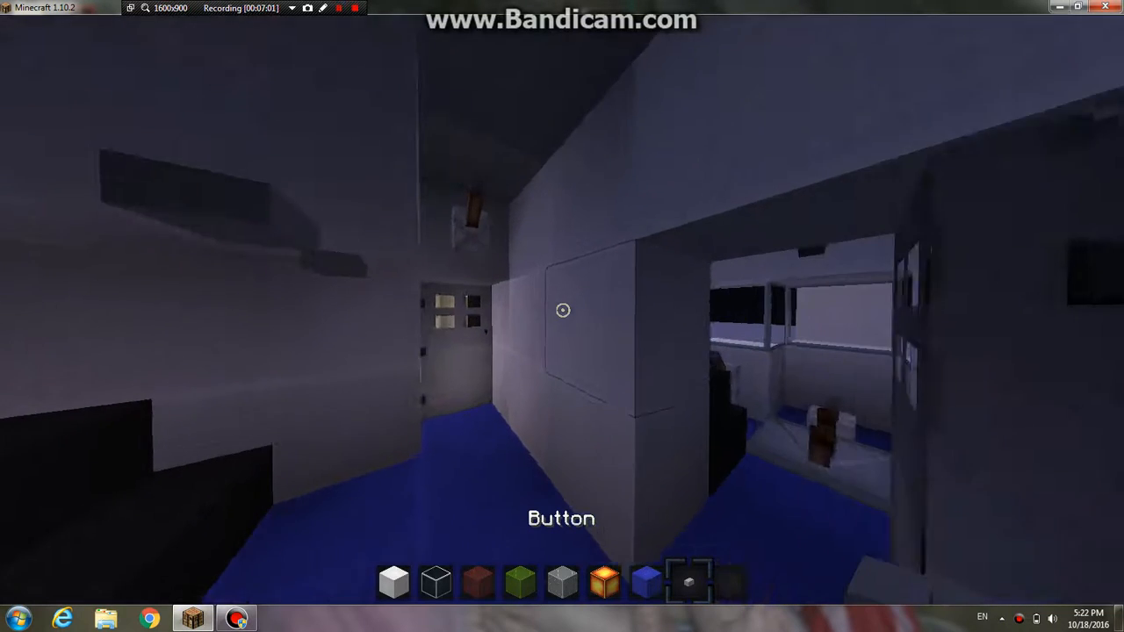
mouse_move(562, 309)
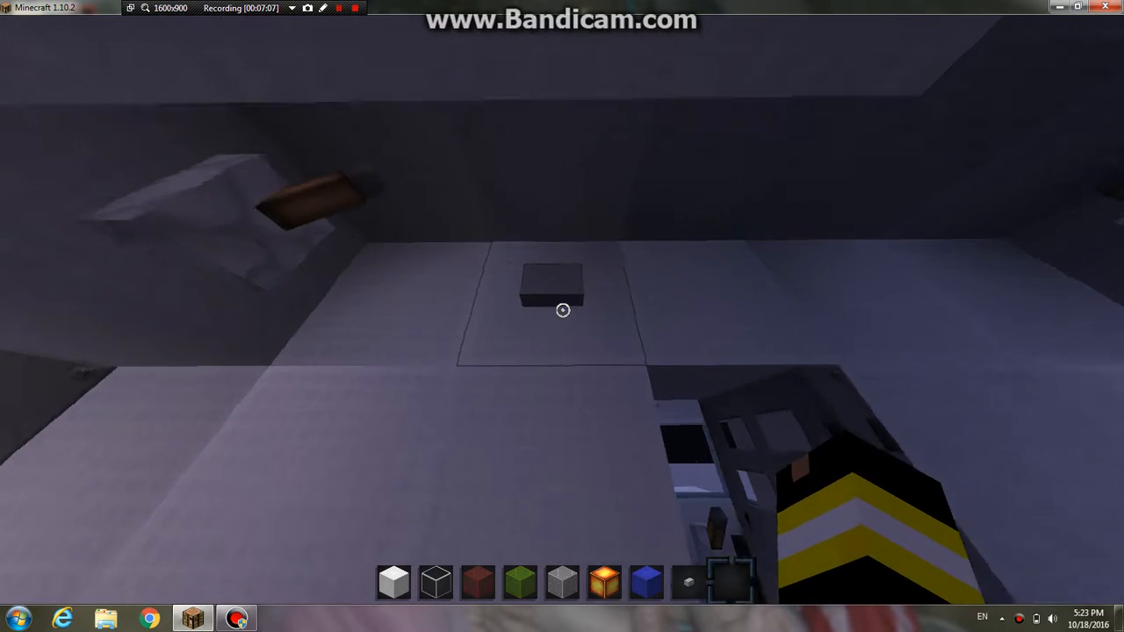
mouse_move(562, 309)
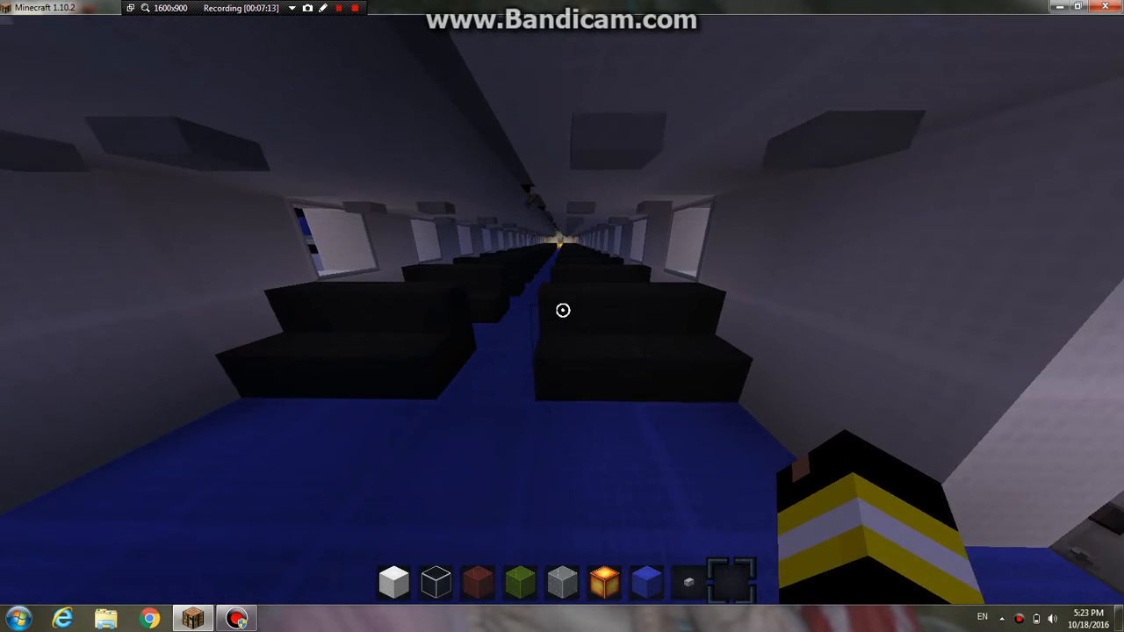
mouse_move(562, 310)
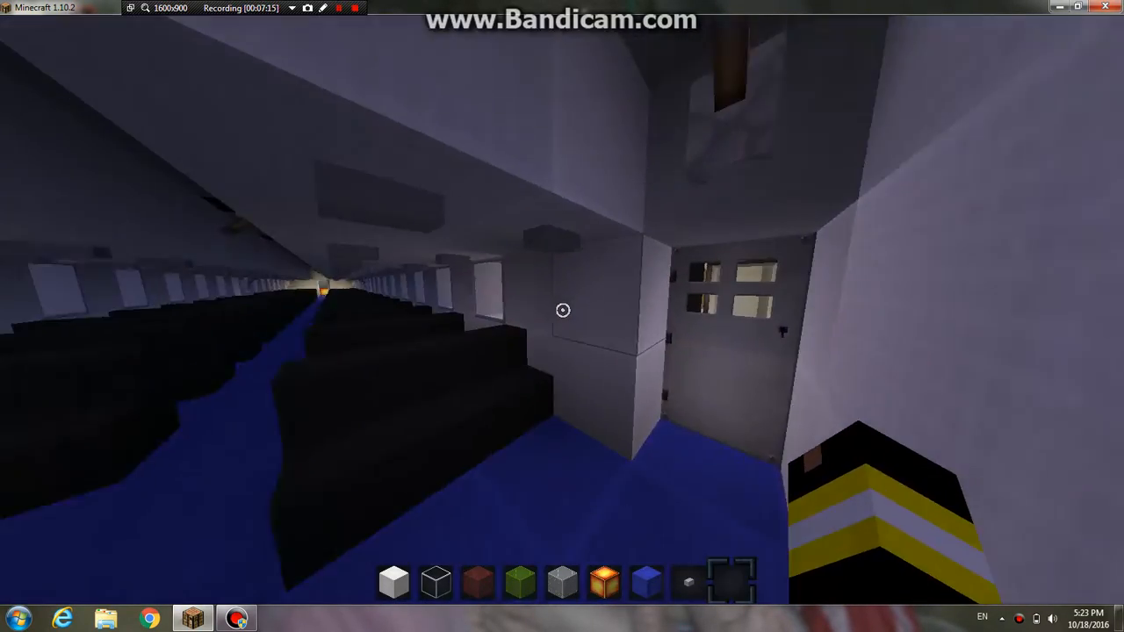
mouse_move(562, 316)
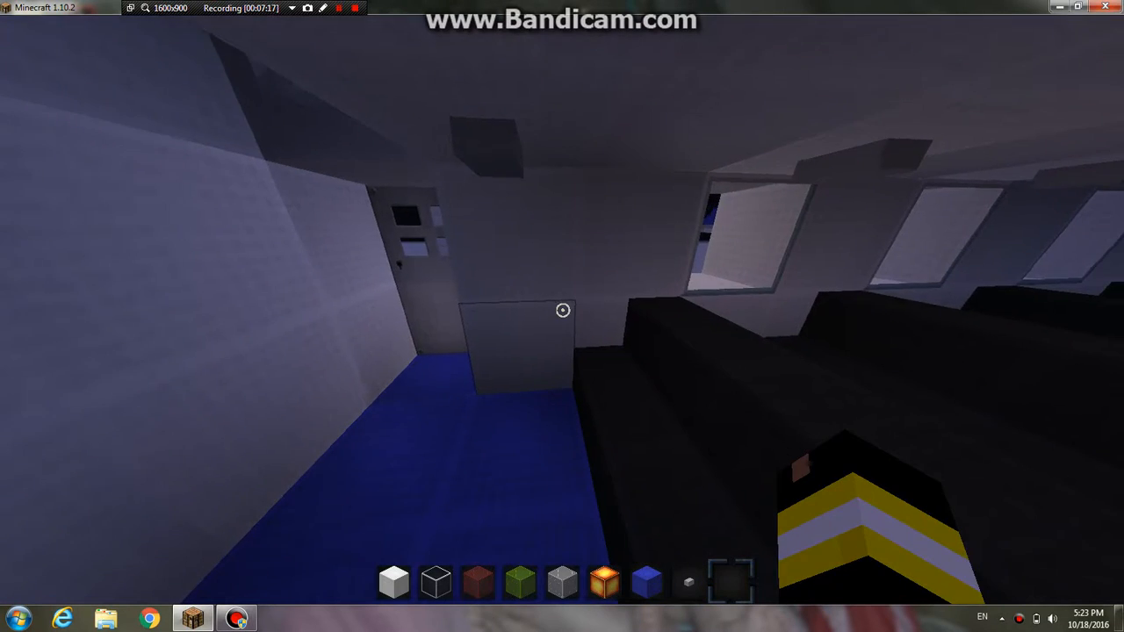
mouse_move(562, 316)
text(/time)
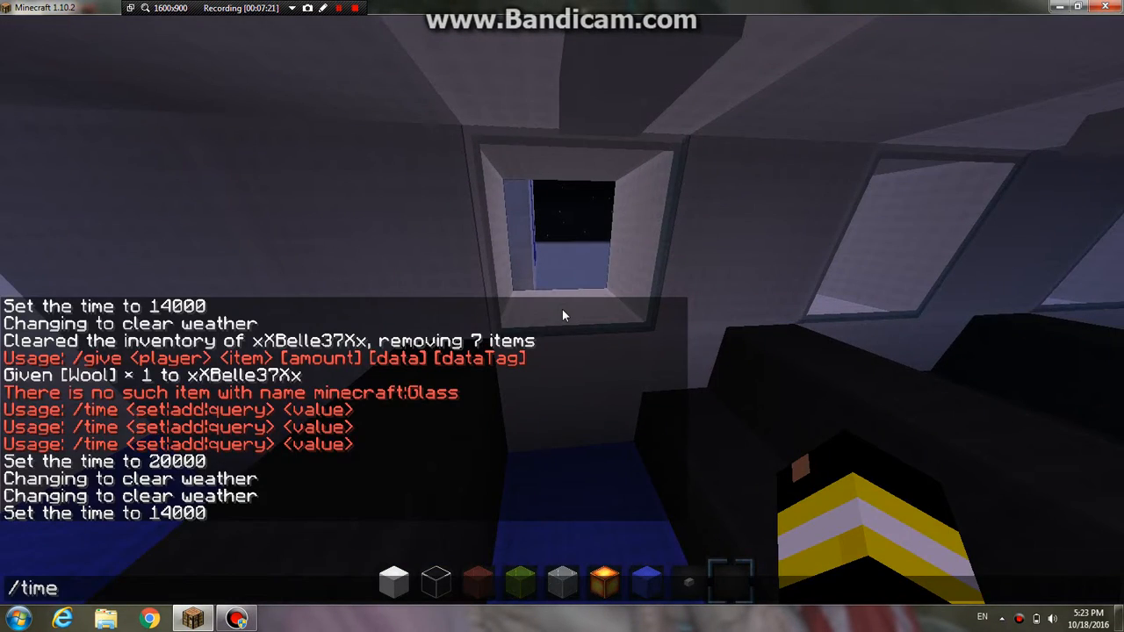
Enter the time-set command in chat to darken the cabin aisle.
text(set 1400)
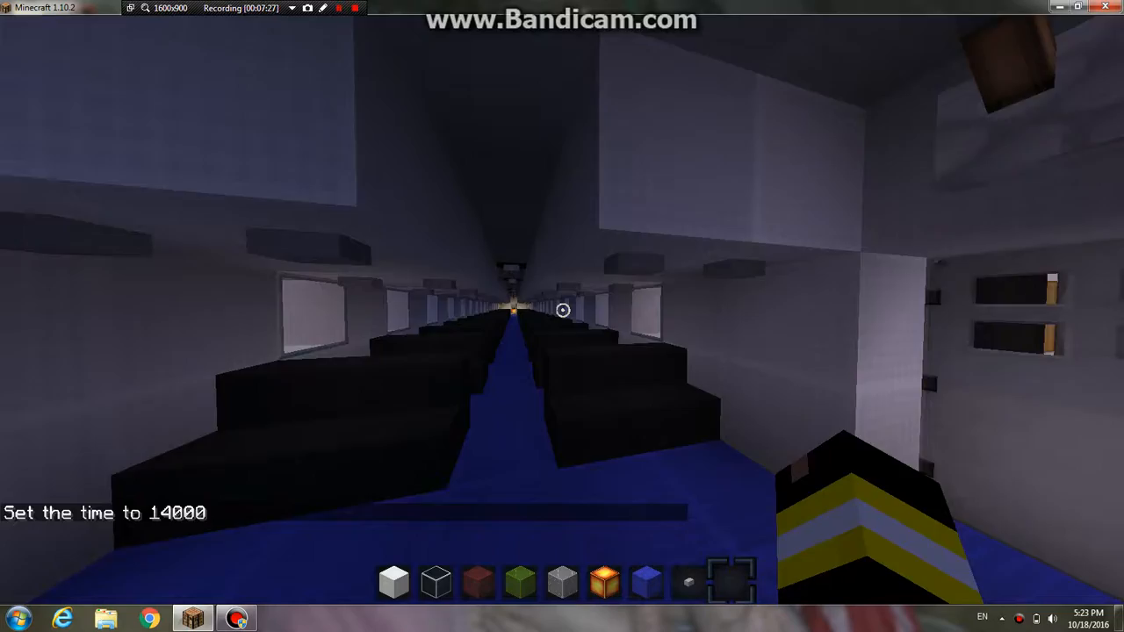
mouse_move(562, 309)
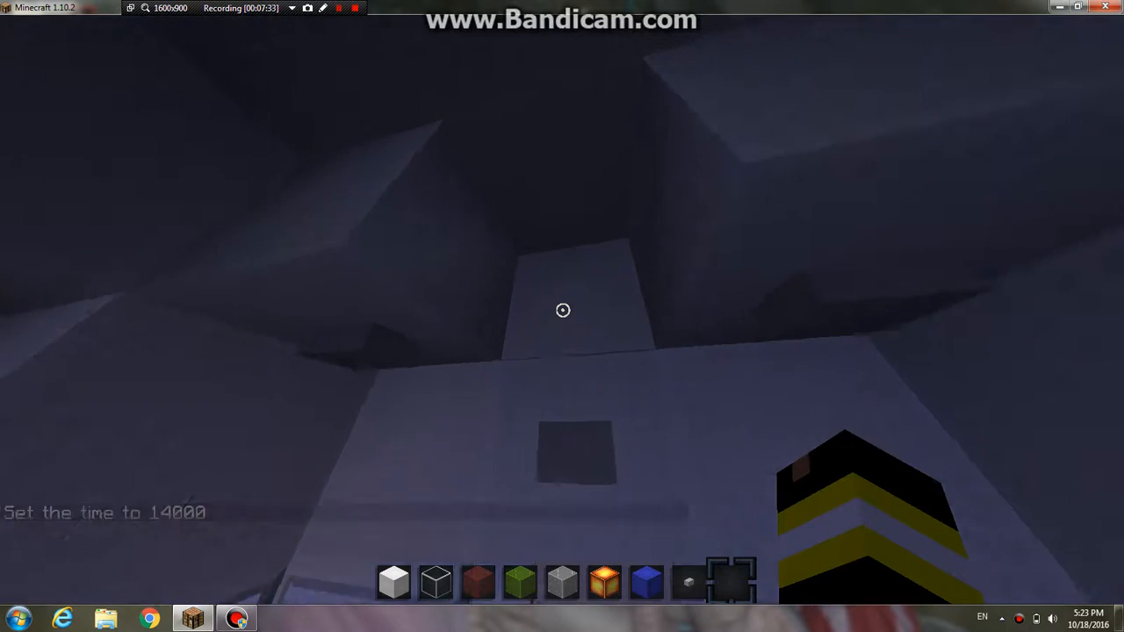
mouse_move(562, 309)
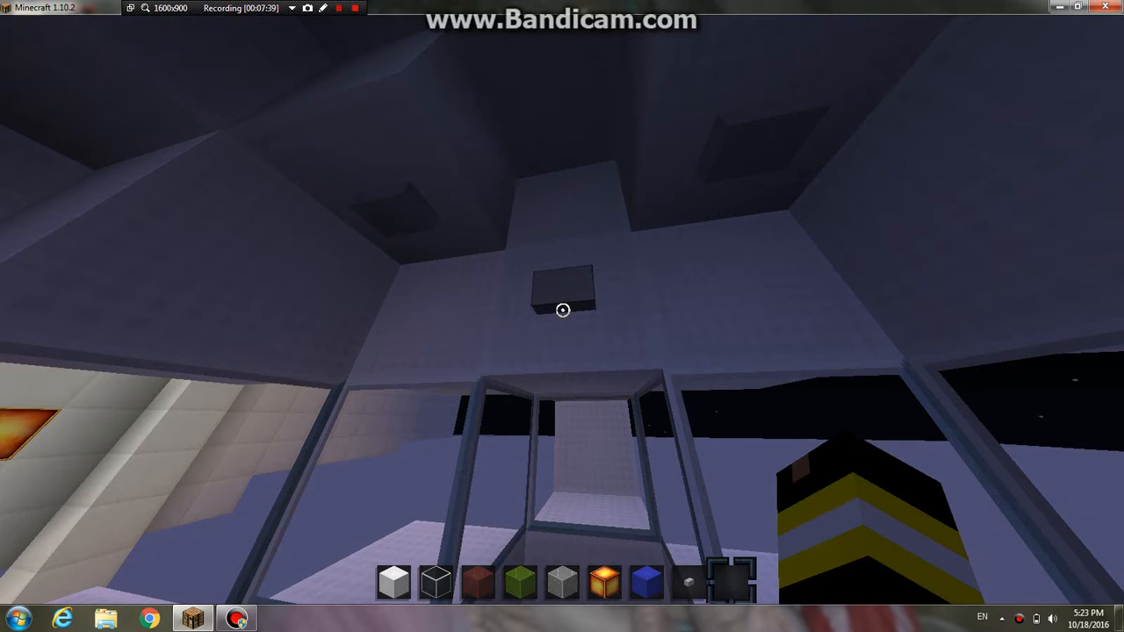
mouse_move(562, 309)
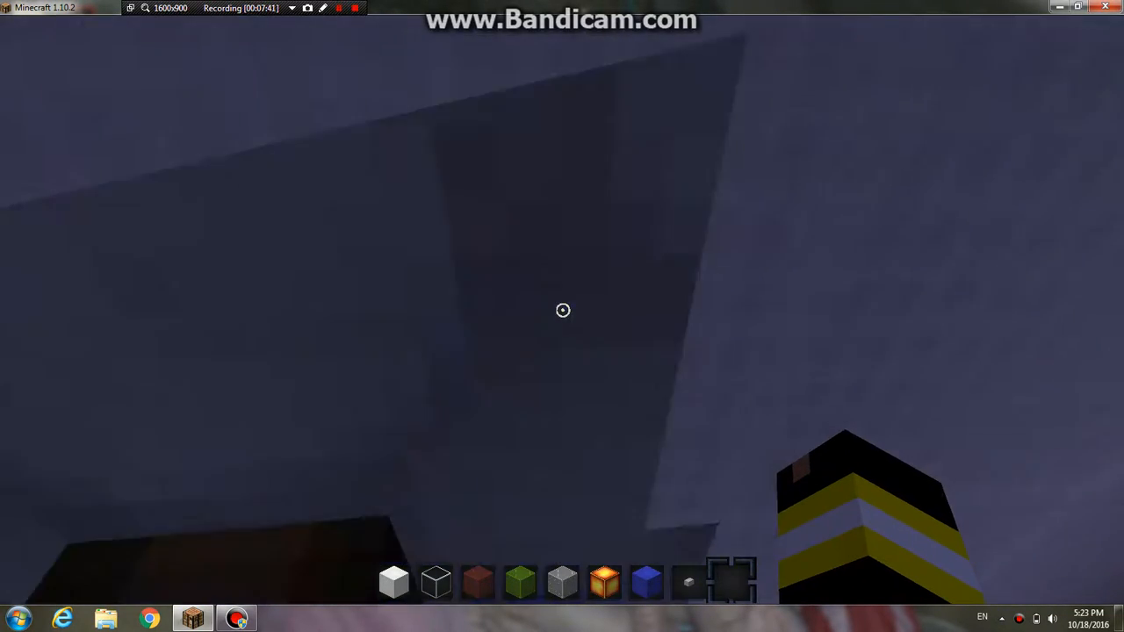
mouse_move(562, 309)
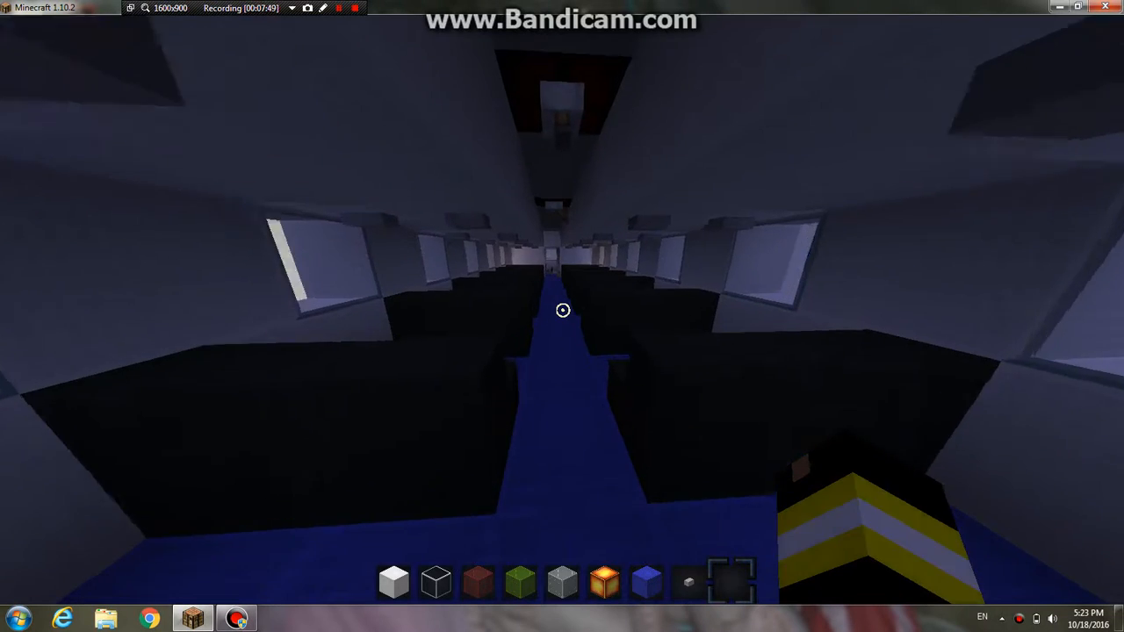
mouse_move(562, 309)
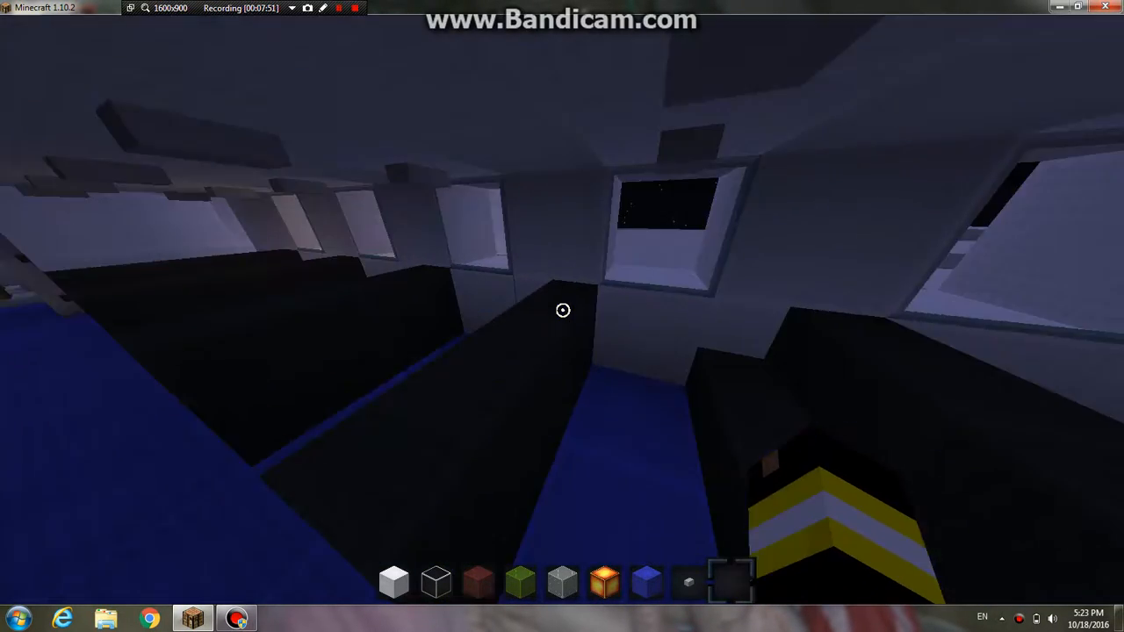
mouse_move(562, 309)
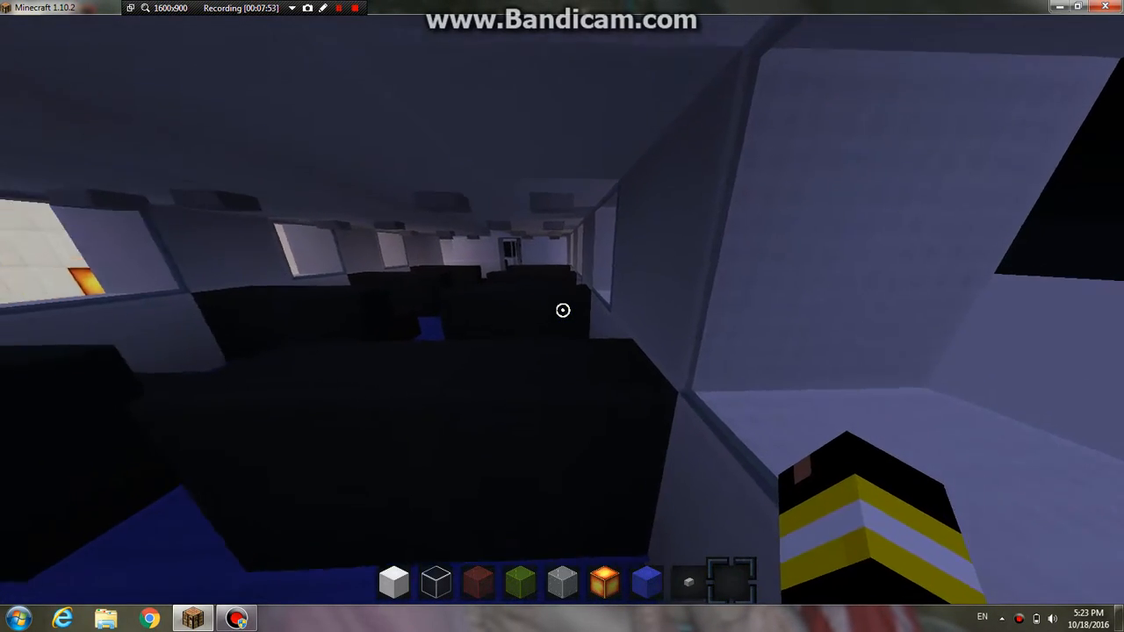
mouse_move(562, 310)
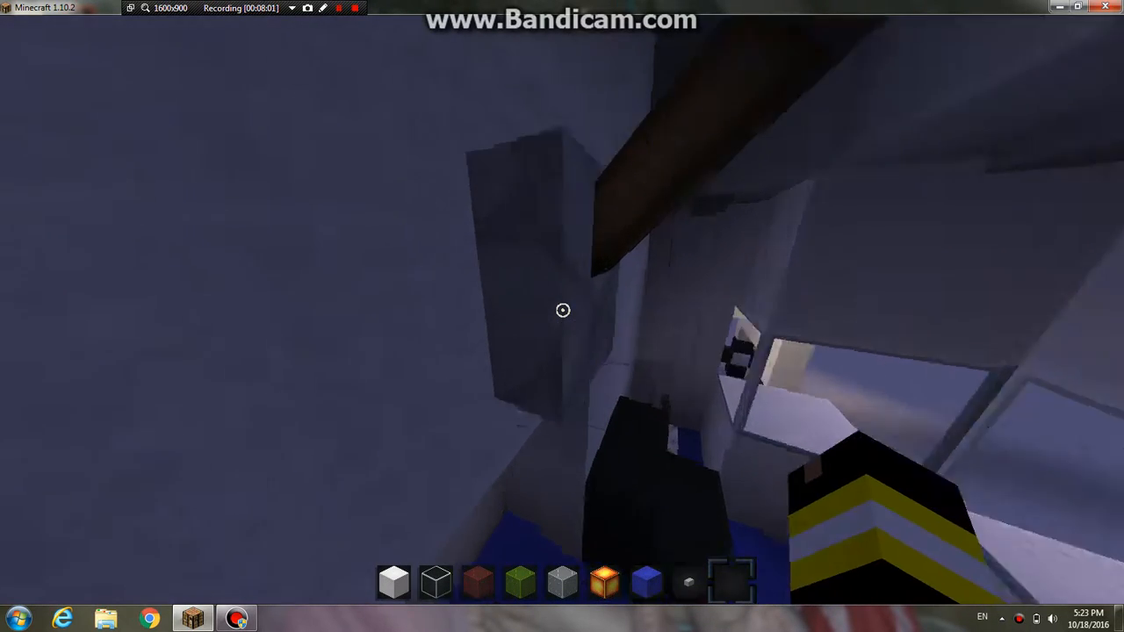
mouse_move(562, 309)
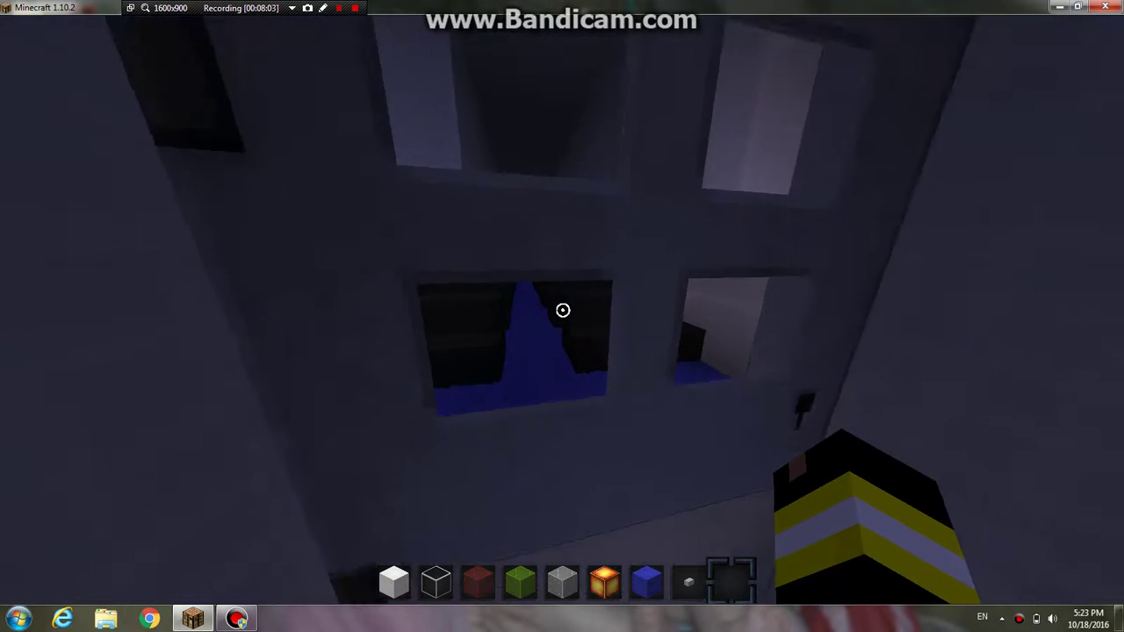
mouse_move(562, 309)
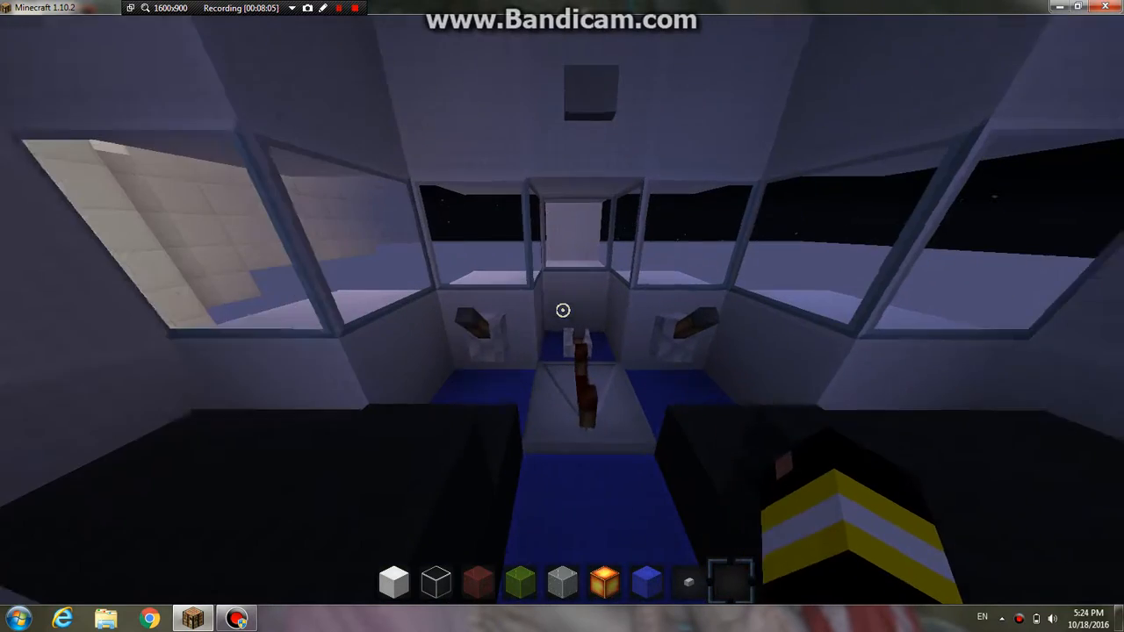
mouse_move(562, 309)
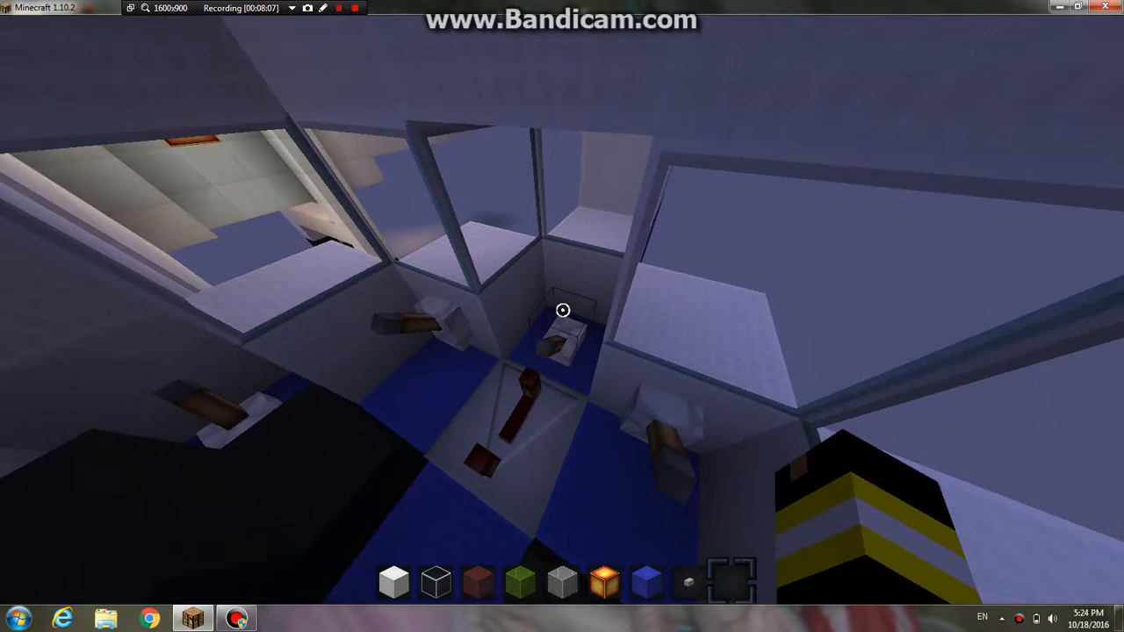
mouse_move(562, 309)
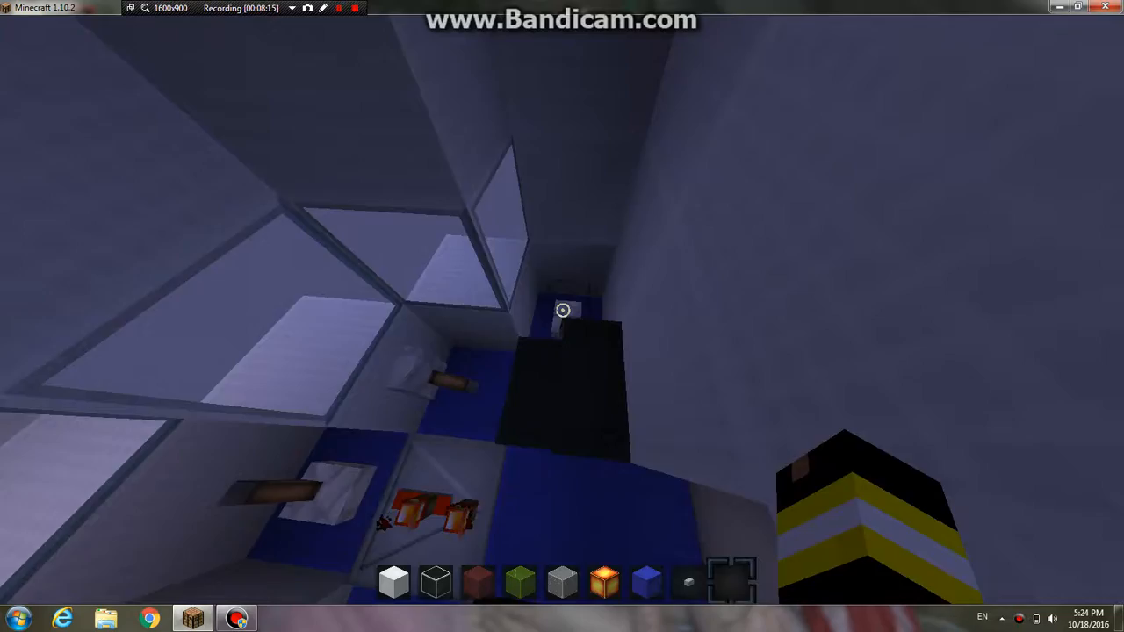
mouse_move(562, 309)
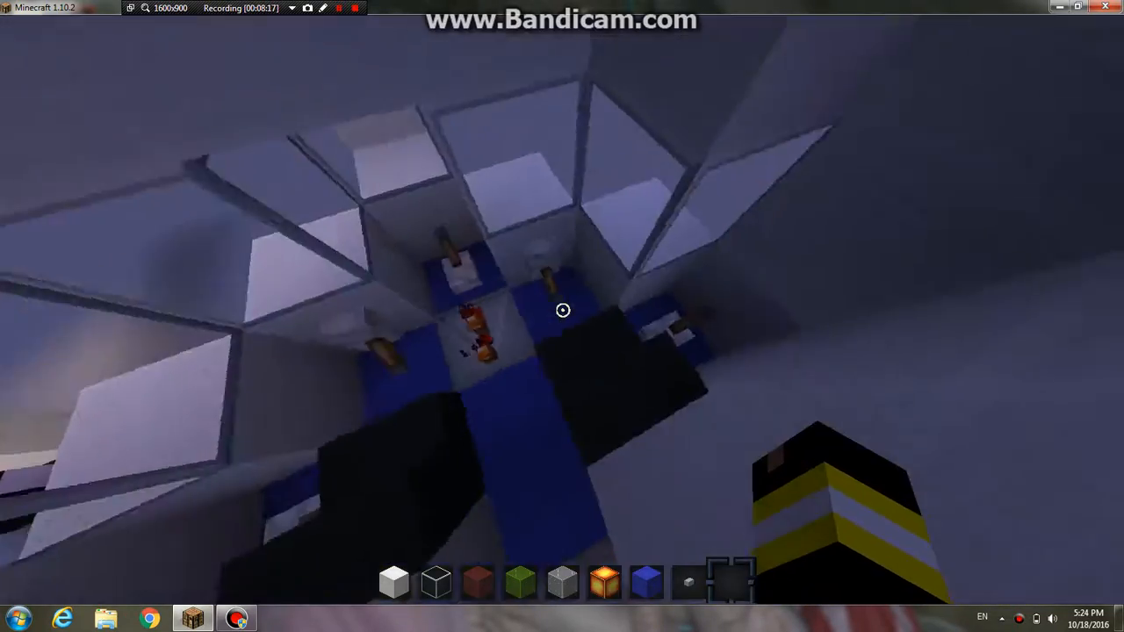
mouse_move(562, 316)
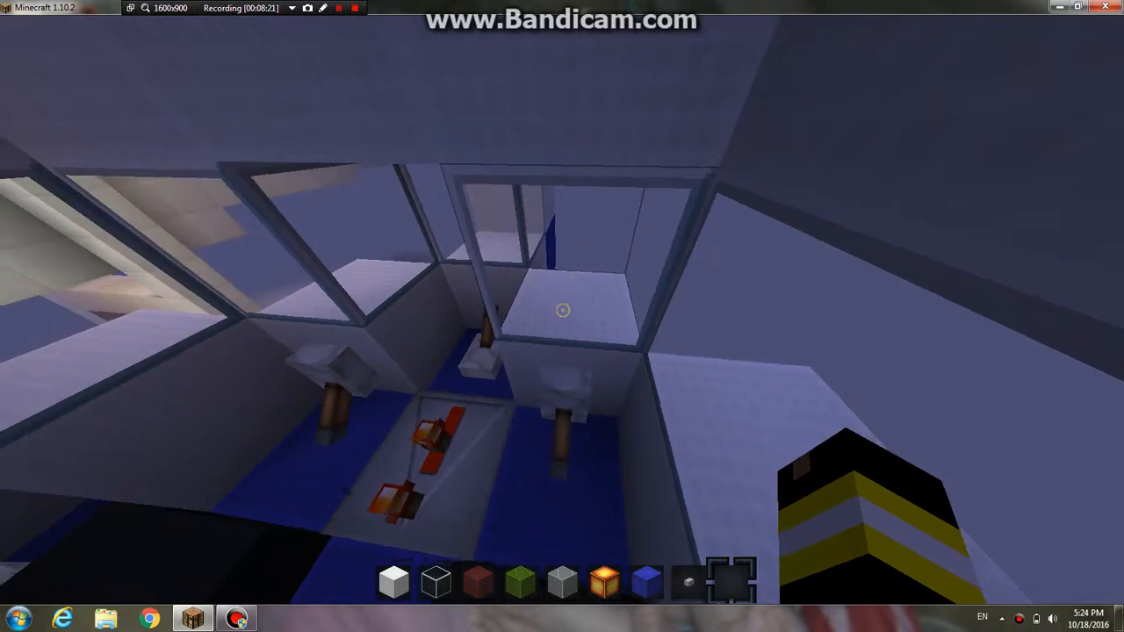
mouse_move(562, 309)
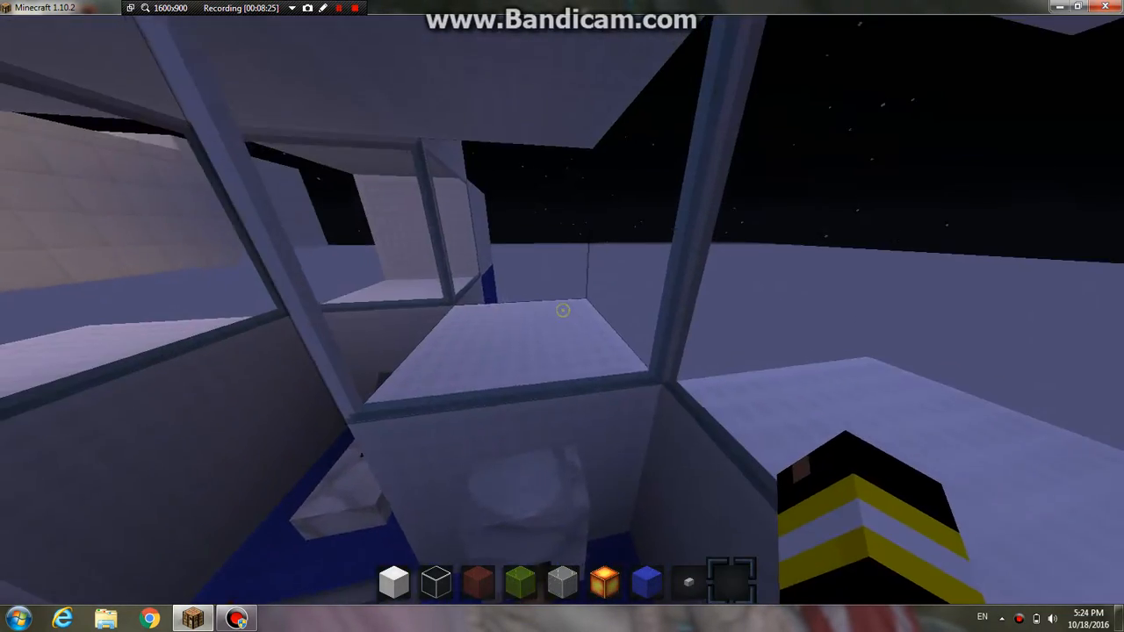
mouse_move(562, 309)
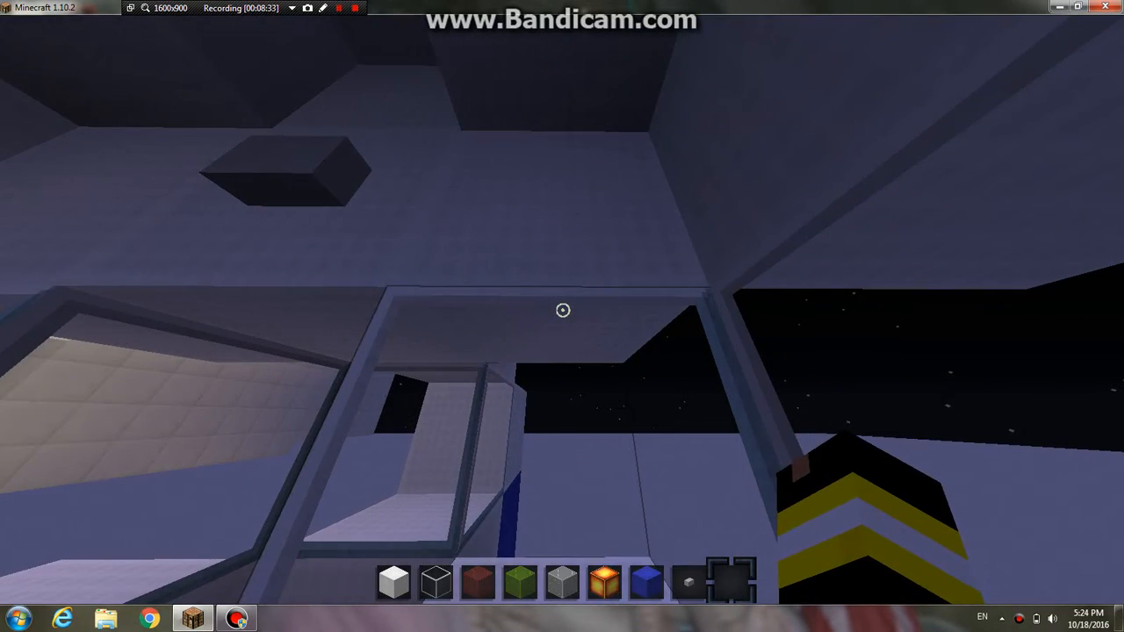
mouse_move(562, 316)
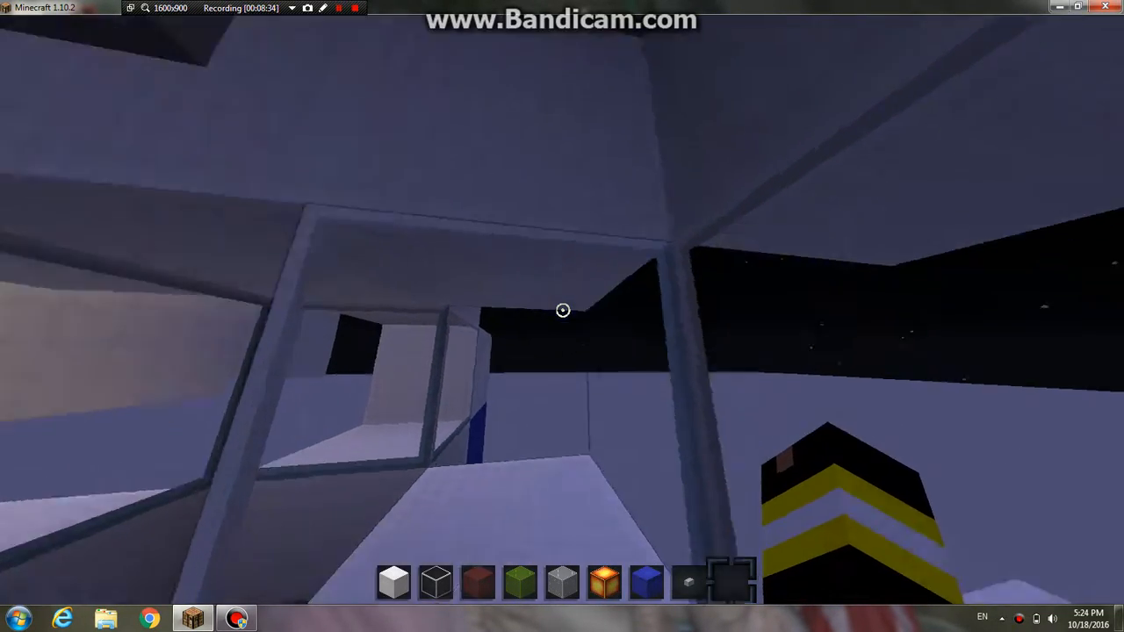
mouse_move(562, 309)
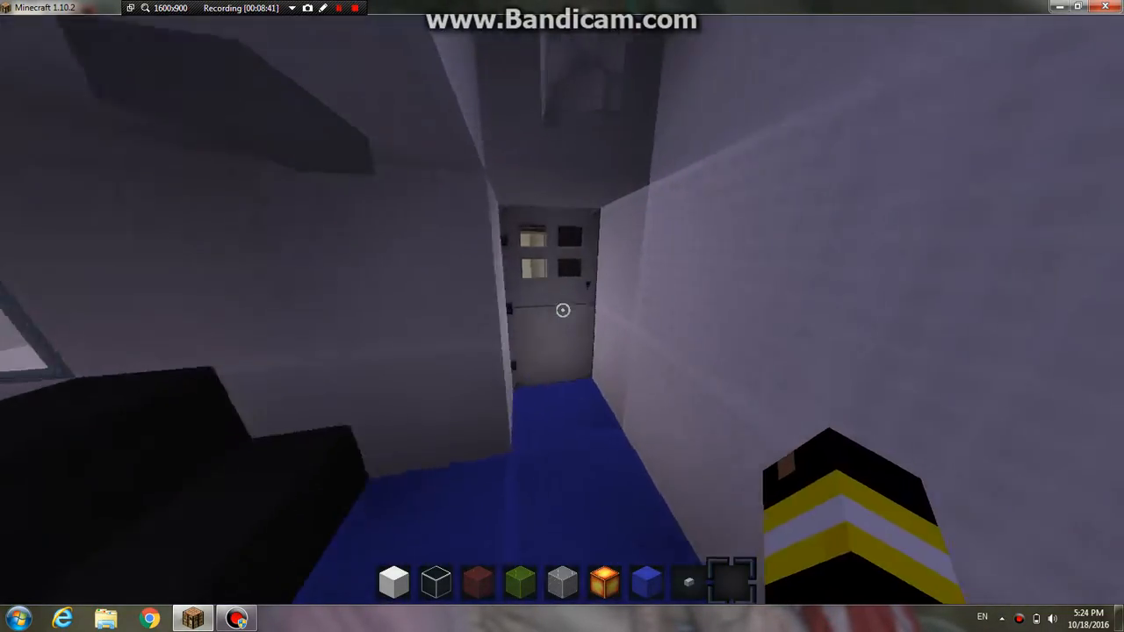
mouse_move(562, 309)
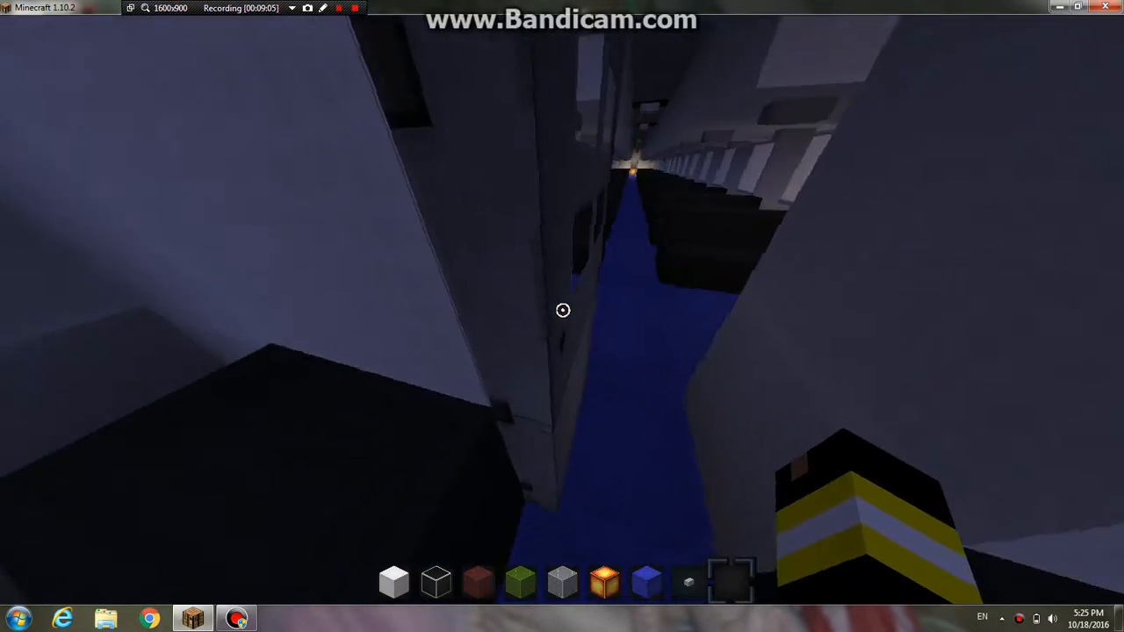
mouse_move(562, 309)
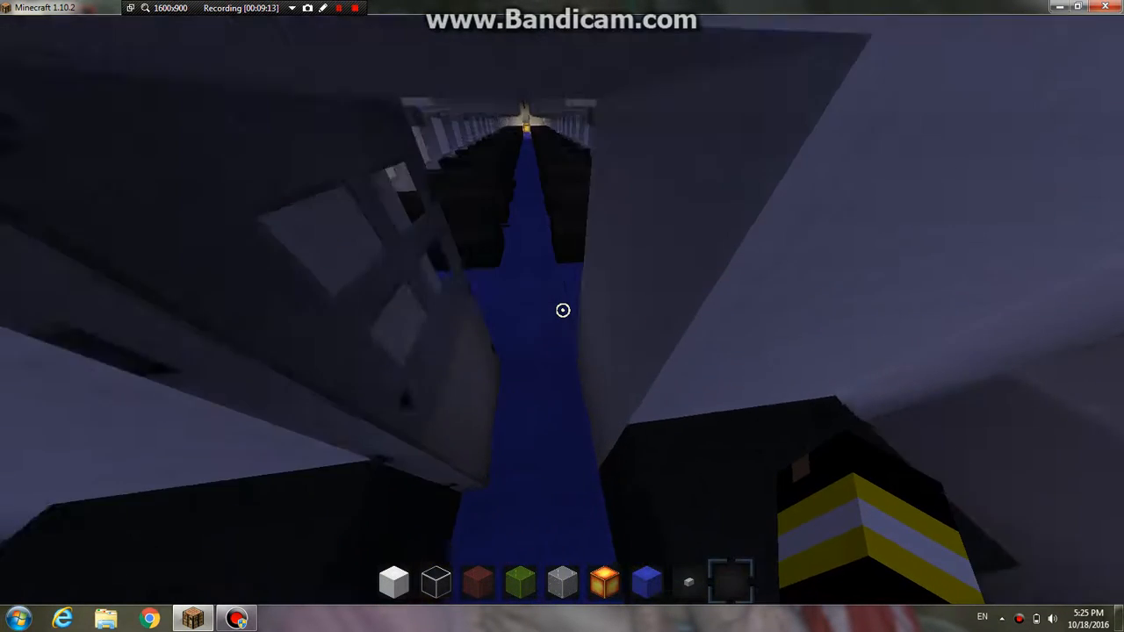
mouse_move(562, 316)
text(/time)
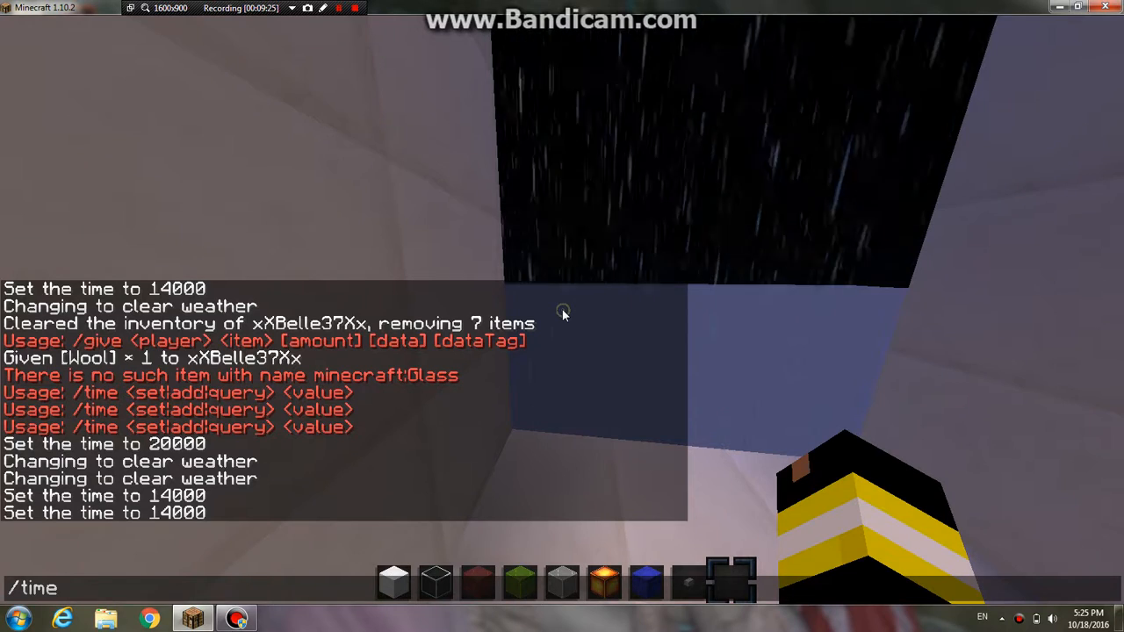
Run /weather clear from chat while standing on the wing at night.
text(/weather ckea)
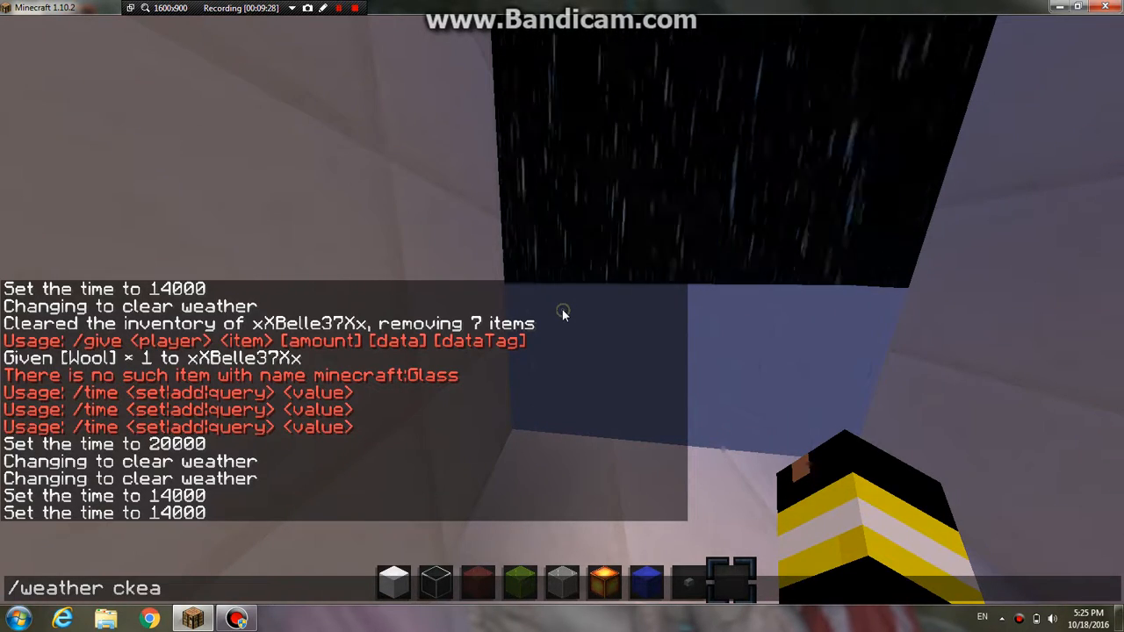
key(Return)
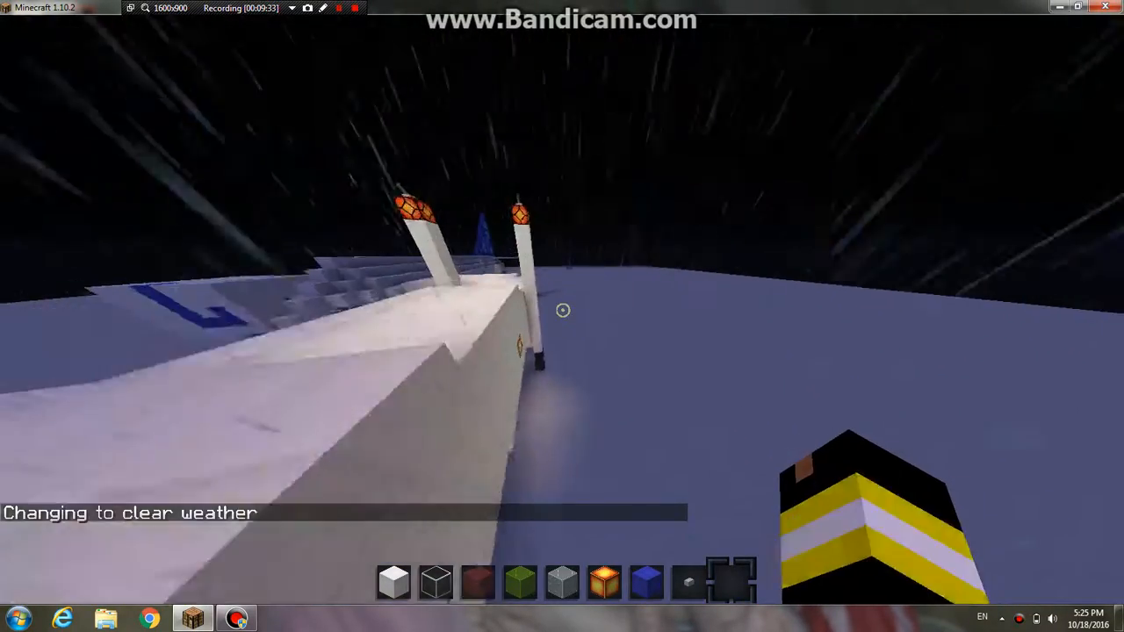
mouse_move(562, 316)
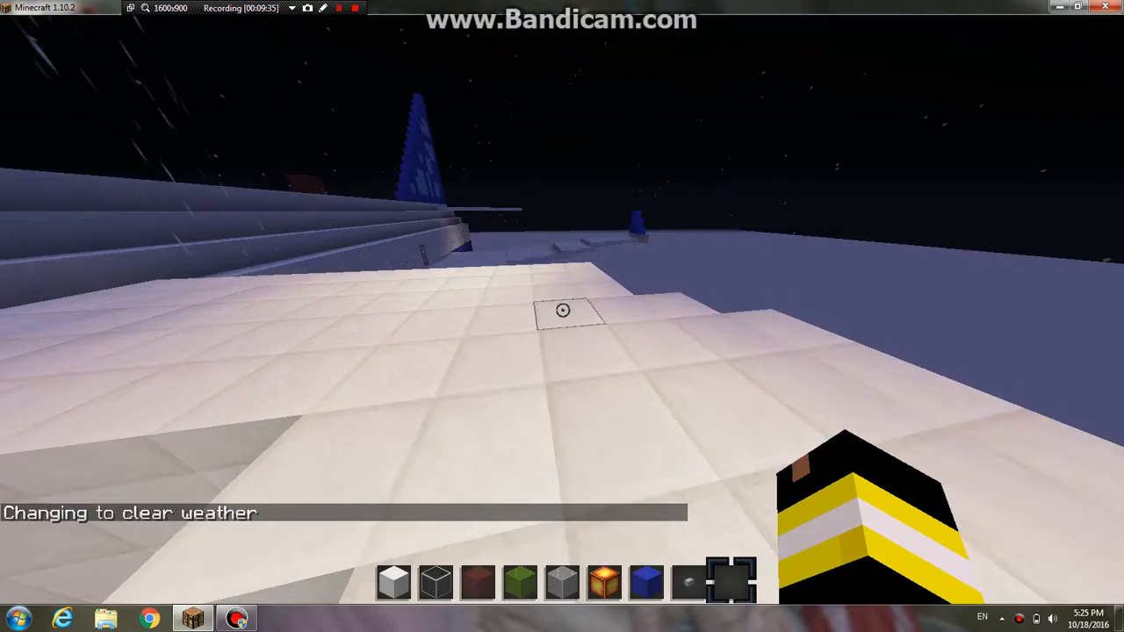
mouse_move(562, 309)
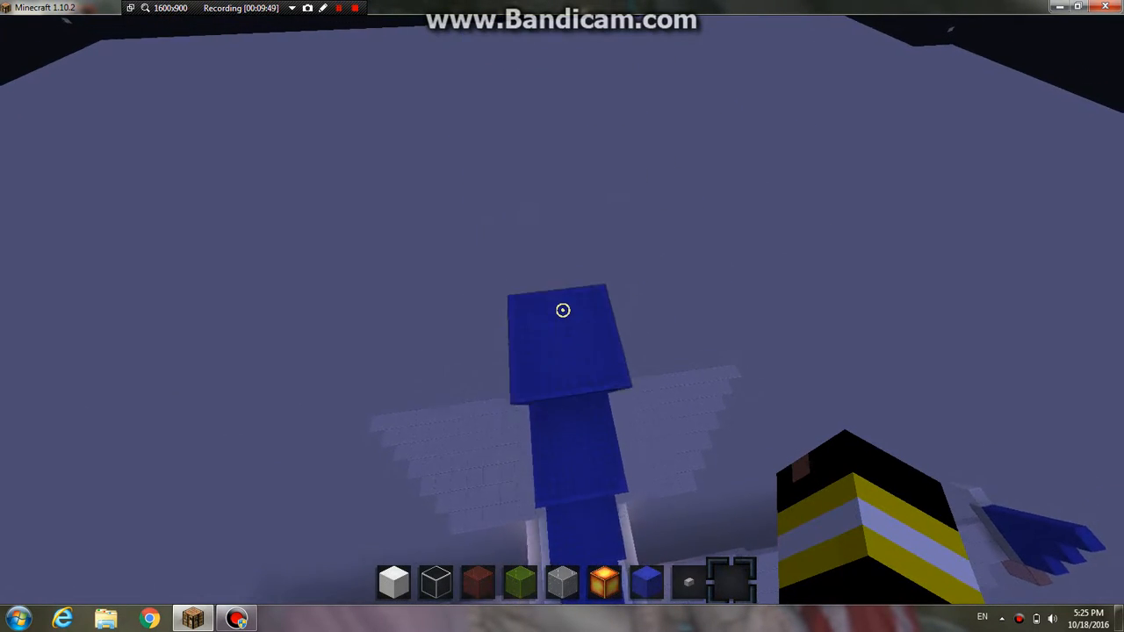
mouse_move(562, 309)
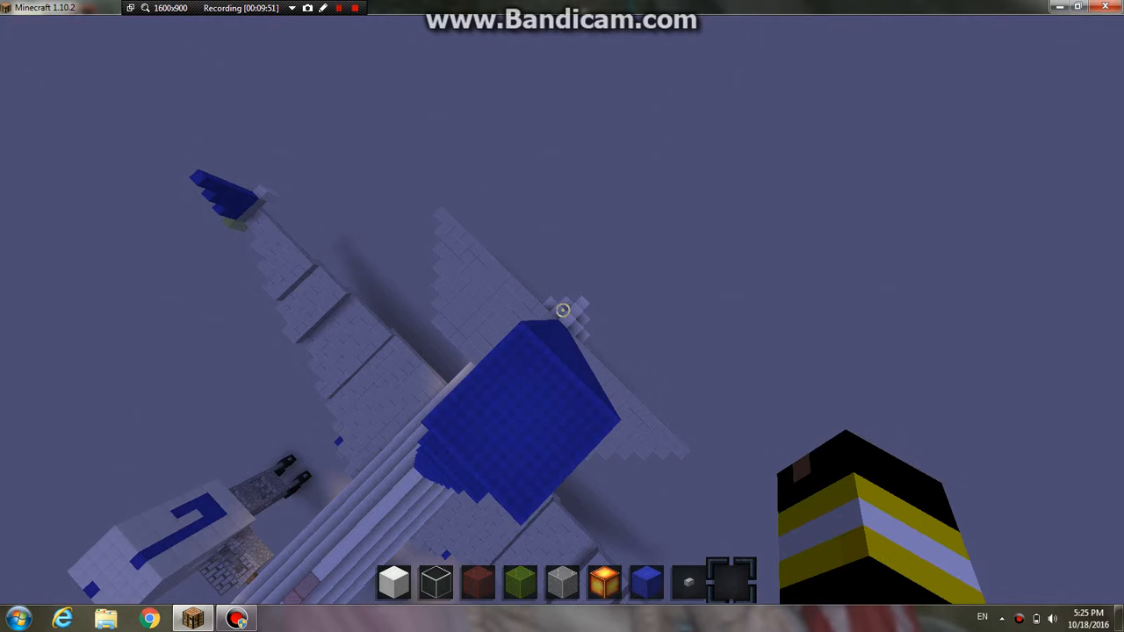